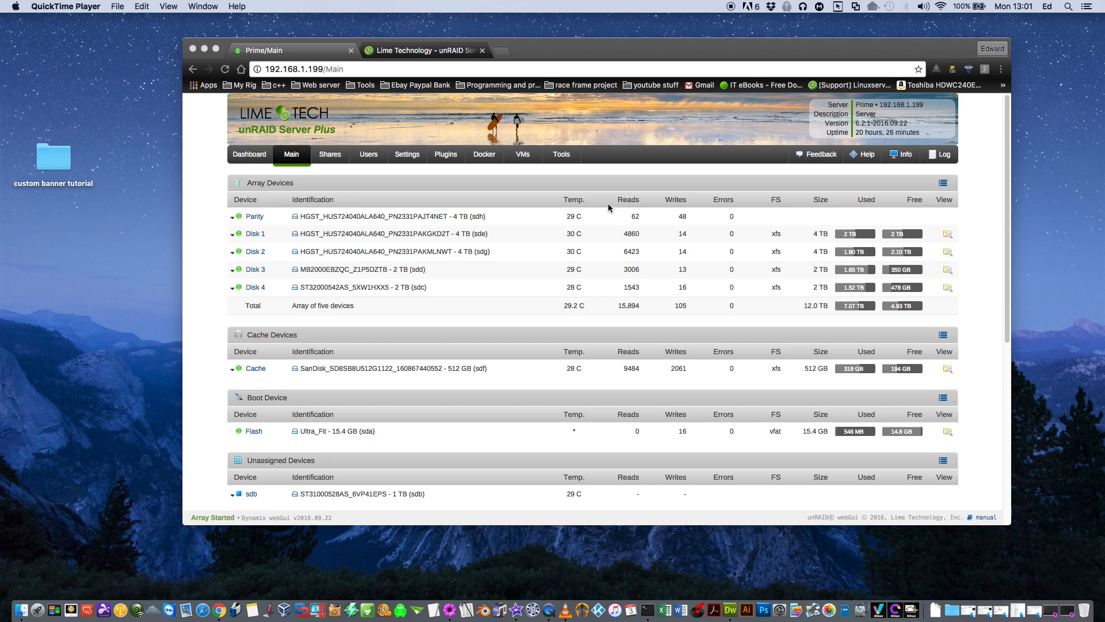
{"action": "mouse_move", "coordinate": [395, 173]}
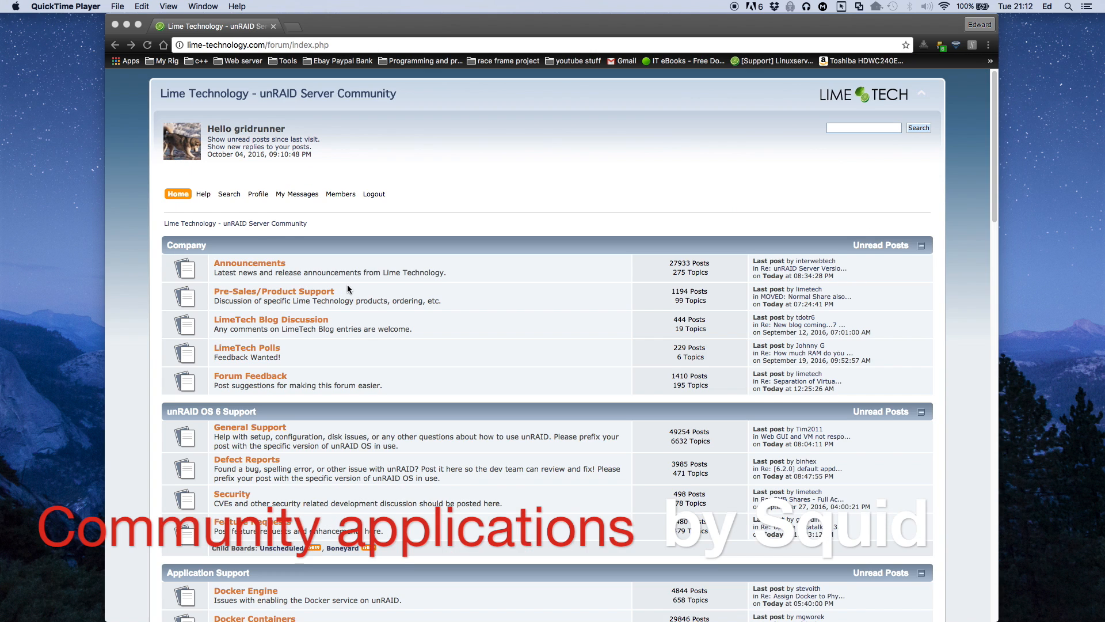
- Scroll the forum index to Application Support and enter the Plugin Support board
{"action": "scroll", "scroll_direction": "down", "scroll_amount": 3}
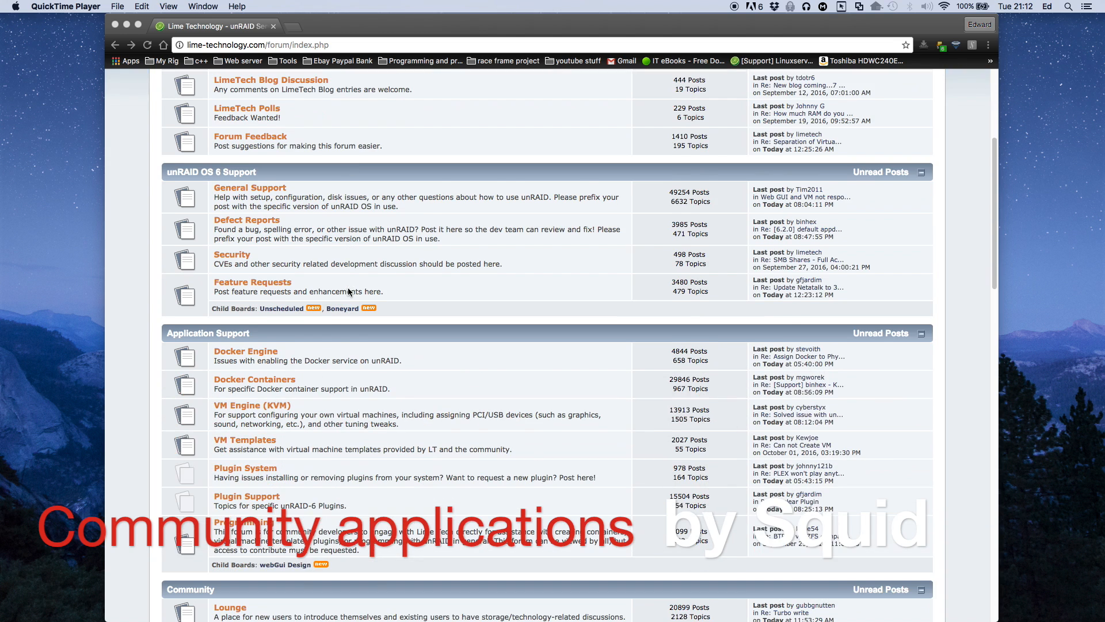
{"action": "scroll", "scroll_direction": "down", "scroll_amount": 3}
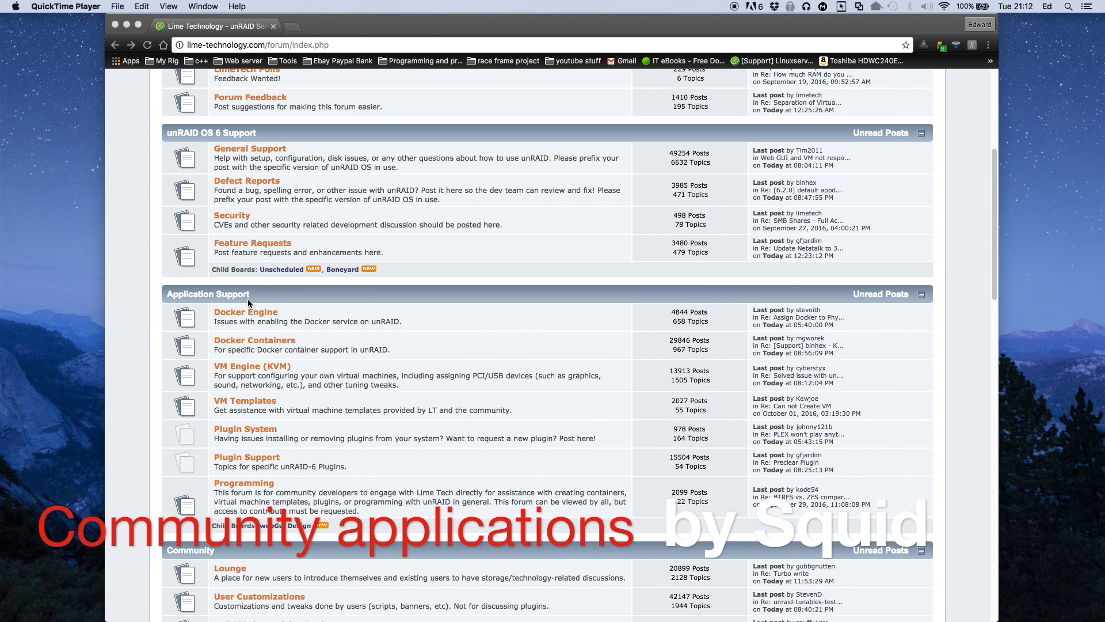
{"action": "mouse_move", "coordinate": [286, 416]}
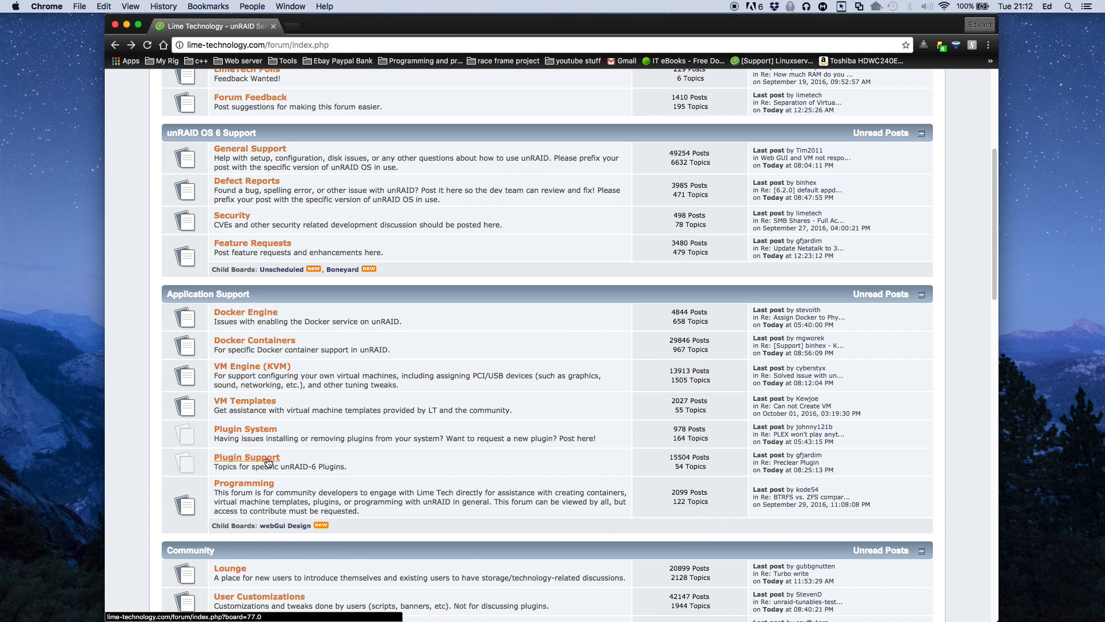
{"action": "left_click", "coordinate": [247, 457]}
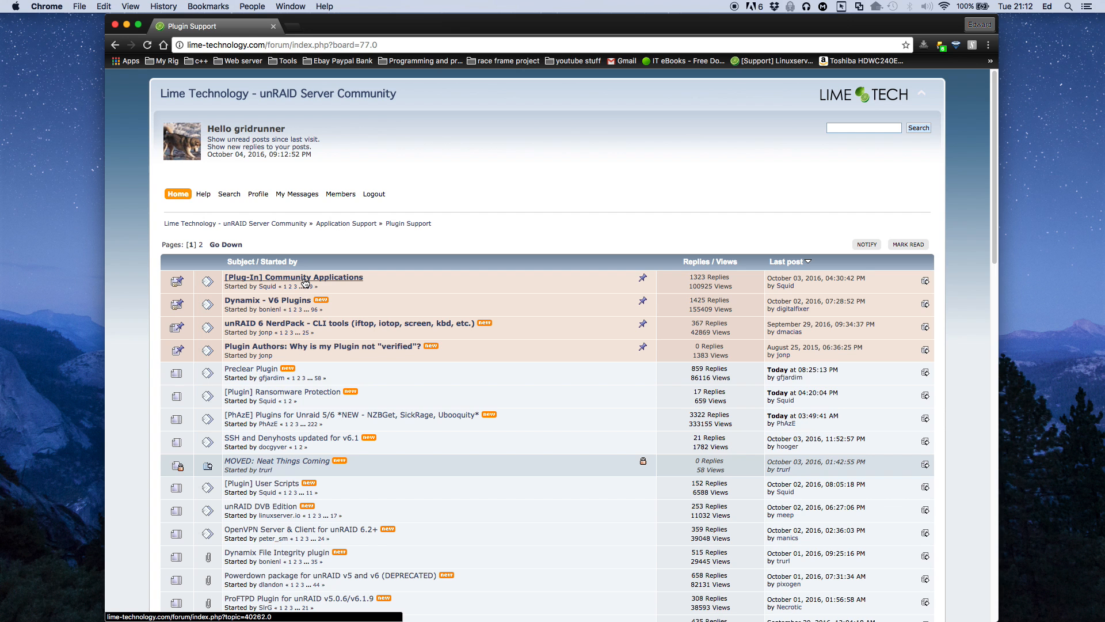
- Enter the [Plug-In] Community Applications thread and locate its install URL in the Code box
{"action": "left_click", "coordinate": [294, 277]}
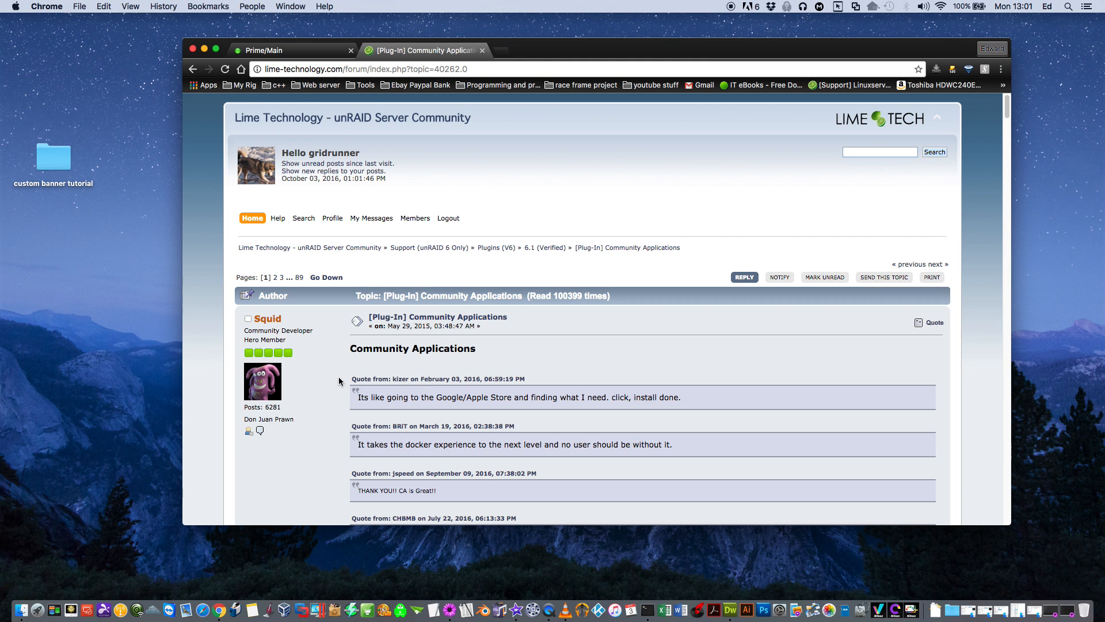
{"action": "mouse_move", "coordinate": [343, 354]}
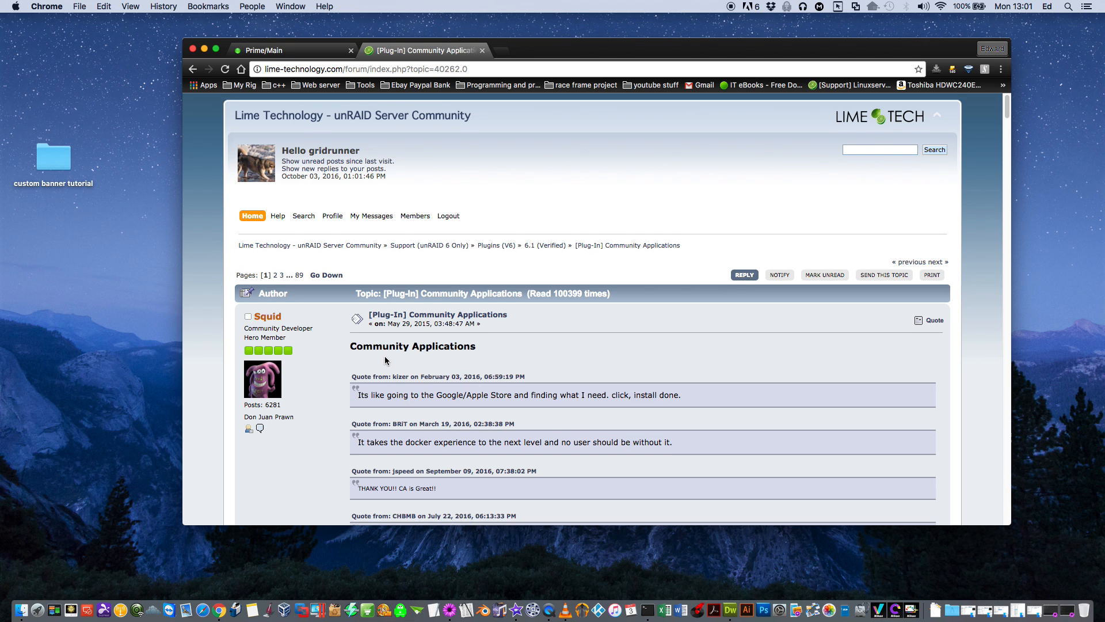
{"action": "scroll", "scroll_direction": "down", "scroll_amount": 3}
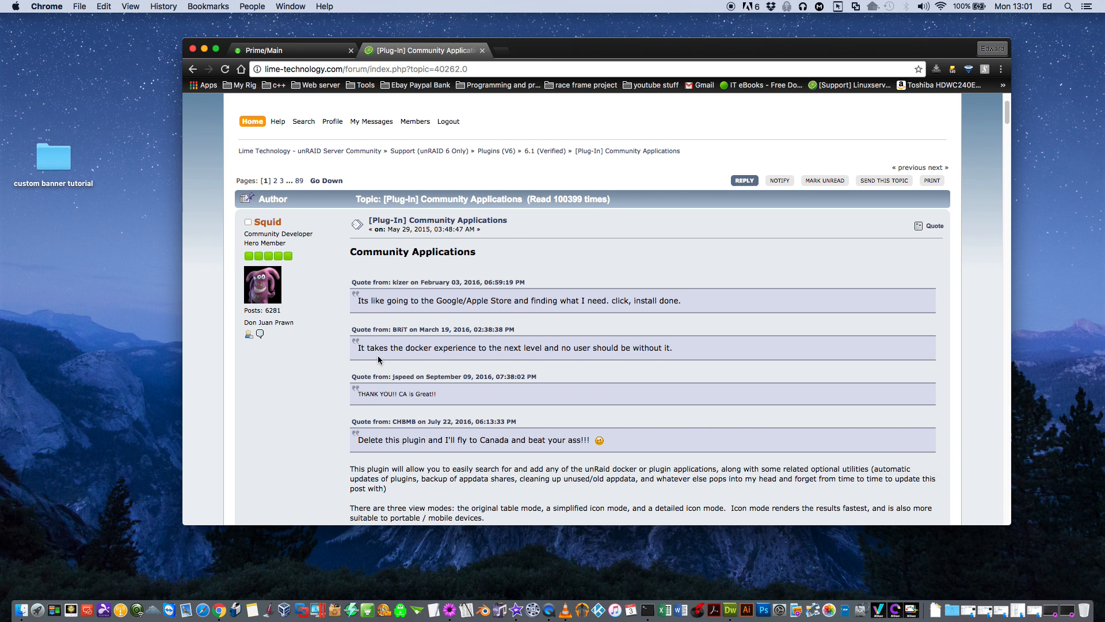
{"action": "mouse_move", "coordinate": [331, 398]}
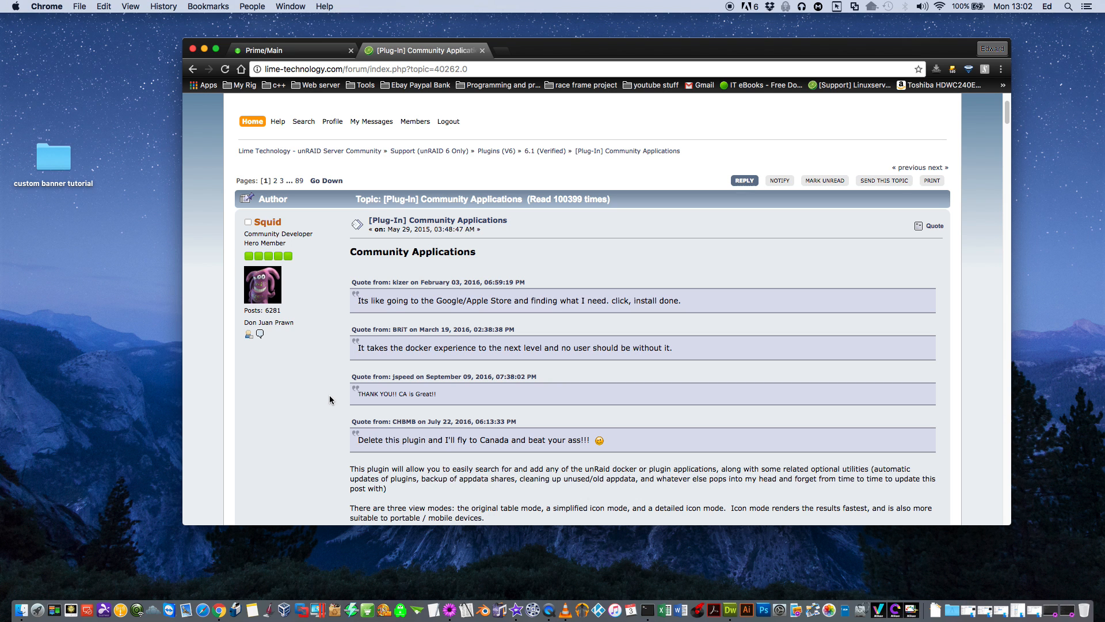
{"action": "scroll", "scroll_direction": "down", "scroll_amount": 3}
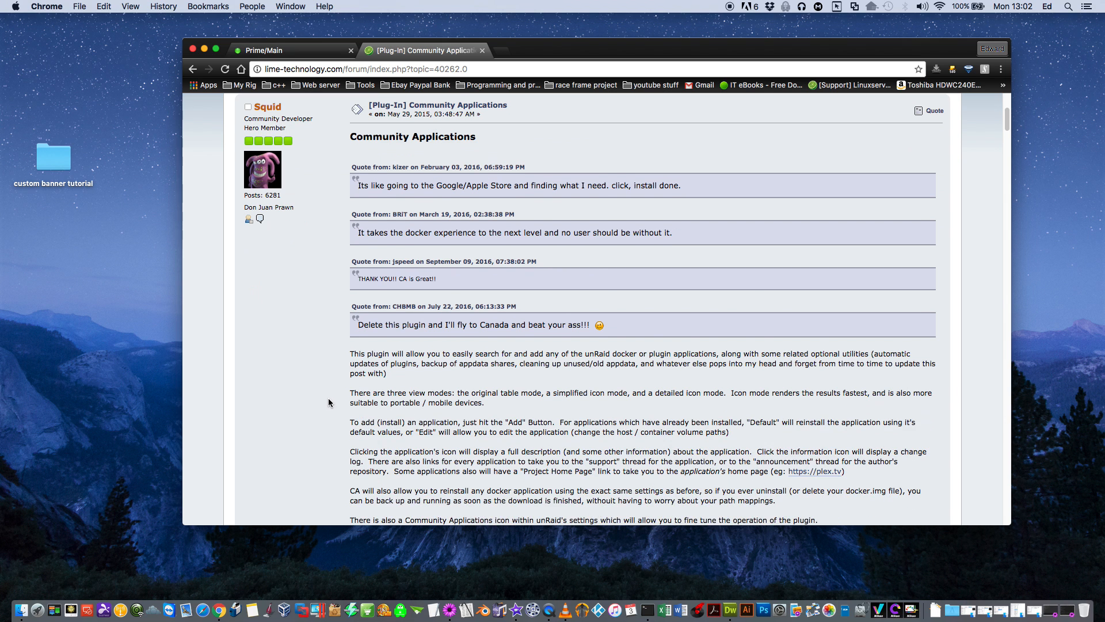
{"action": "scroll", "scroll_direction": "down", "scroll_amount": 3}
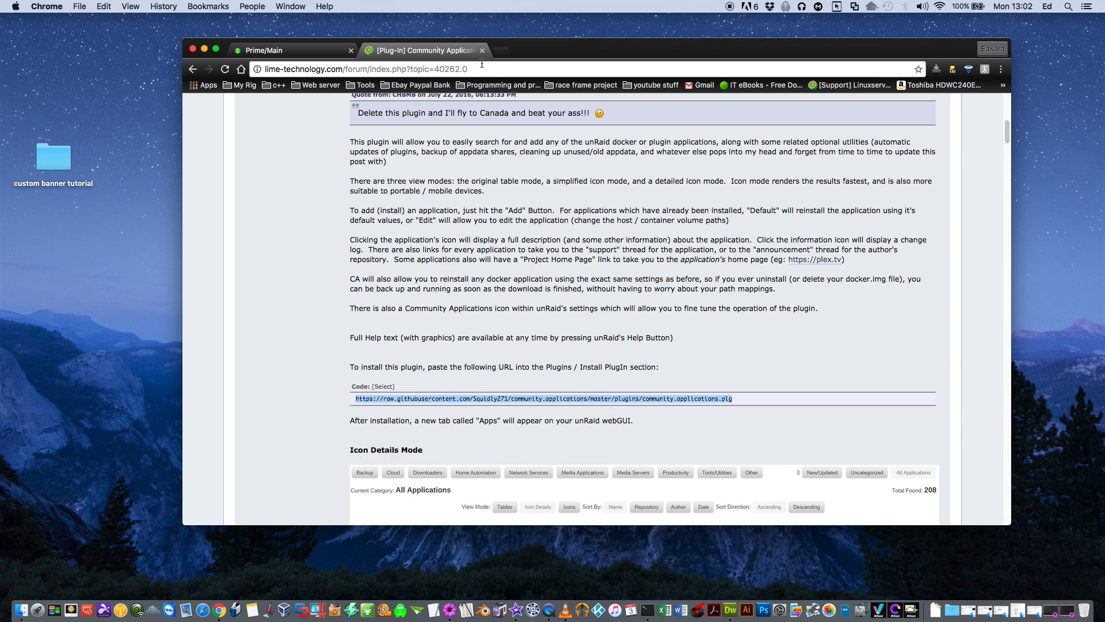
- Return to the server's Plugins page and switch to Install Plugin
{"action": "left_click", "coordinate": [292, 51]}
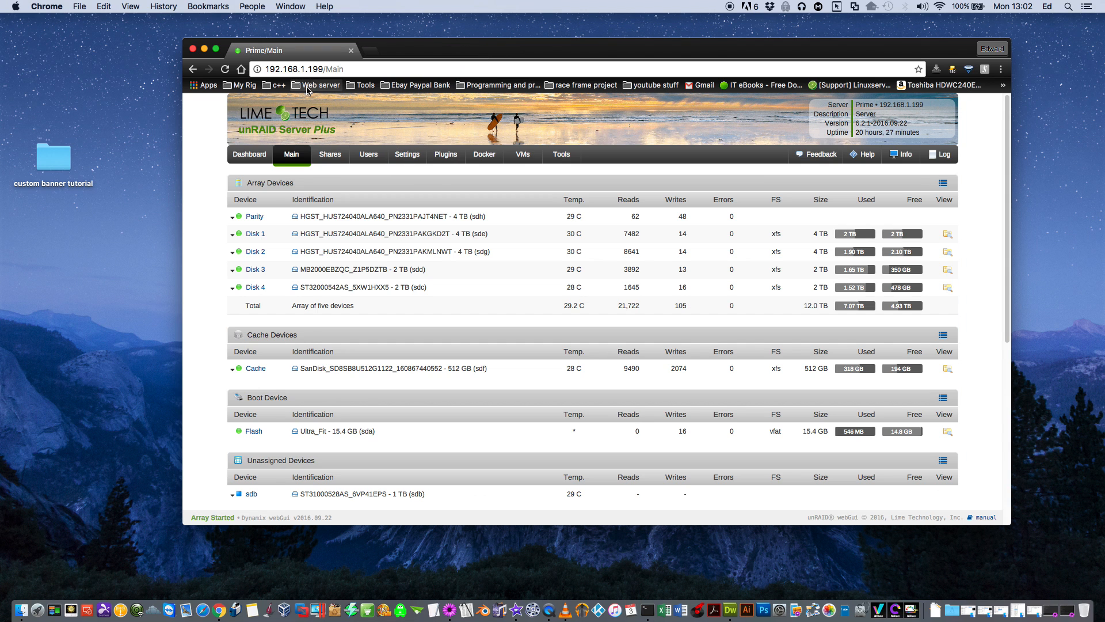
{"action": "mouse_move", "coordinate": [444, 162]}
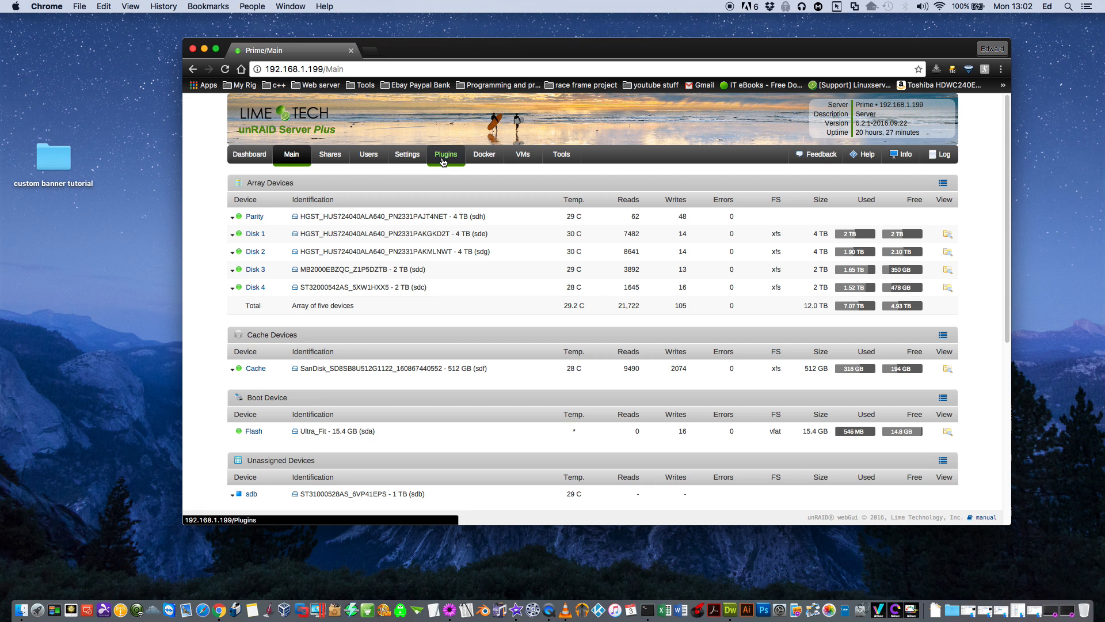
{"action": "left_click", "coordinate": [445, 155]}
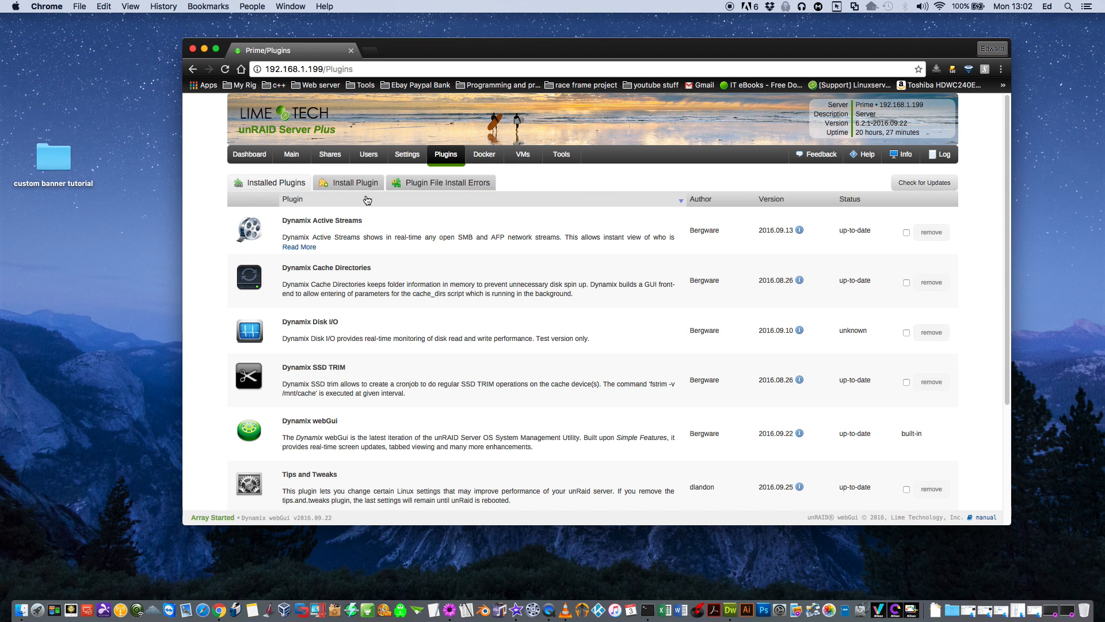
{"action": "left_click", "coordinate": [355, 182]}
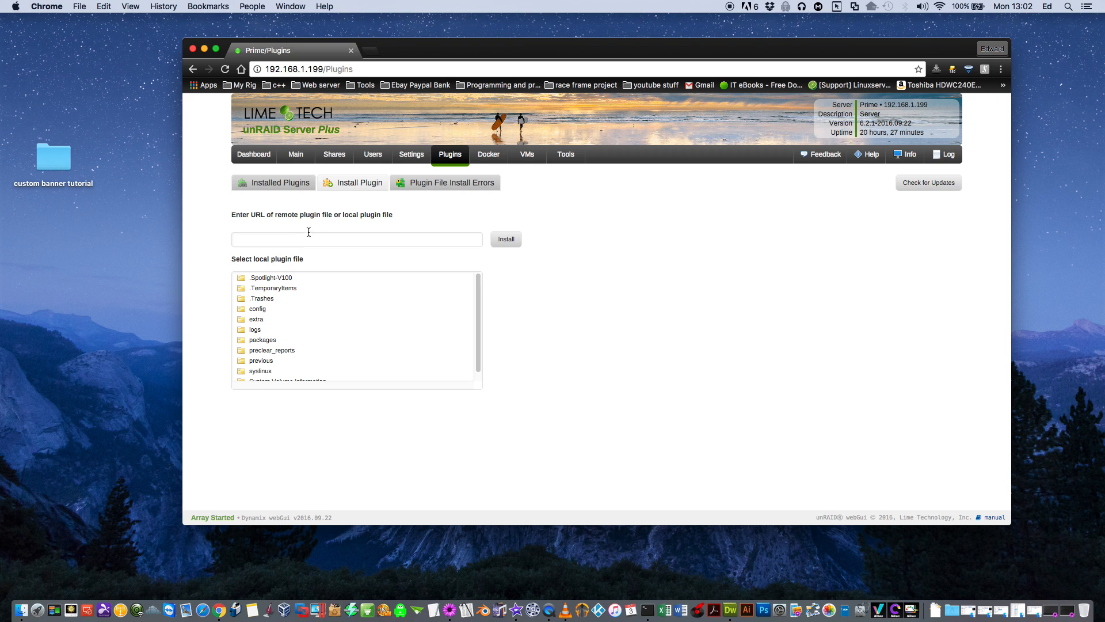
- Paste the Community Applications URL, run the install and dismiss the finished log
{"action": "right_click", "coordinate": [291, 239]}
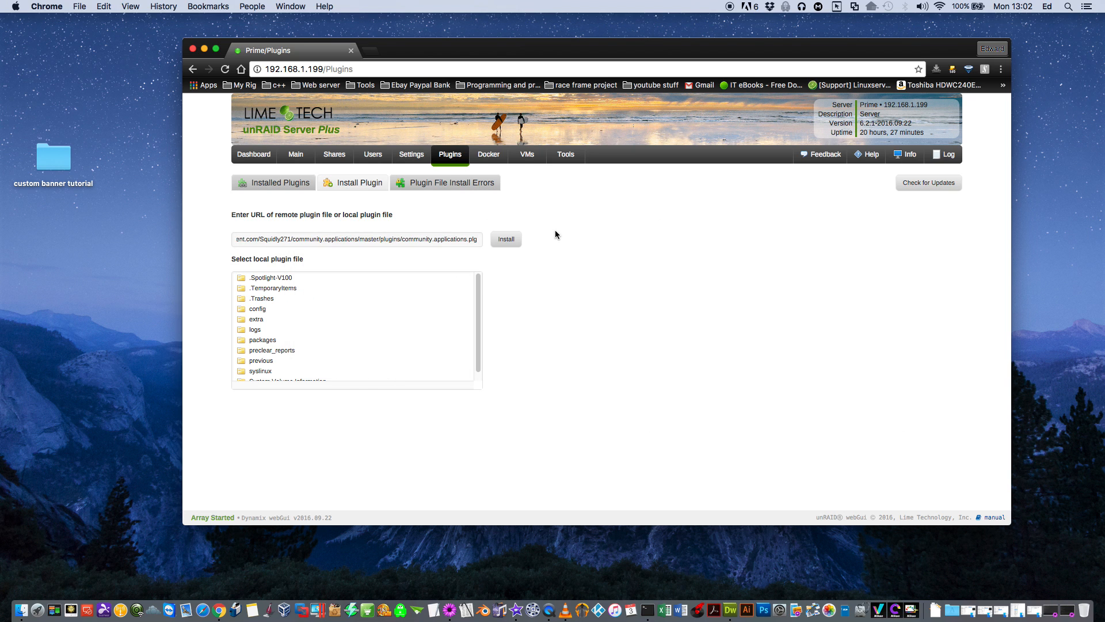
{"action": "left_click", "coordinate": [507, 239]}
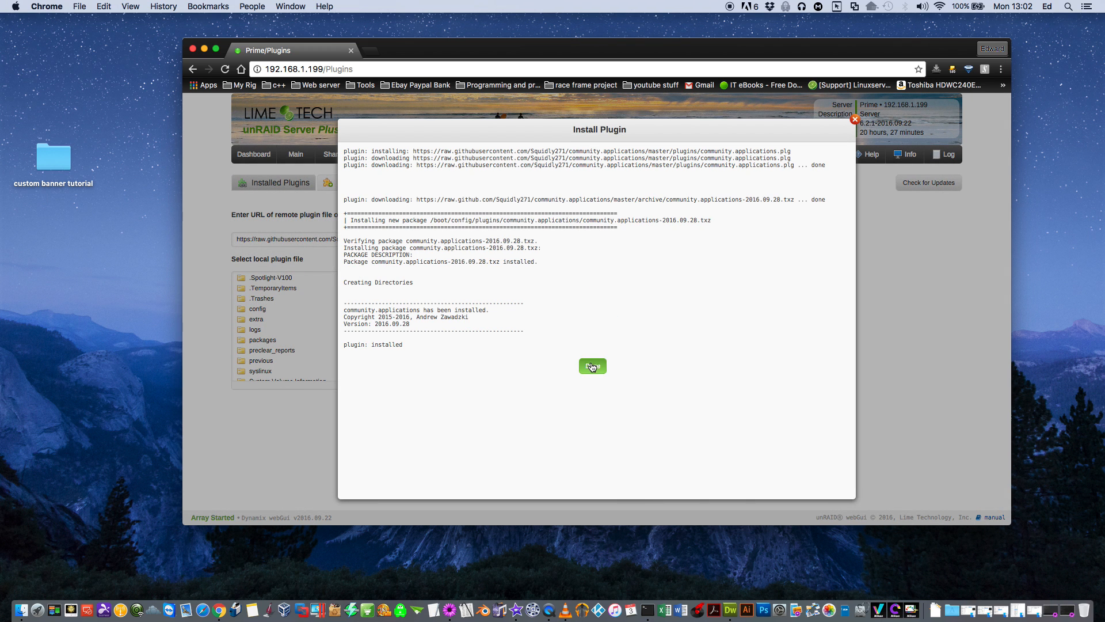
{"action": "left_click", "coordinate": [593, 366]}
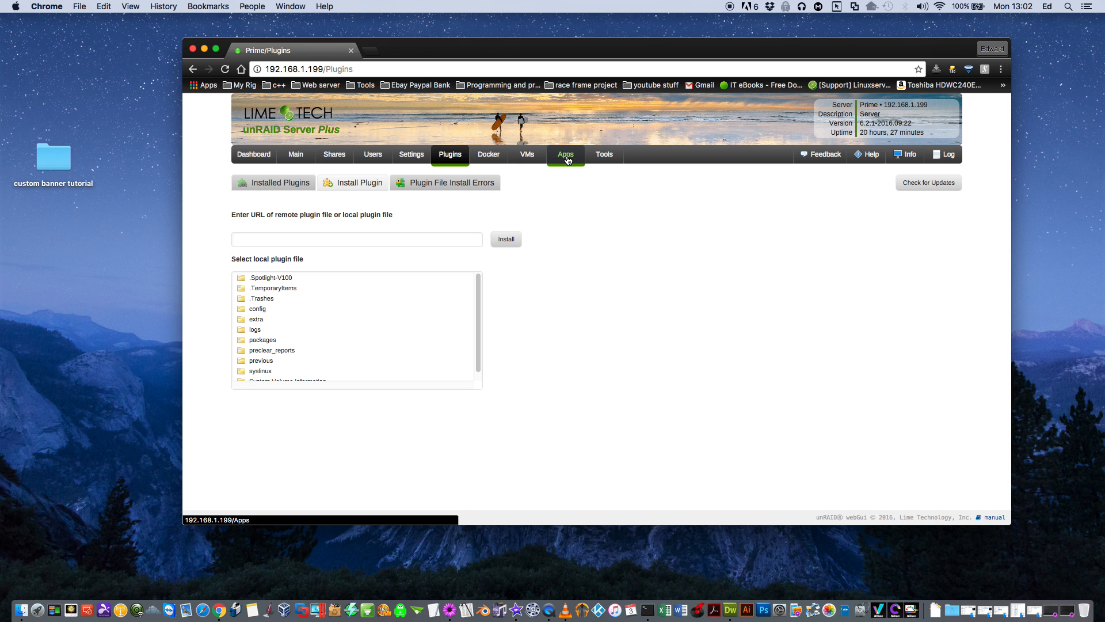
- Show the Media Applications category in the new Apps tab and scroll through its 69 results
{"action": "left_click", "coordinate": [567, 154]}
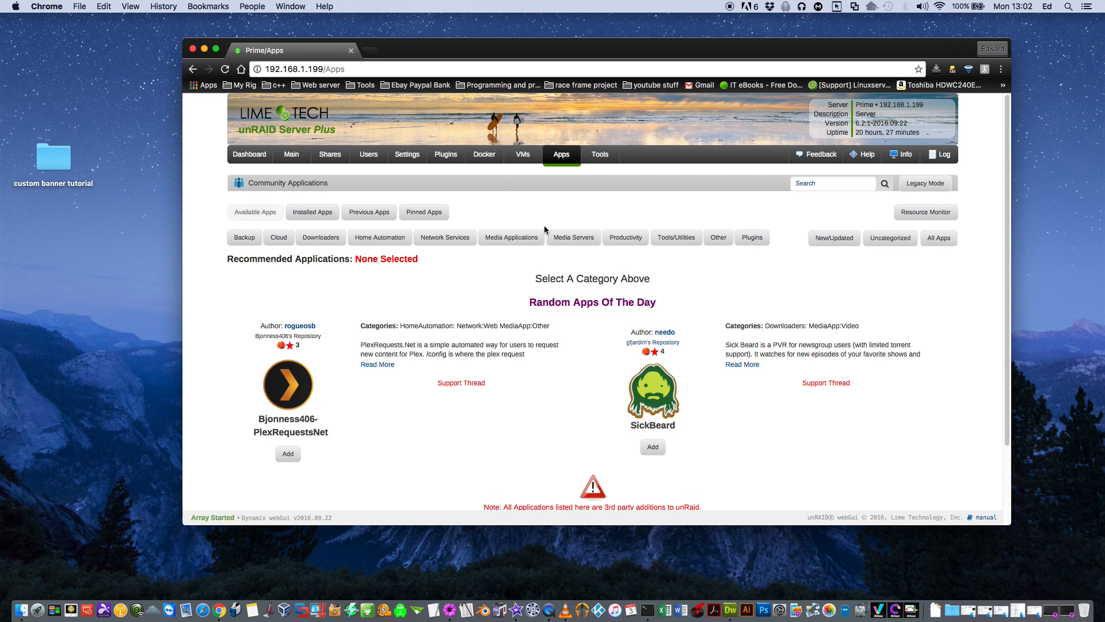
{"action": "mouse_move", "coordinate": [610, 252]}
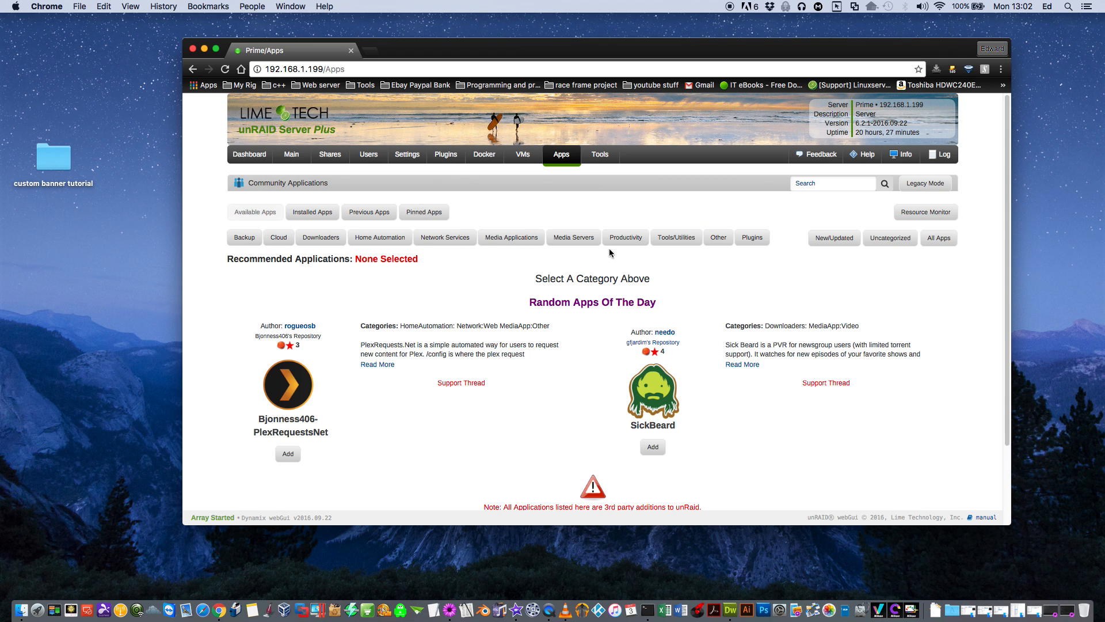
{"action": "mouse_move", "coordinate": [505, 260]}
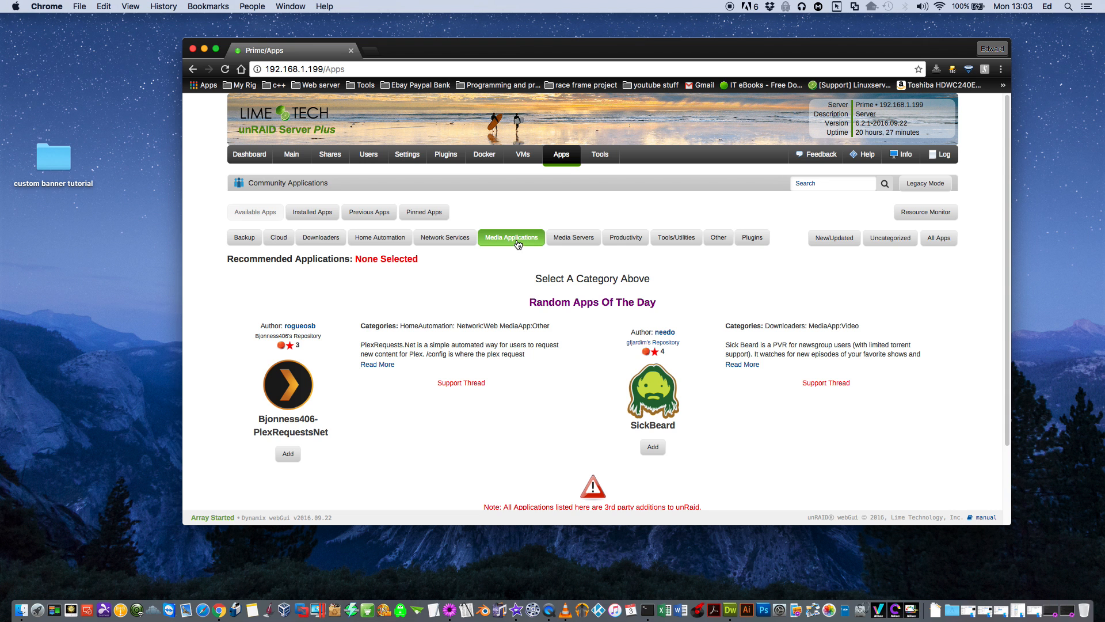
{"action": "left_click", "coordinate": [512, 237]}
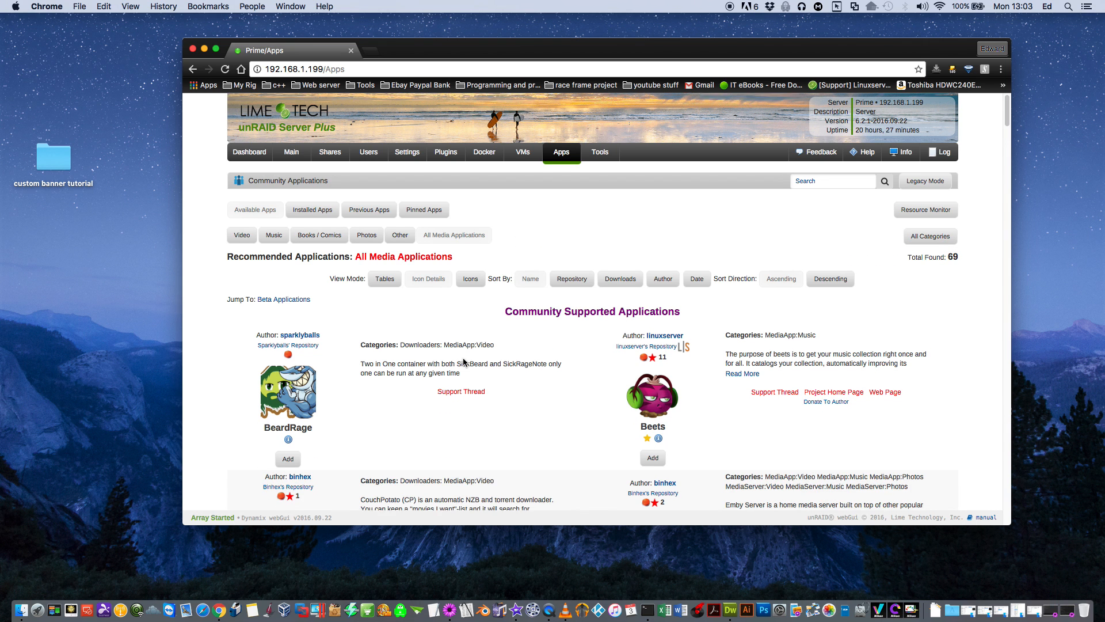
{"action": "scroll", "scroll_direction": "down", "scroll_amount": 3}
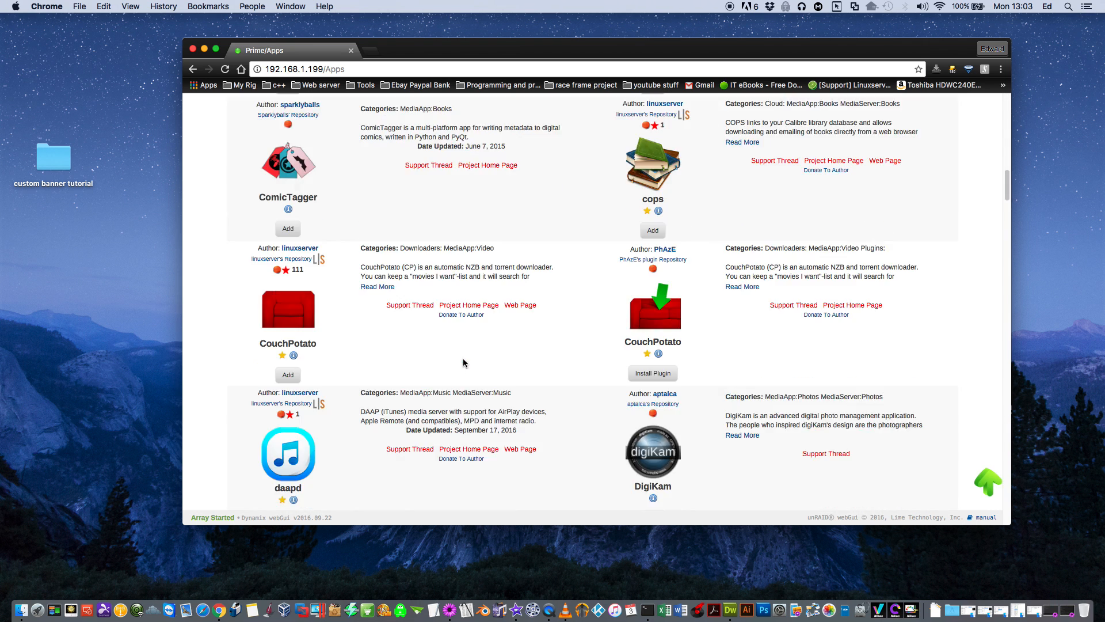
{"action": "scroll", "scroll_direction": "down", "scroll_amount": 3}
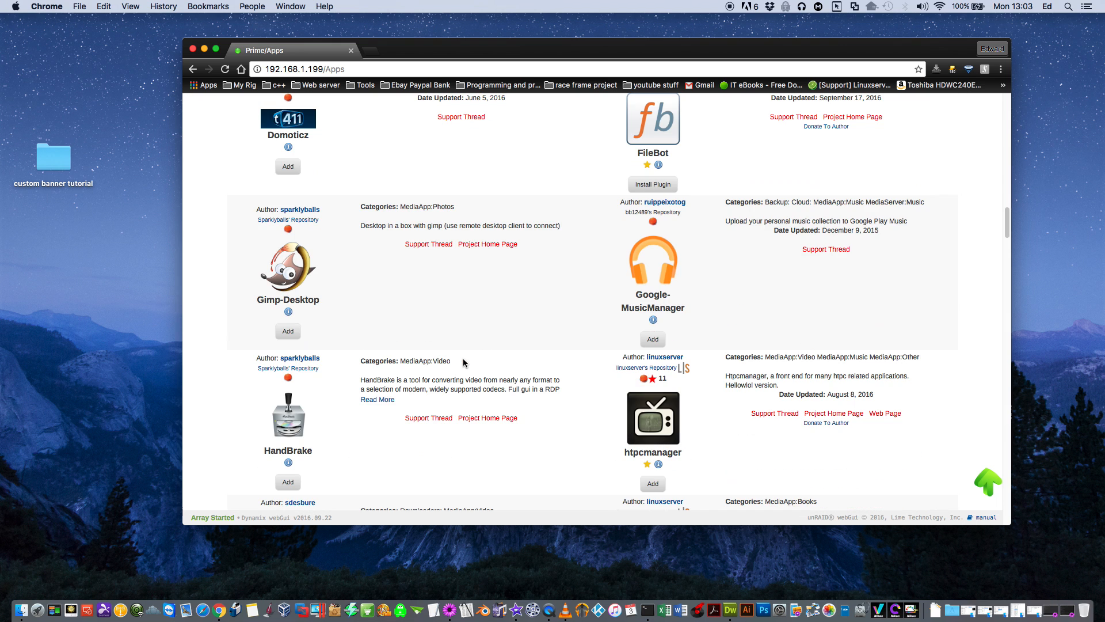
{"action": "mouse_move", "coordinate": [302, 333]}
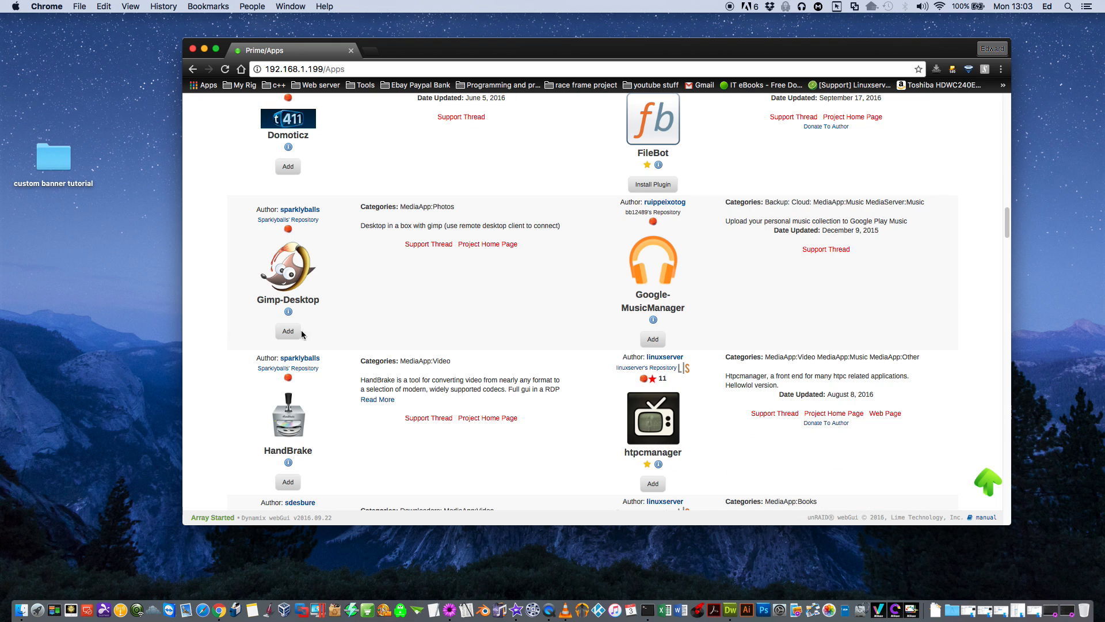
{"action": "scroll", "scroll_direction": "up", "scroll_amount": 3}
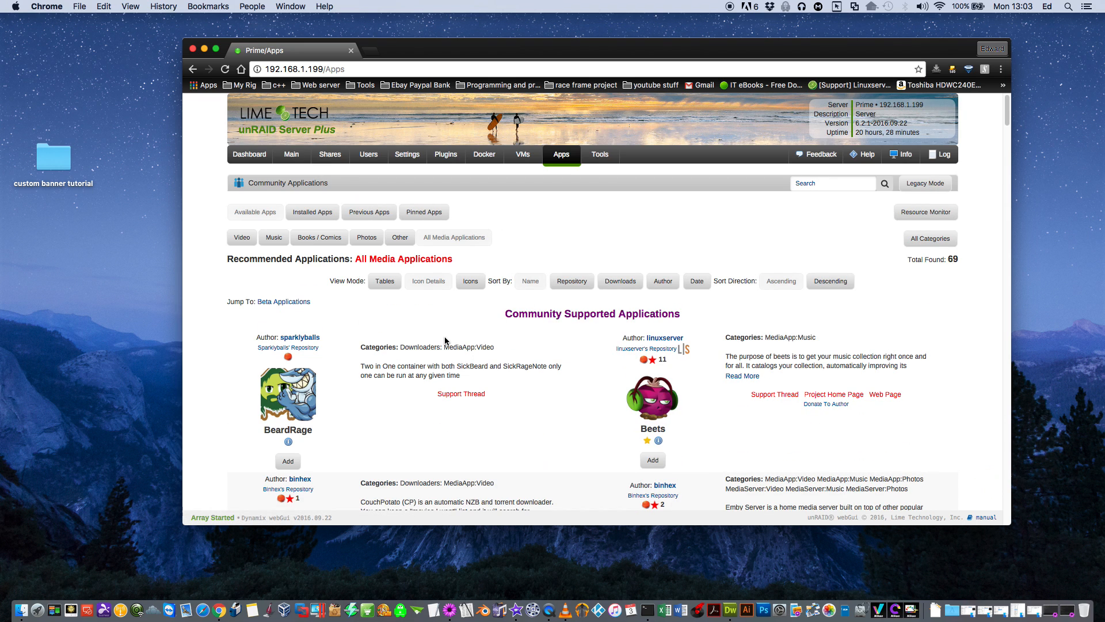
{"action": "mouse_move", "coordinate": [438, 325]}
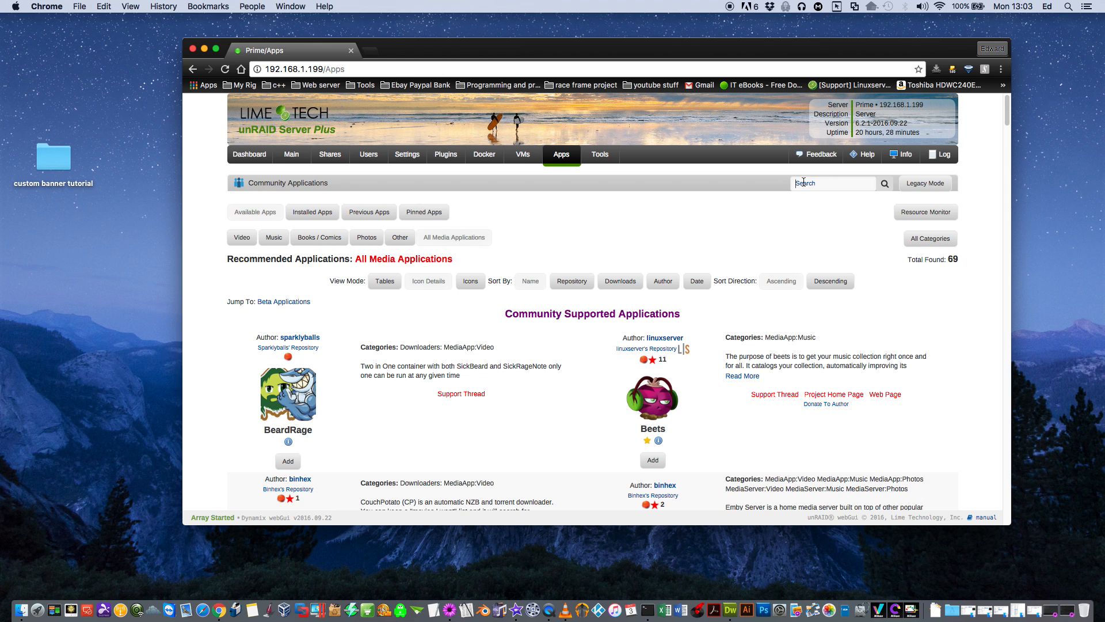
- Search Apps for 'fix common problems', install the plugin and go to its settings page
{"action": "type", "text": "f"}
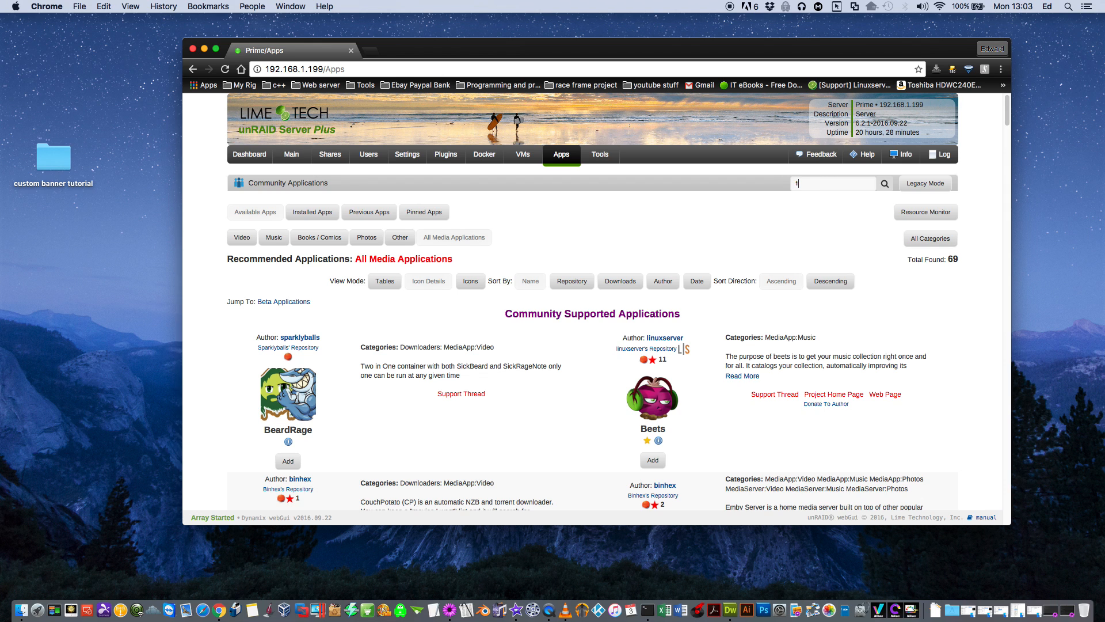
{"action": "type", "text": "ix common problem"}
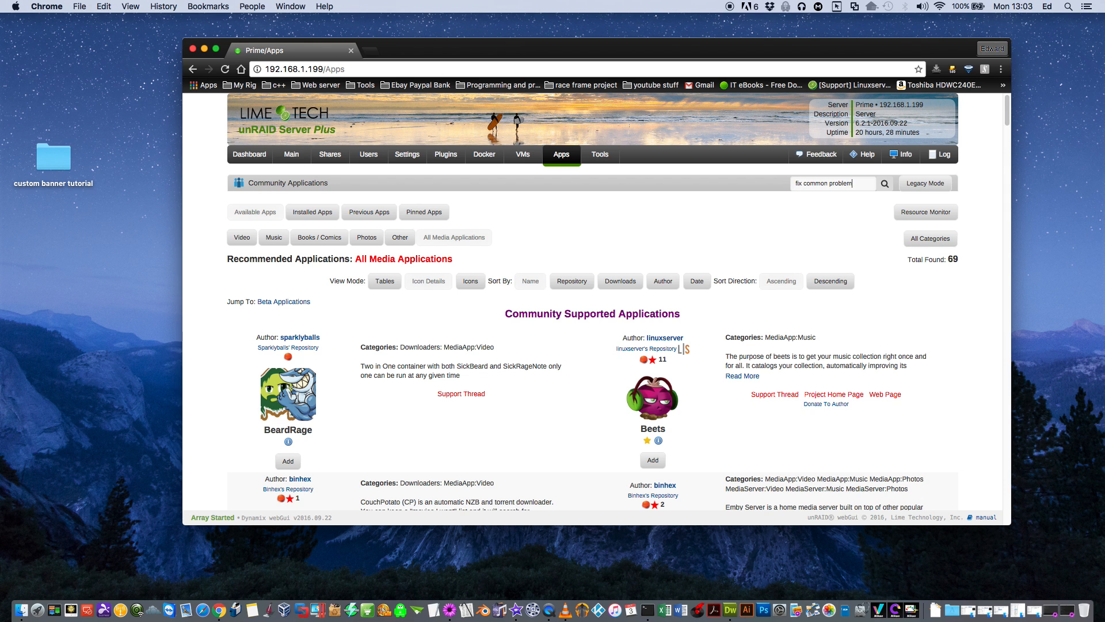
{"action": "type", "text": "s"}
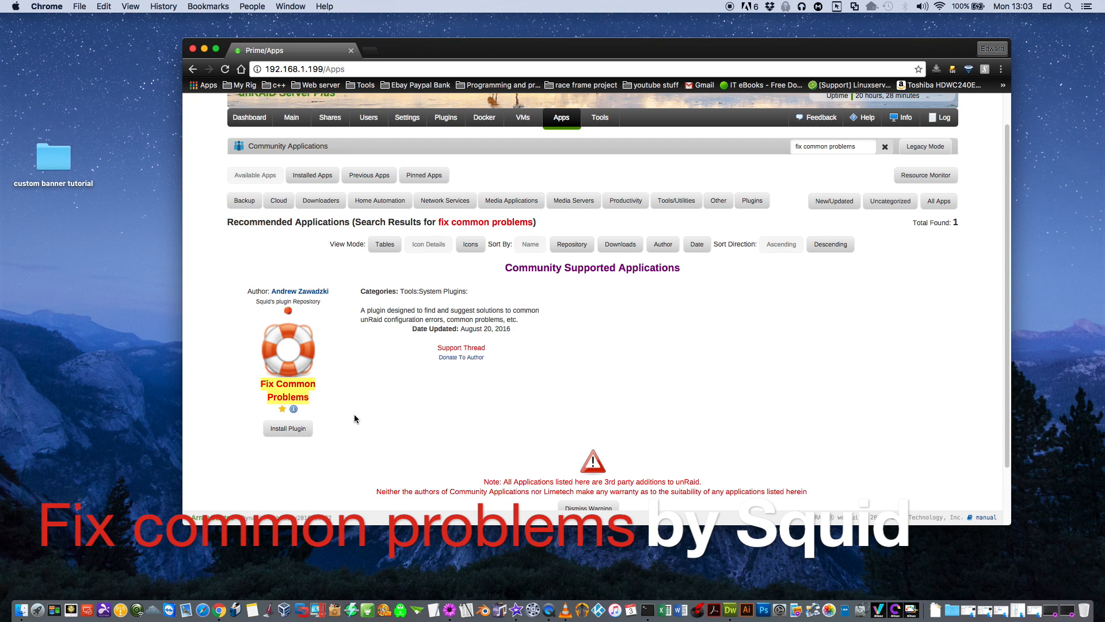
{"action": "mouse_move", "coordinate": [301, 435]}
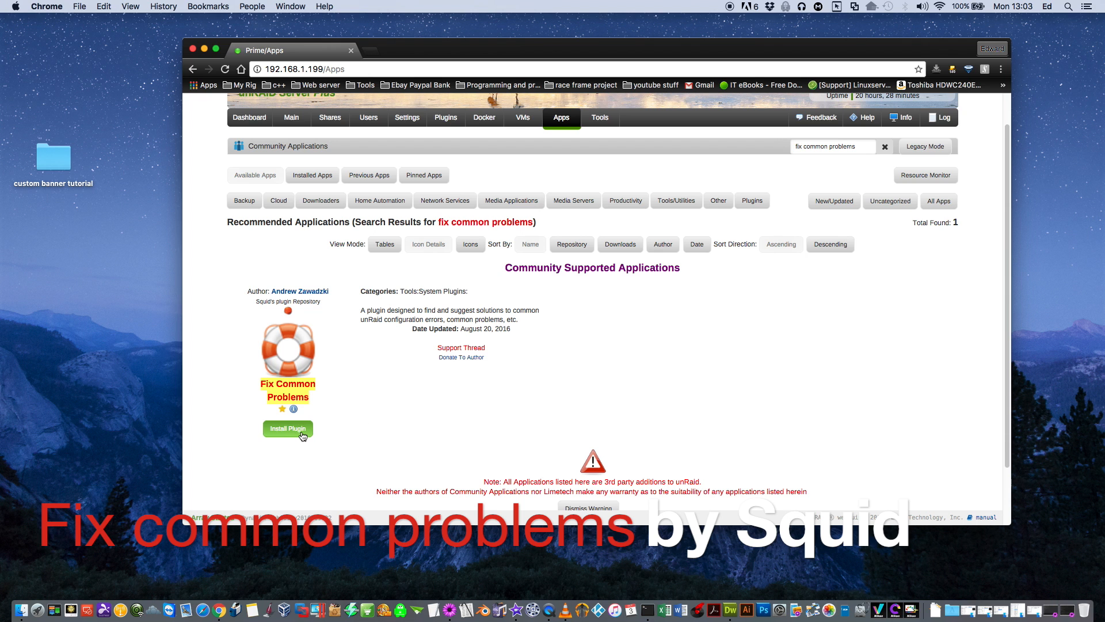
{"action": "left_click", "coordinate": [287, 428]}
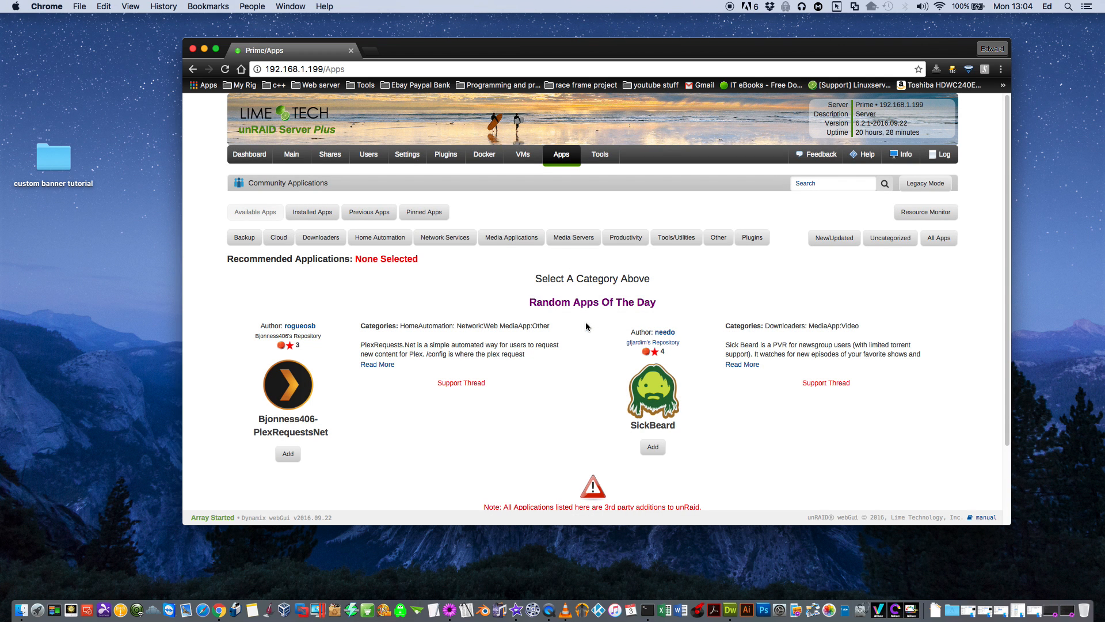
{"action": "left_click", "coordinate": [446, 154]}
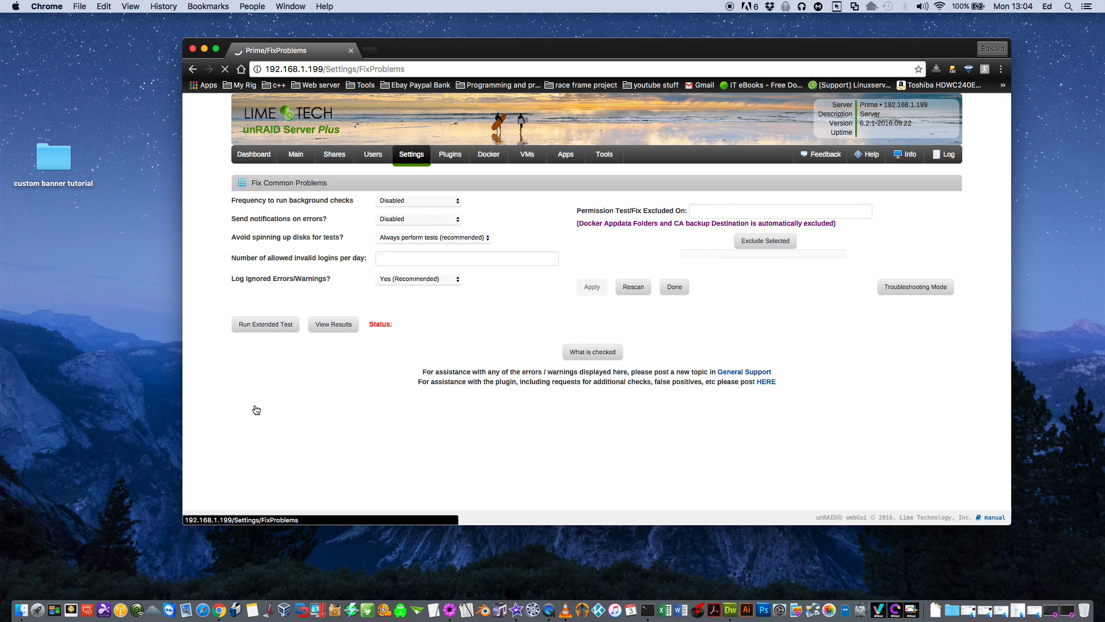
- Run the Fix Common Problems scan and review the Errors Found and Warnings Found tables
{"action": "left_click", "coordinate": [633, 286]}
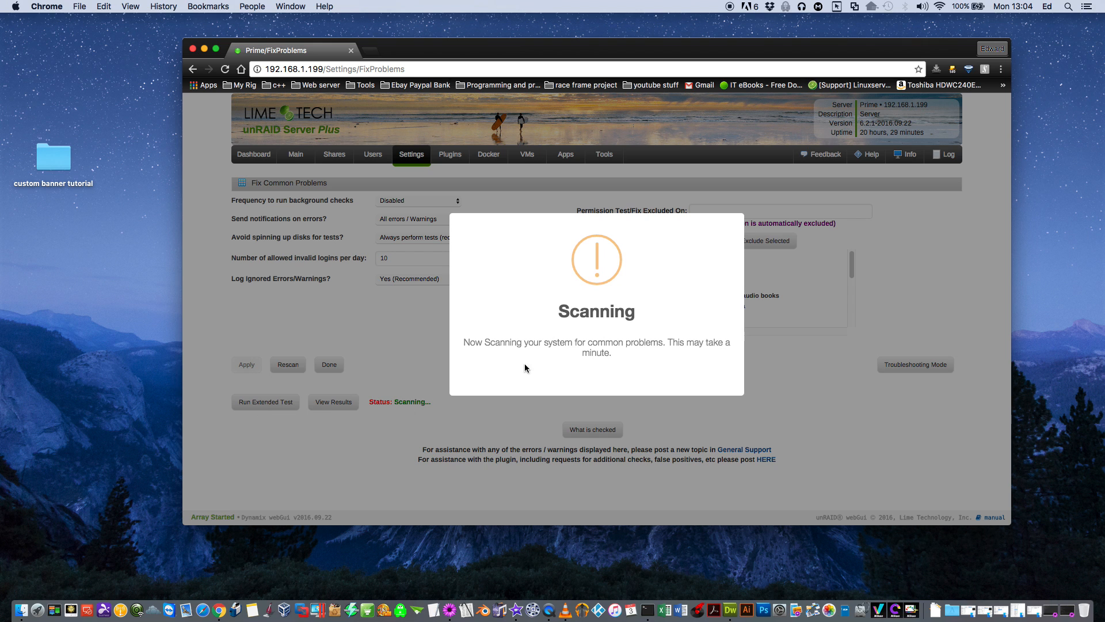
{"action": "mouse_move", "coordinate": [618, 351]}
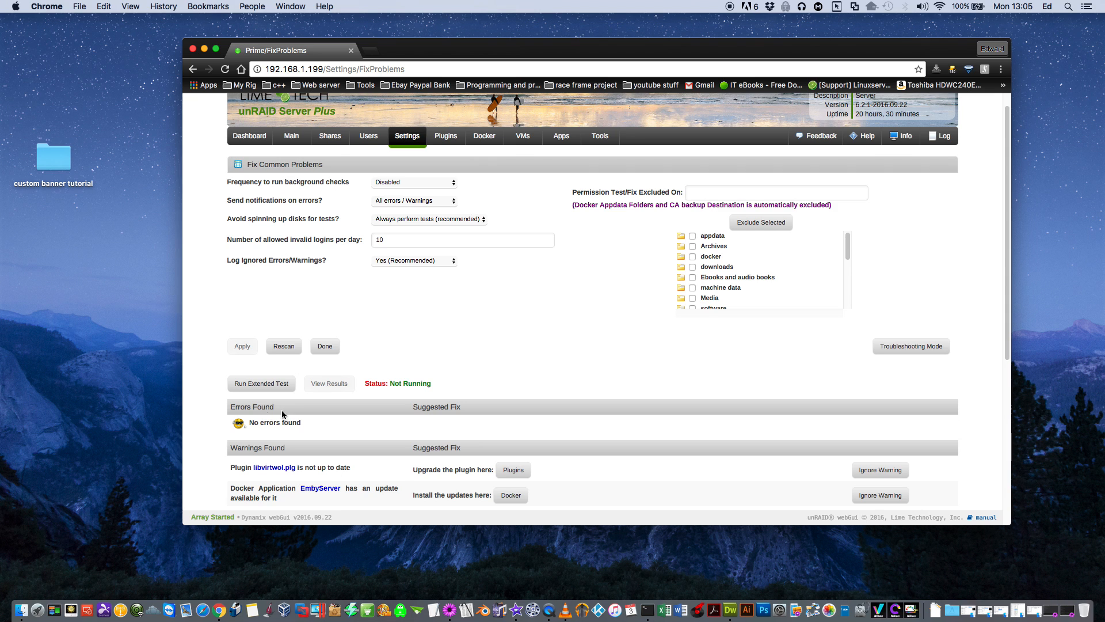
{"action": "scroll", "scroll_direction": "down", "scroll_amount": 3}
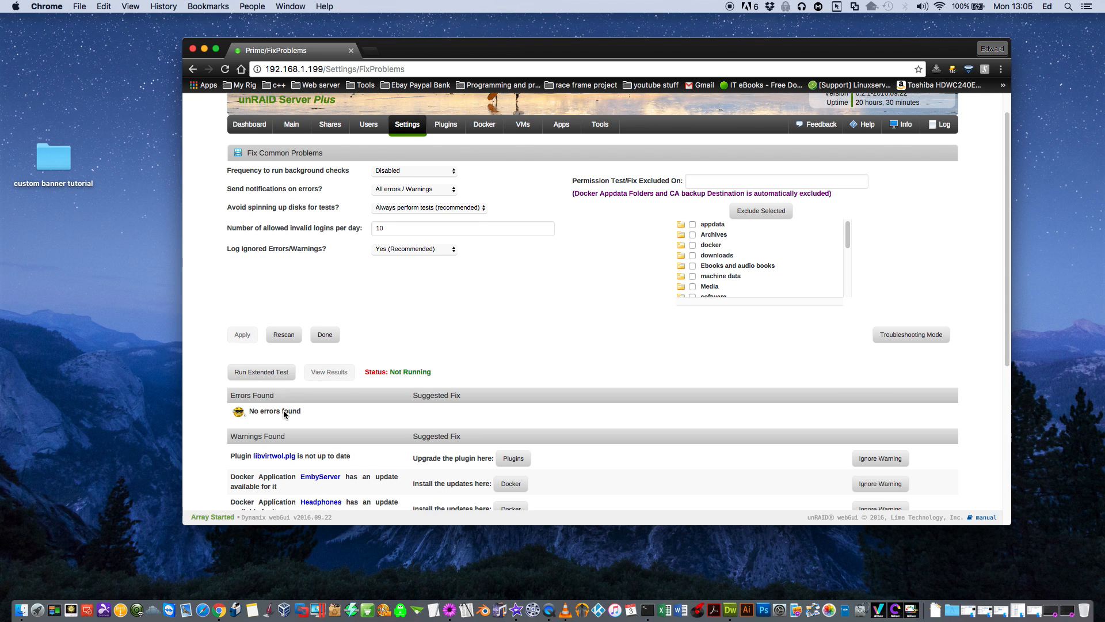
{"action": "scroll", "scroll_direction": "down", "scroll_amount": 3}
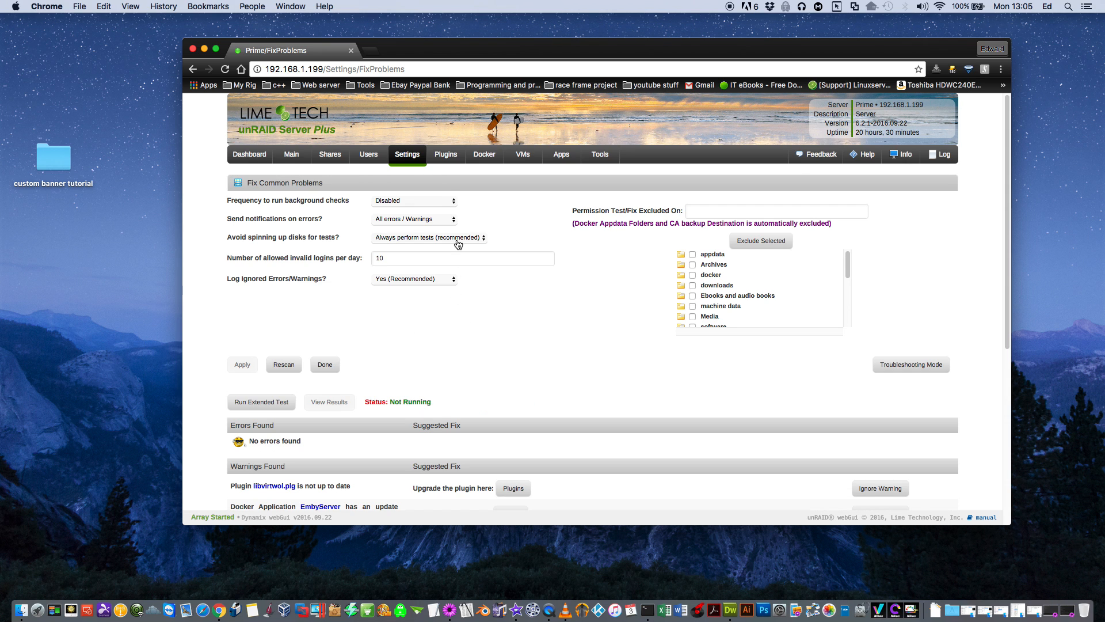
{"action": "mouse_move", "coordinate": [560, 158]}
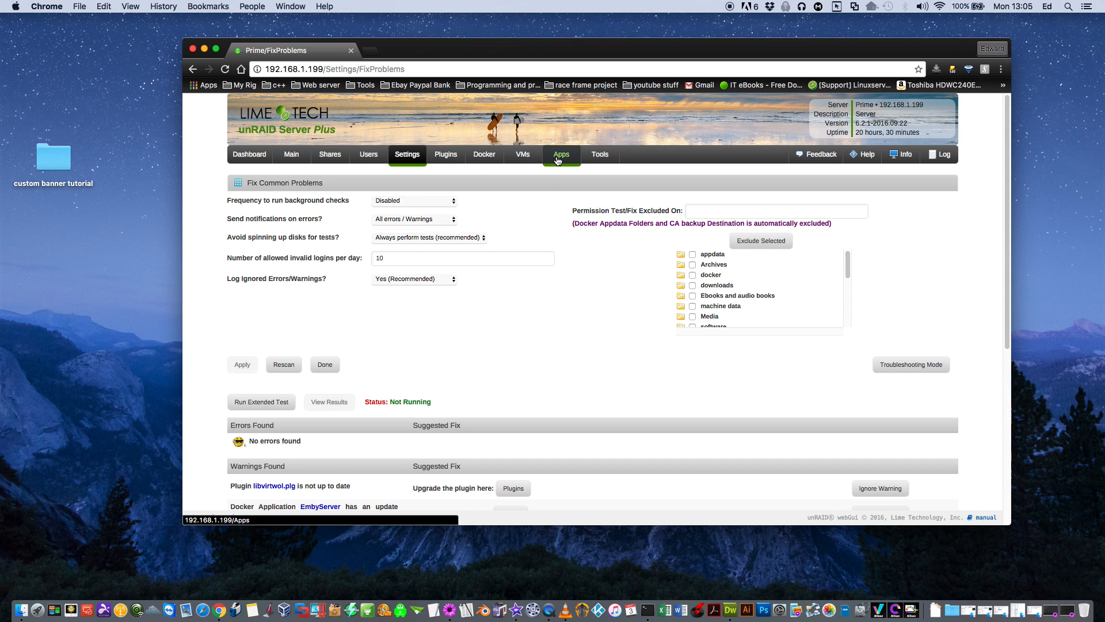
- Search Apps for 'unassigned devices', install dlandon's Unassigned Devices plugin and dismiss the log
{"action": "left_click", "coordinate": [561, 154]}
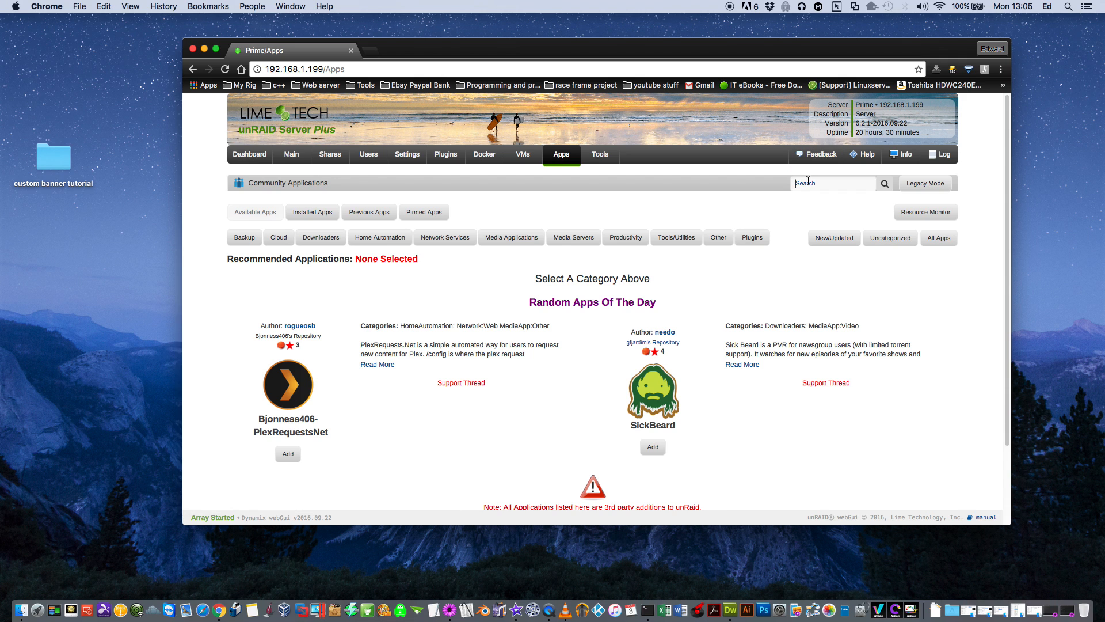
{"action": "type", "text": "unassigned devices"}
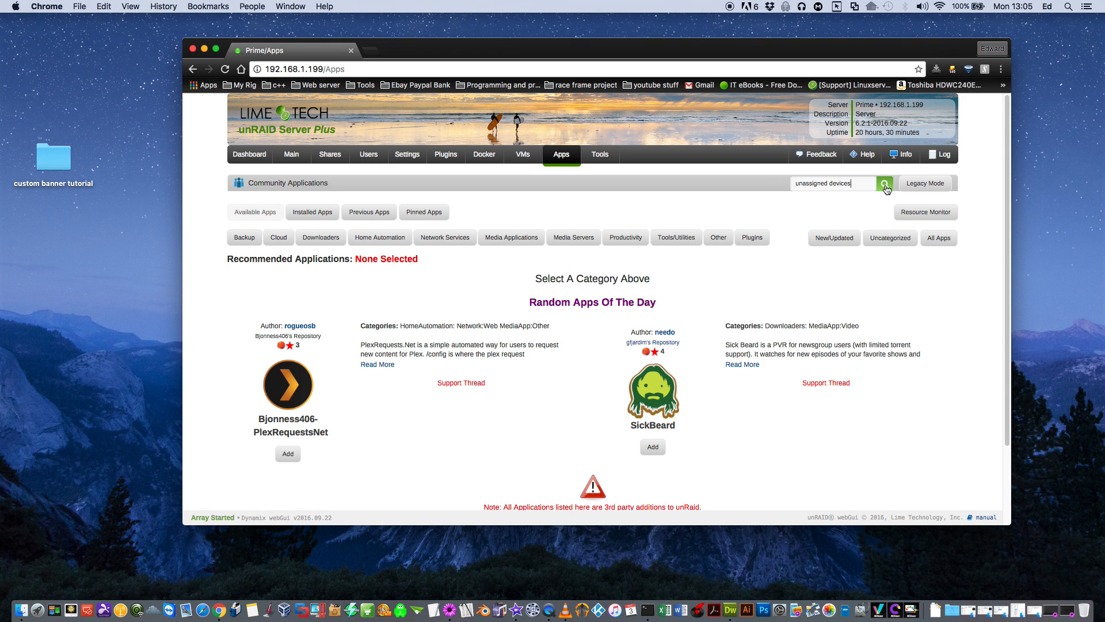
{"action": "left_click", "coordinate": [884, 183]}
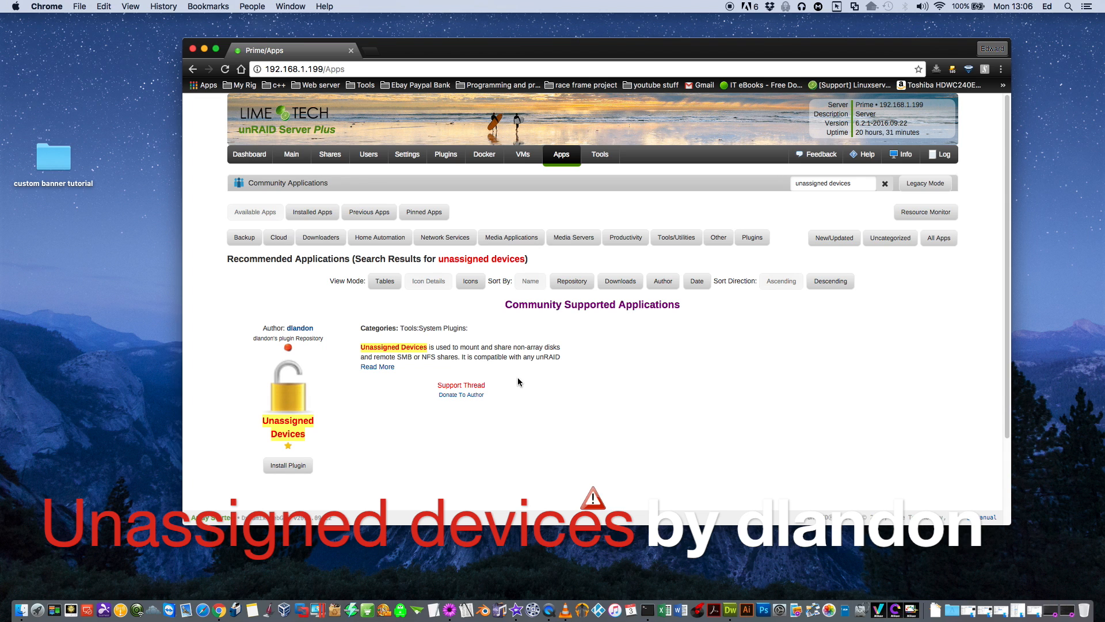
{"action": "mouse_move", "coordinate": [401, 407]}
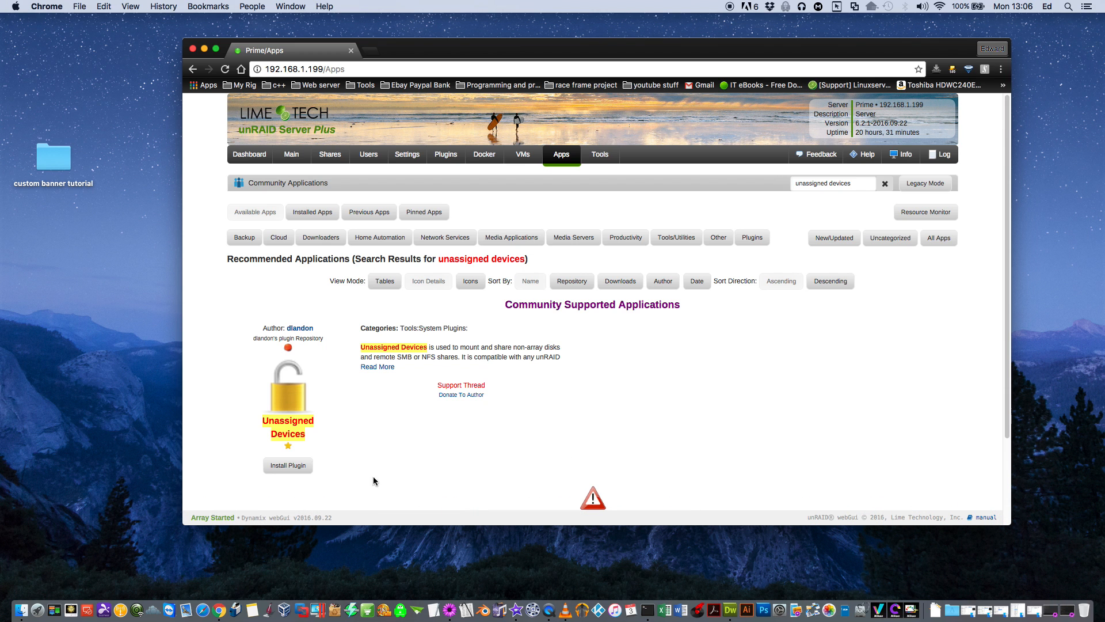
{"action": "left_click", "coordinate": [288, 465]}
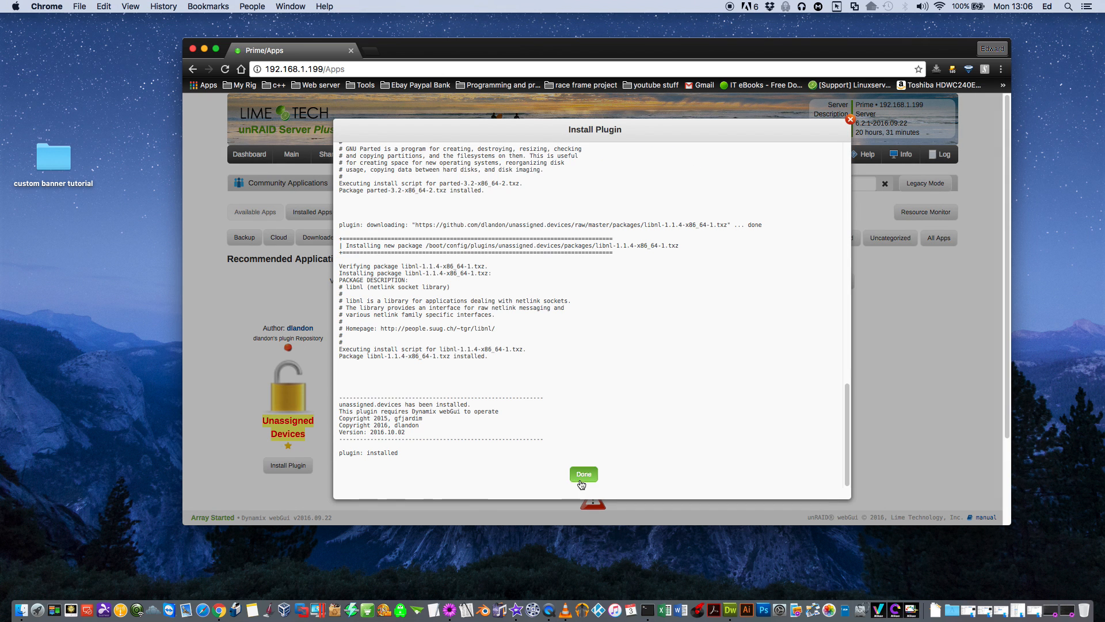
{"action": "left_click", "coordinate": [583, 475]}
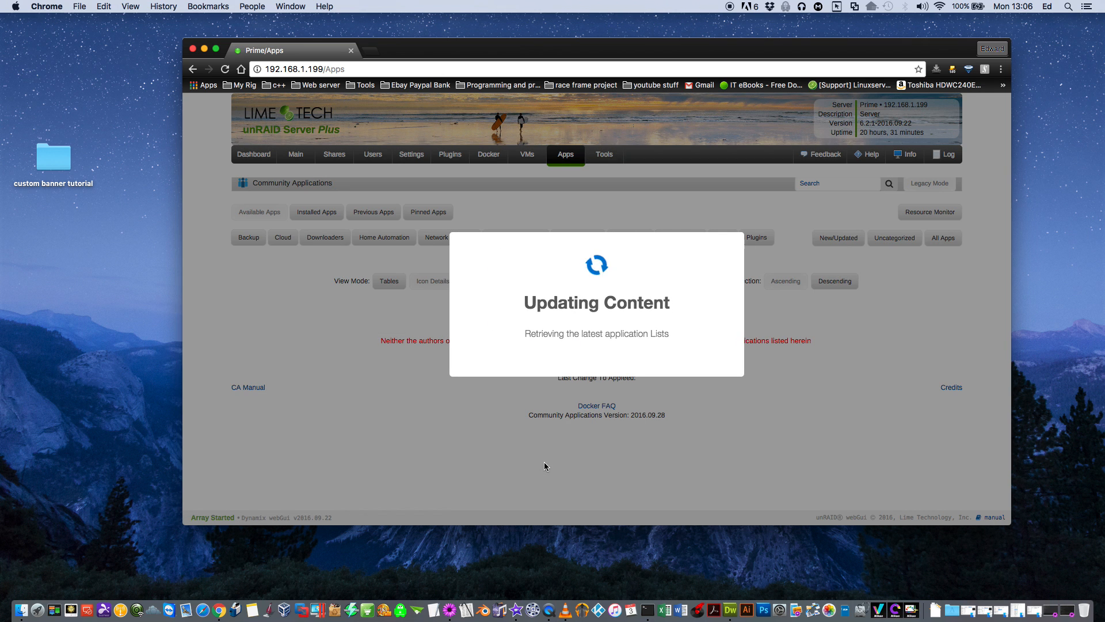
- Show the Main page's new Unassigned Devices section listing the 1 TB NTFS disk
{"action": "left_click", "coordinate": [291, 154]}
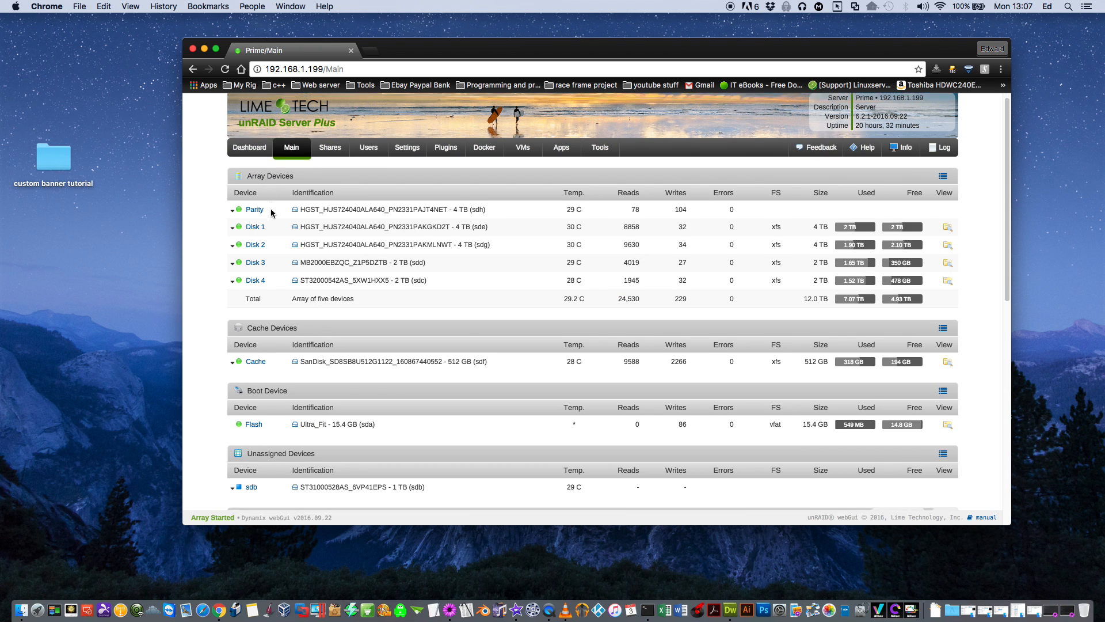
{"action": "scroll", "scroll_direction": "down", "scroll_amount": 3}
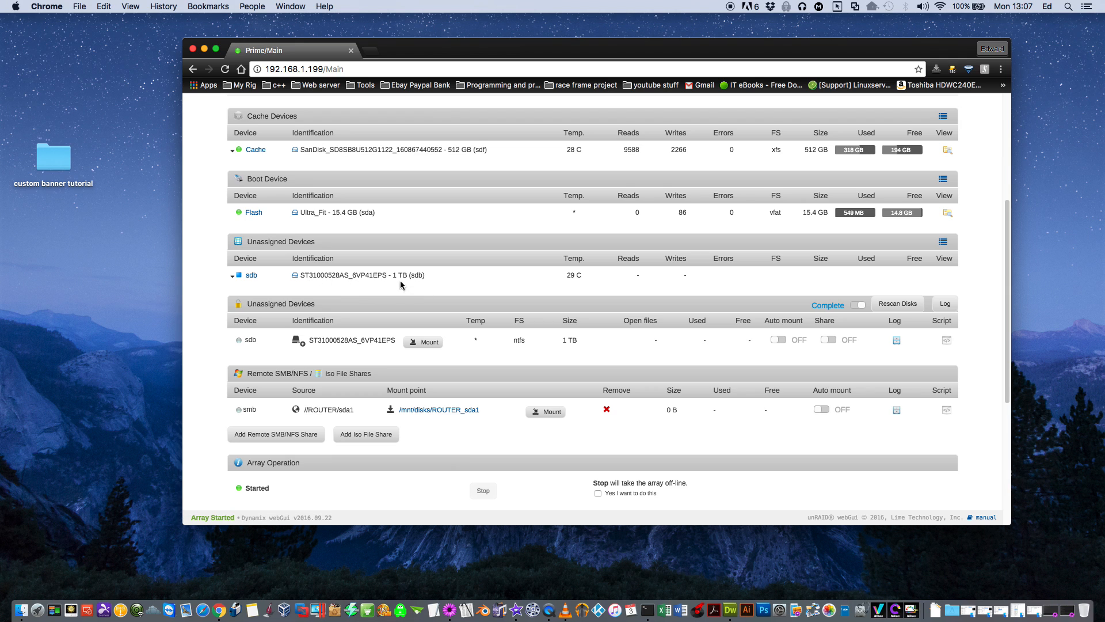
{"action": "mouse_move", "coordinate": [380, 301]}
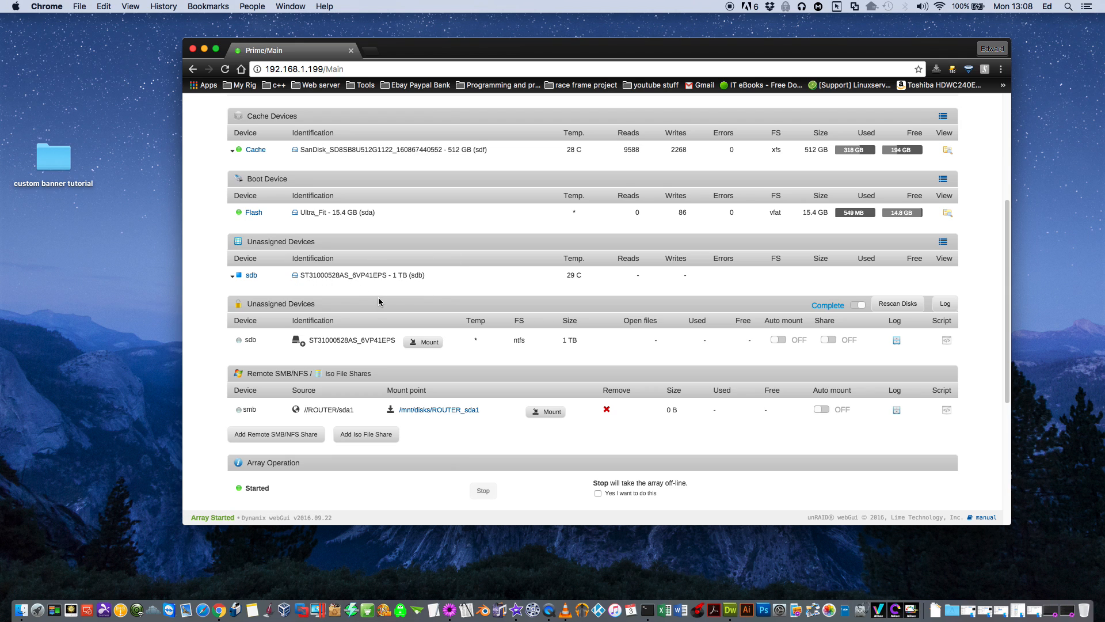
{"action": "mouse_move", "coordinate": [359, 359]}
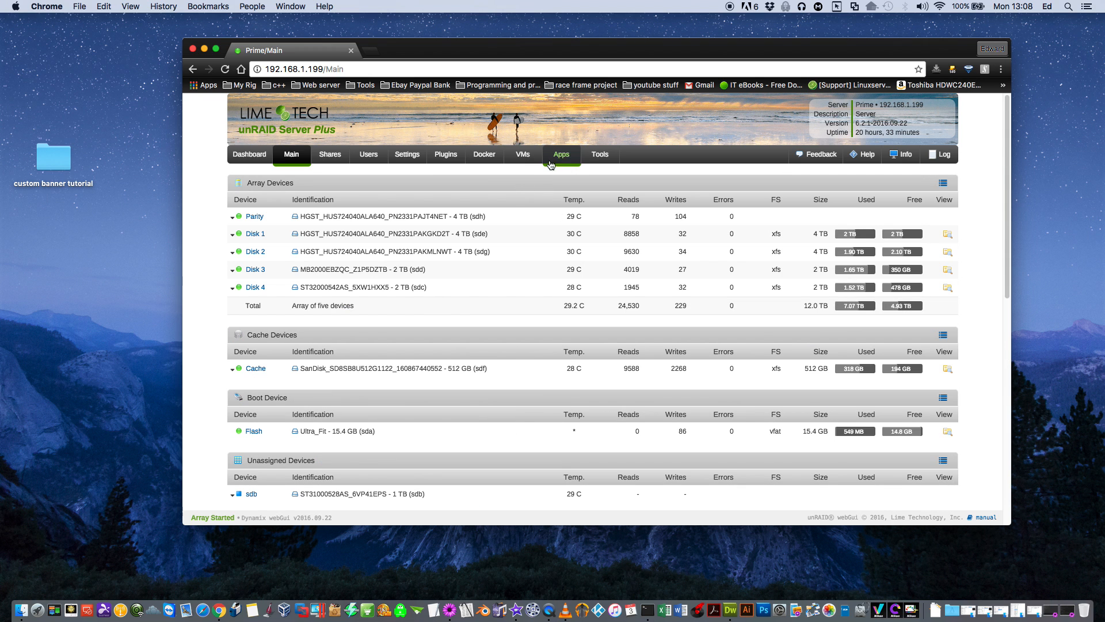
- Search Apps for 'dynamix' and scroll to Bergware's Dynamix System Stats result
{"action": "left_click", "coordinate": [562, 154]}
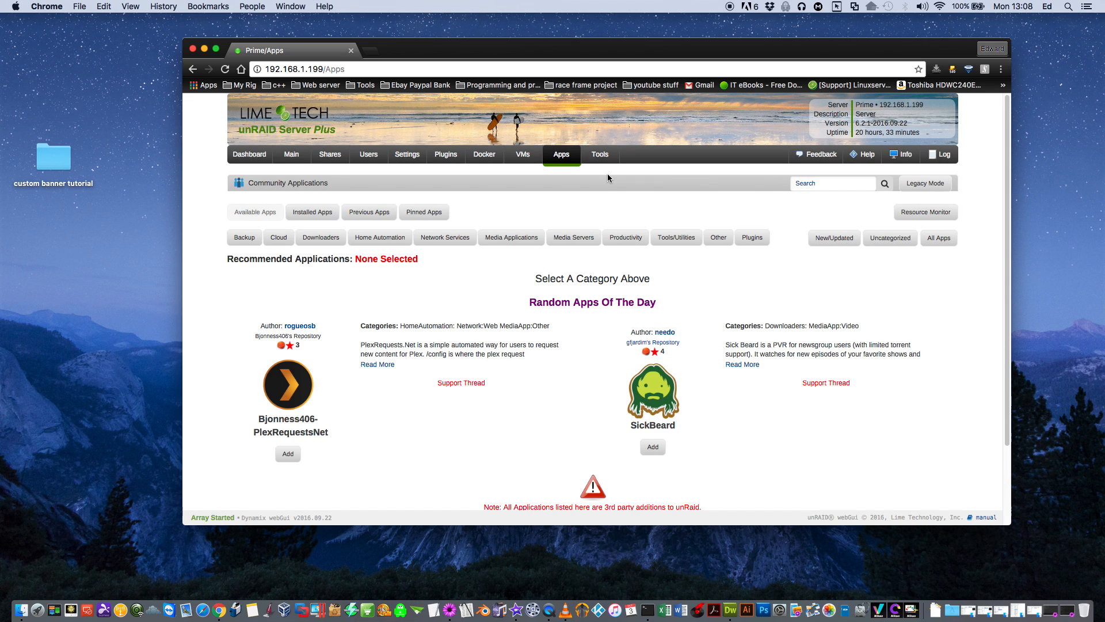
{"action": "left_click", "coordinate": [832, 183]}
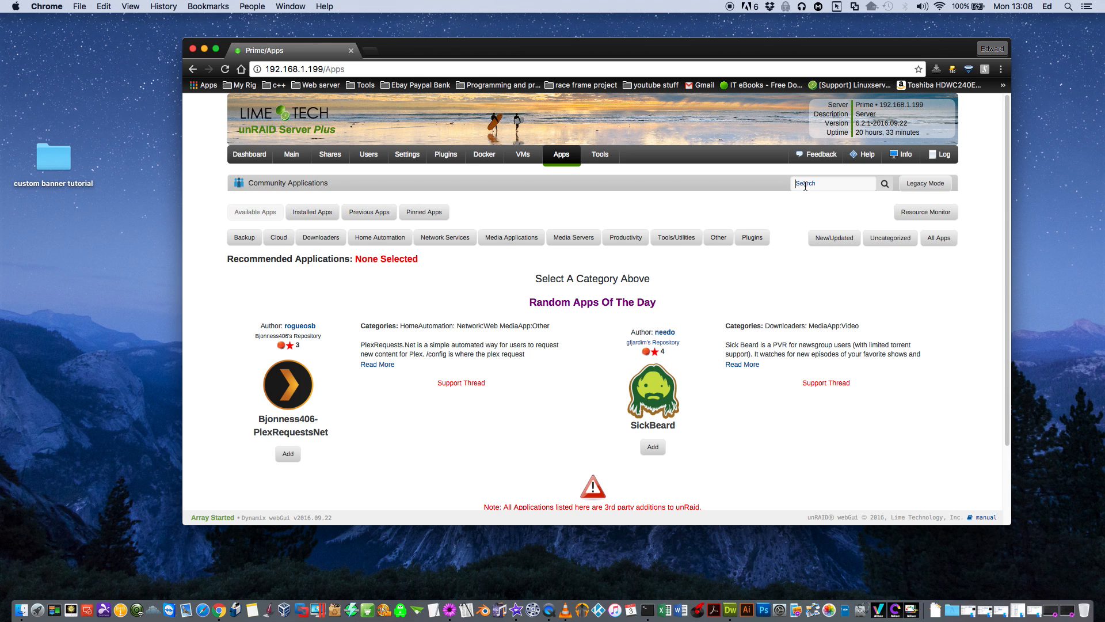
{"action": "type", "text": "dyna"}
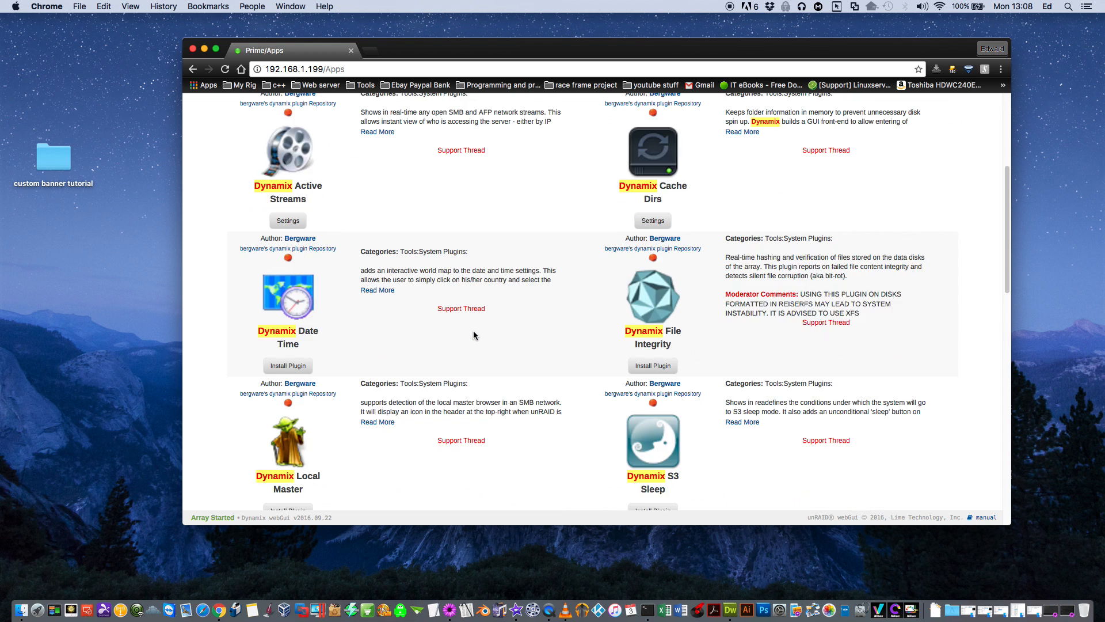
{"action": "scroll", "scroll_direction": "down", "scroll_amount": 3}
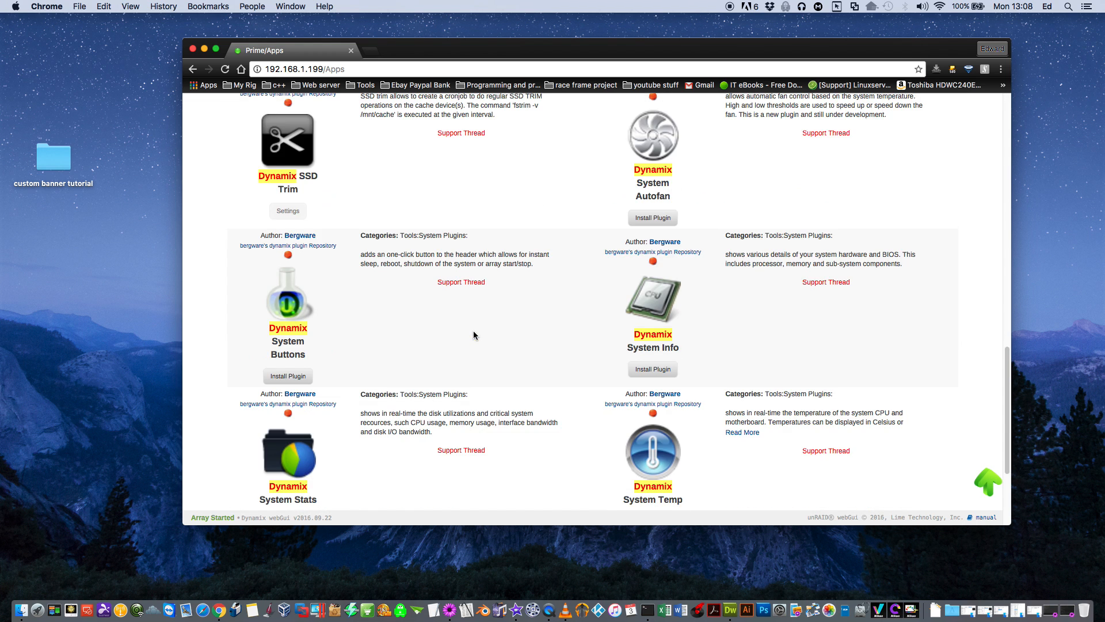
{"action": "scroll", "scroll_direction": "down", "scroll_amount": 3}
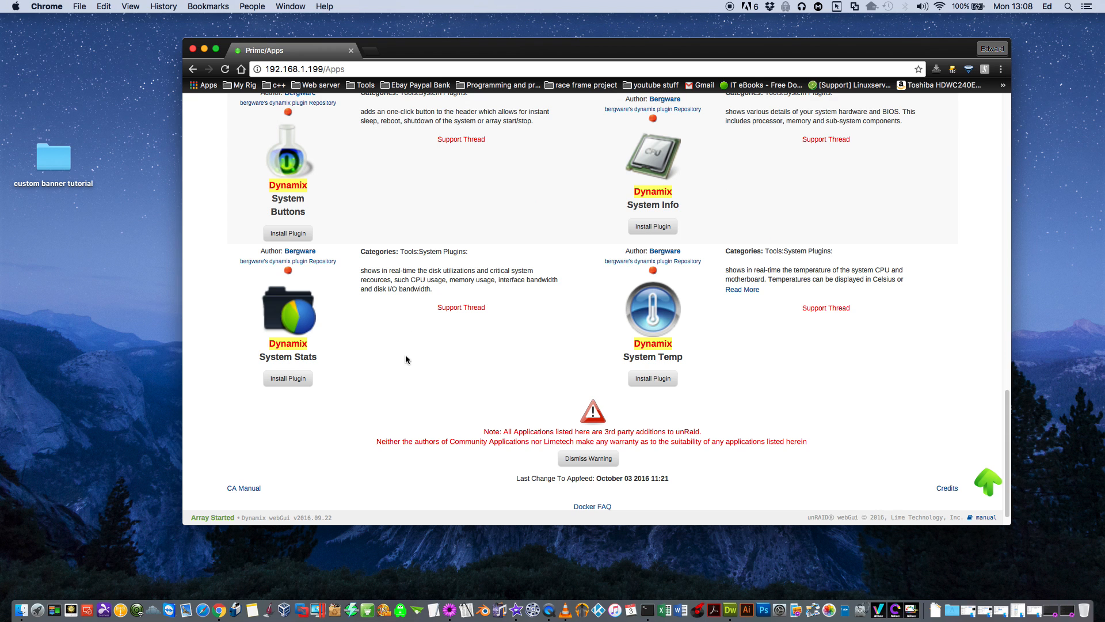
{"action": "mouse_move", "coordinate": [287, 375]}
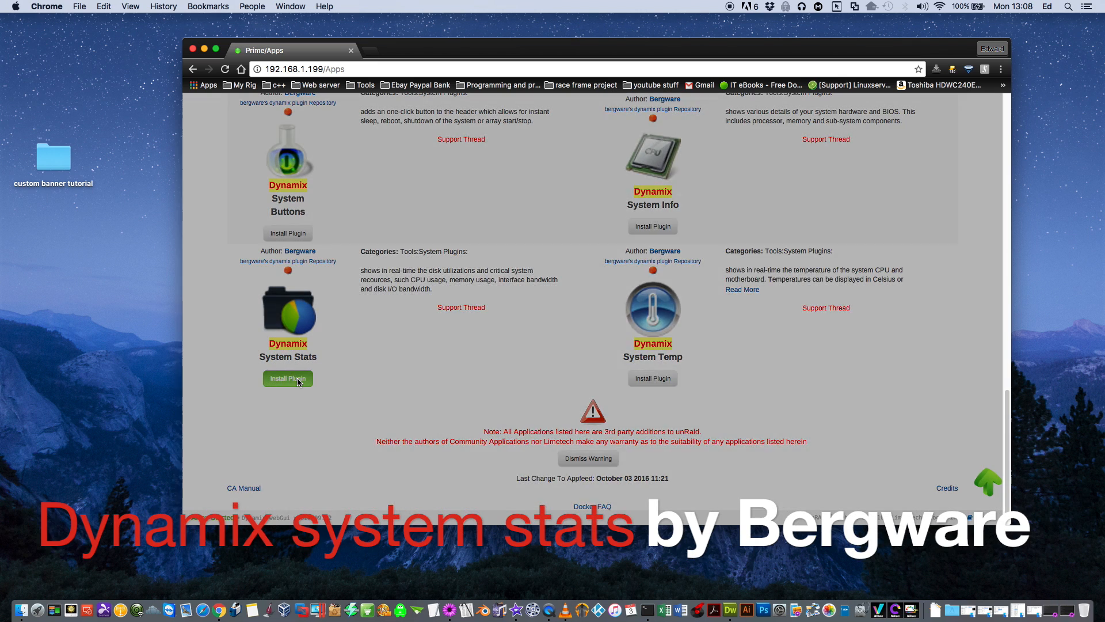
- Install Dynamix System Stats, adding a Stats tab, and dismiss the install log
{"action": "left_click", "coordinate": [288, 377]}
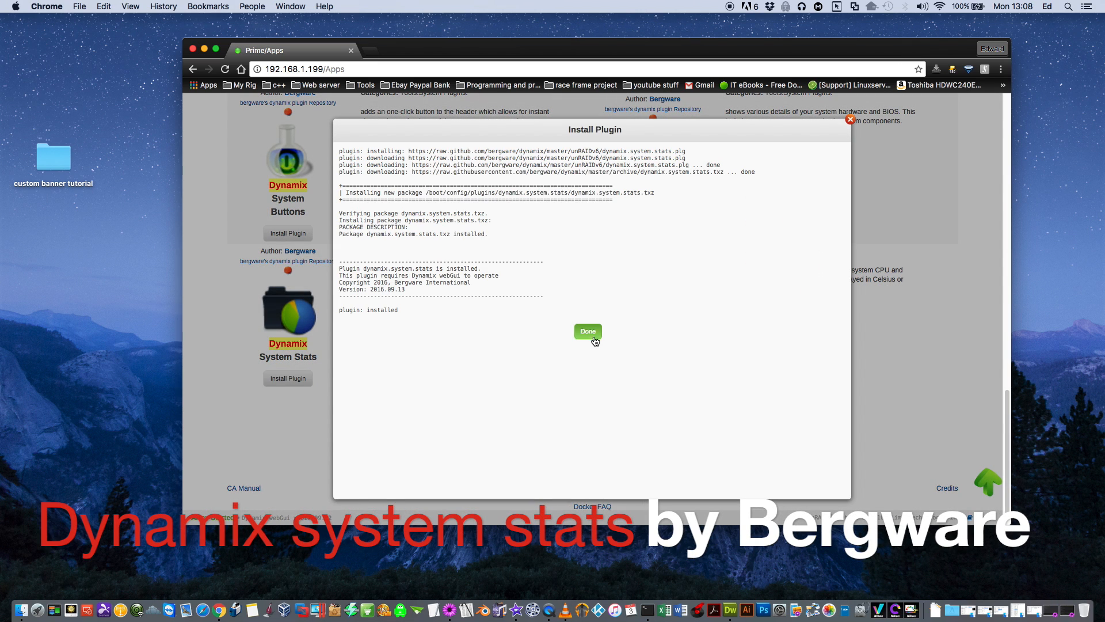
{"action": "left_click", "coordinate": [588, 332]}
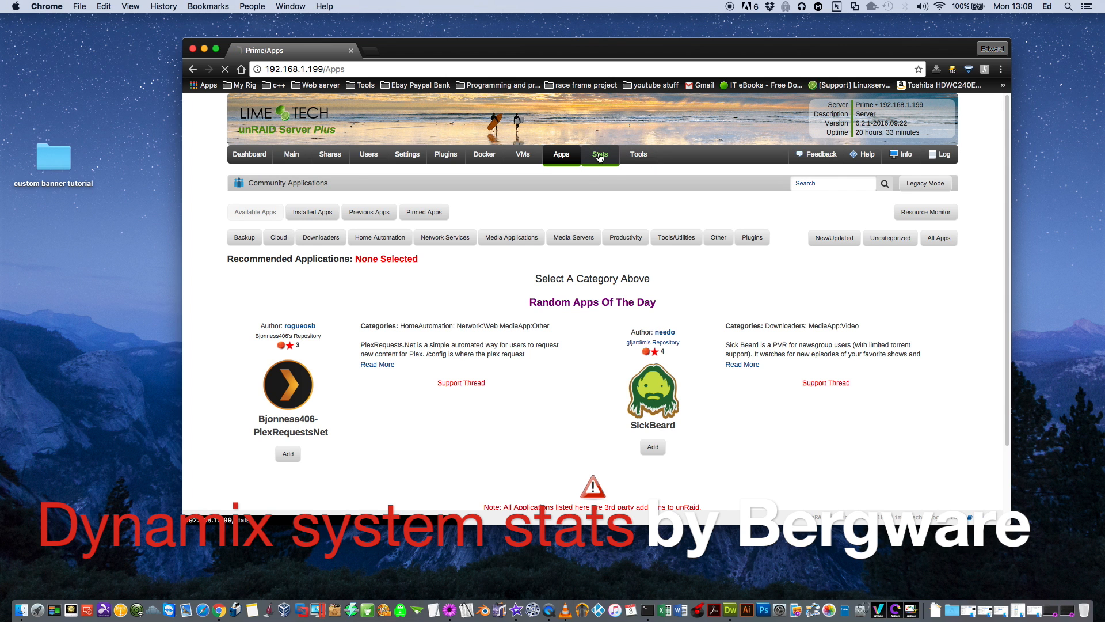
- View the Stats page's disk usage and System Stats charts, then return to the Apps page
{"action": "left_click", "coordinate": [601, 154]}
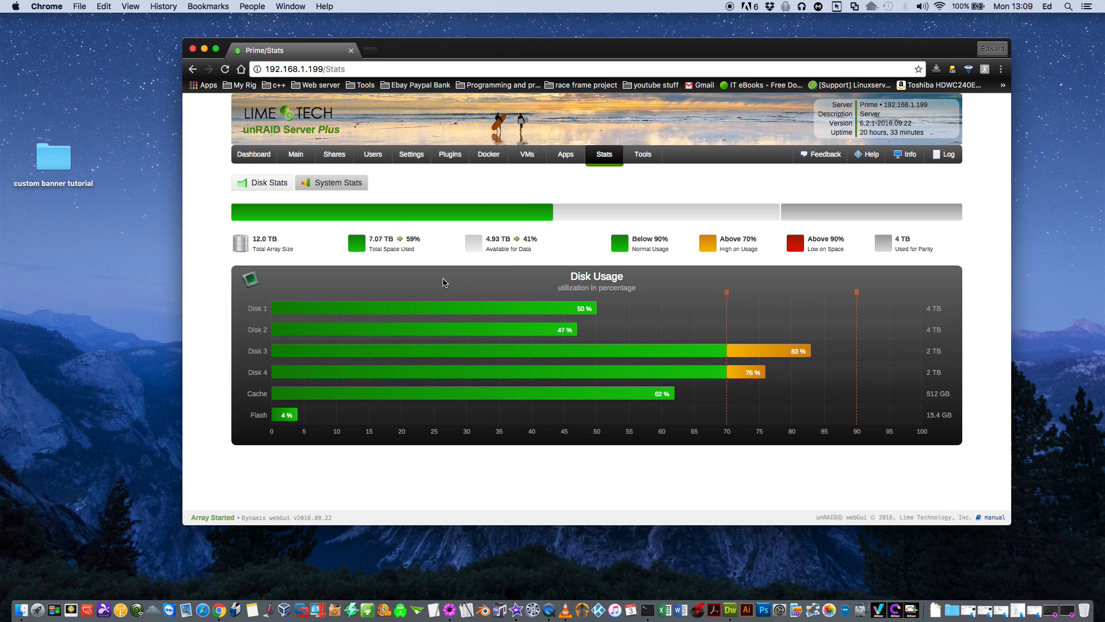
{"action": "mouse_move", "coordinate": [425, 318]}
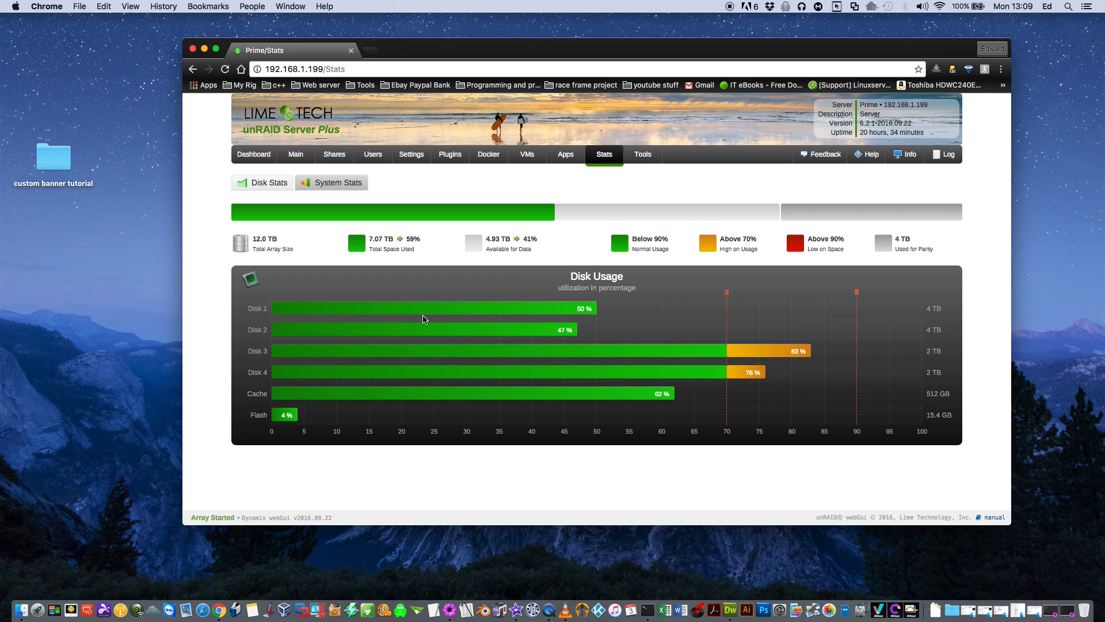
{"action": "left_click", "coordinate": [337, 182]}
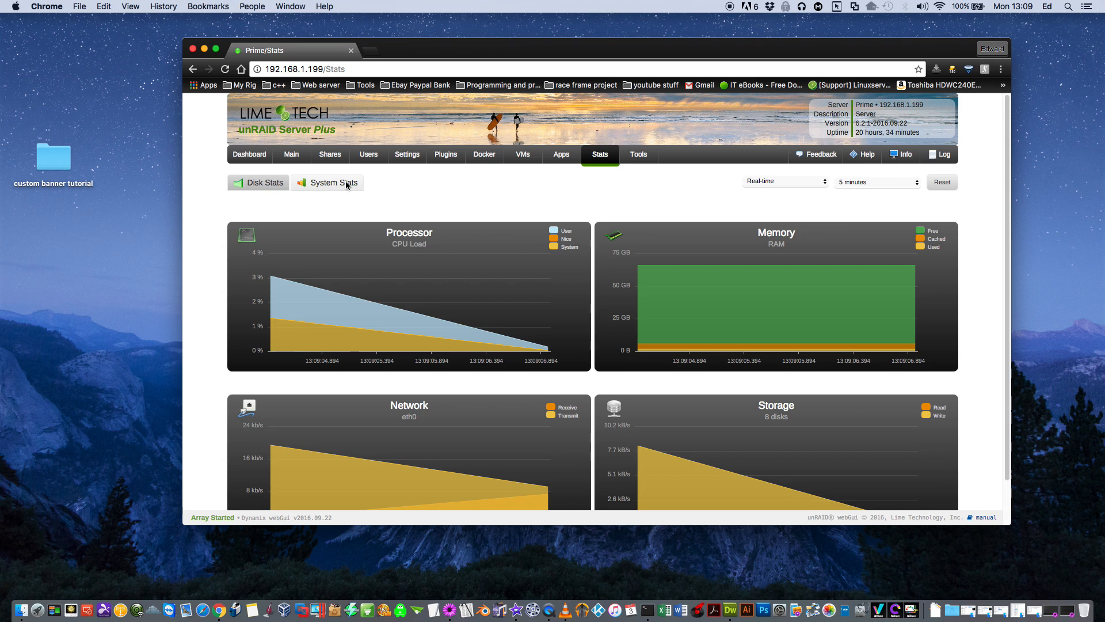
{"action": "scroll", "scroll_direction": "down", "scroll_amount": 3}
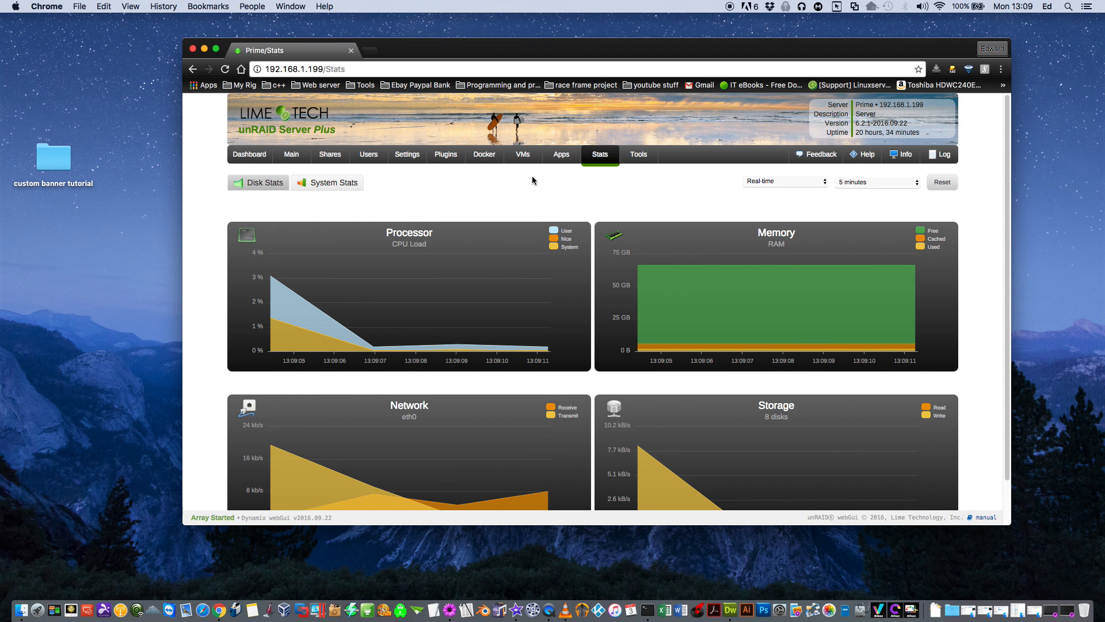
{"action": "left_click", "coordinate": [562, 154]}
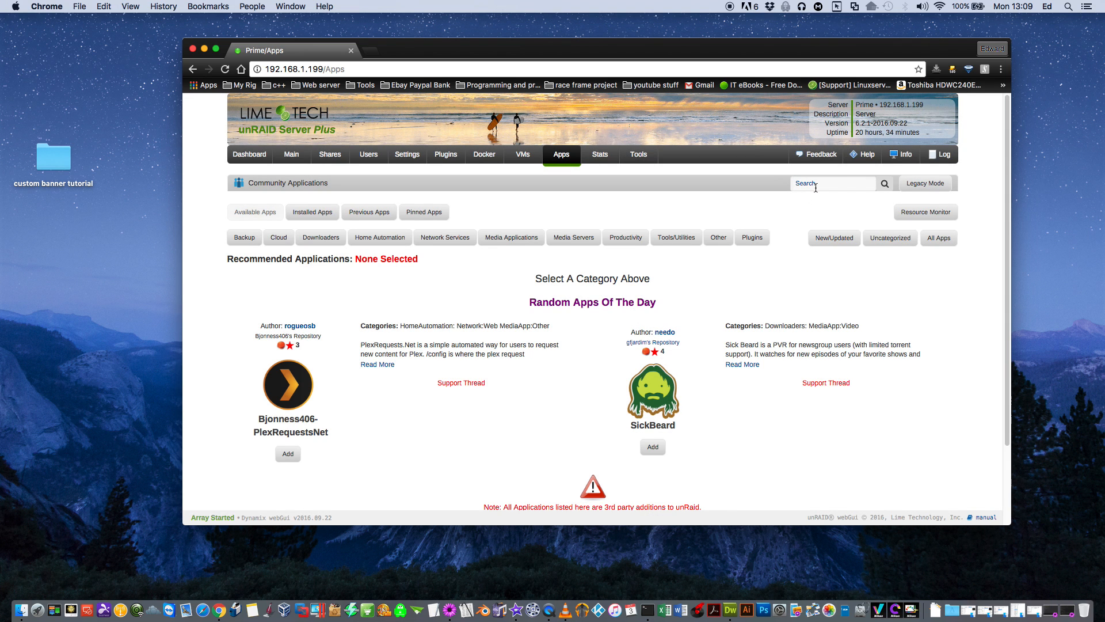
- Search 'dyna', install the Dynamix S3 Sleep plugin and dismiss the install window
{"action": "type", "text": "dynamix"}
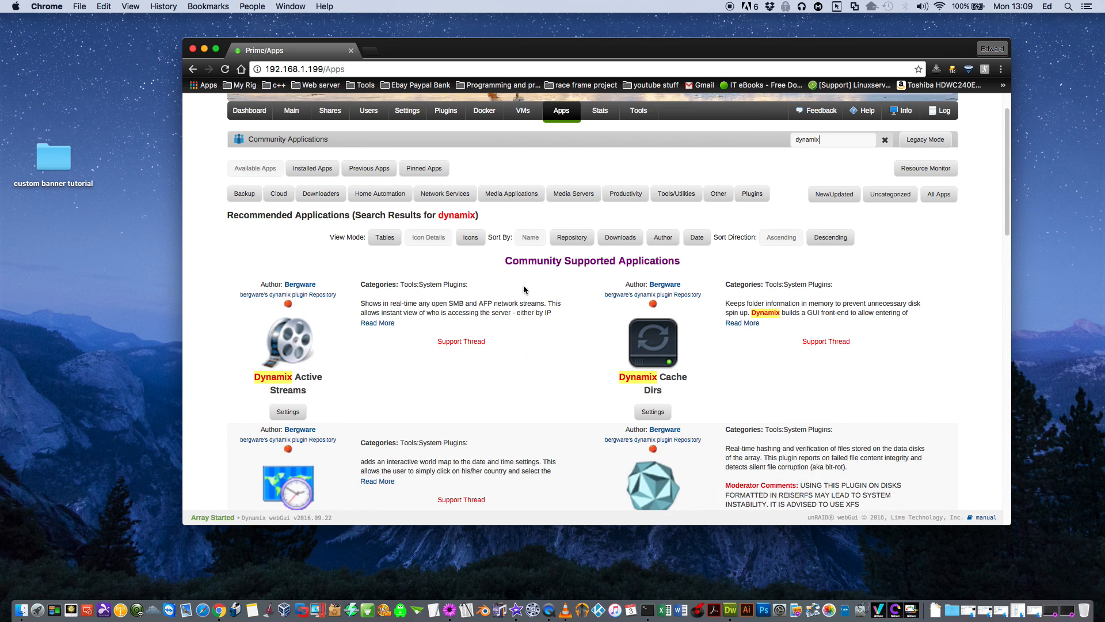
{"action": "scroll", "scroll_direction": "down", "scroll_amount": 3}
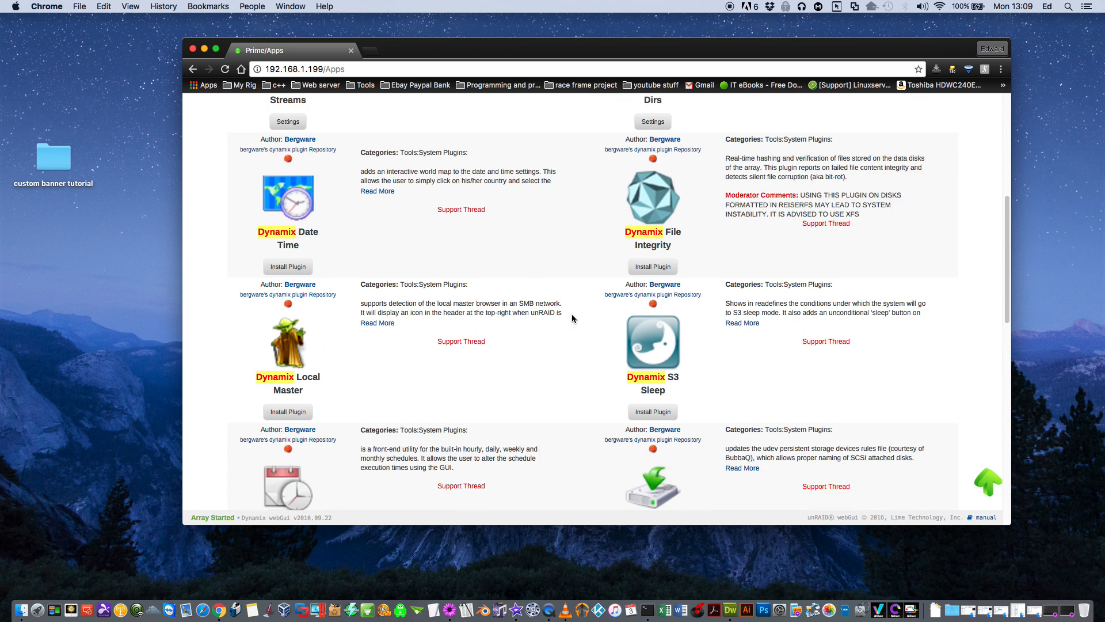
{"action": "mouse_move", "coordinate": [784, 356]}
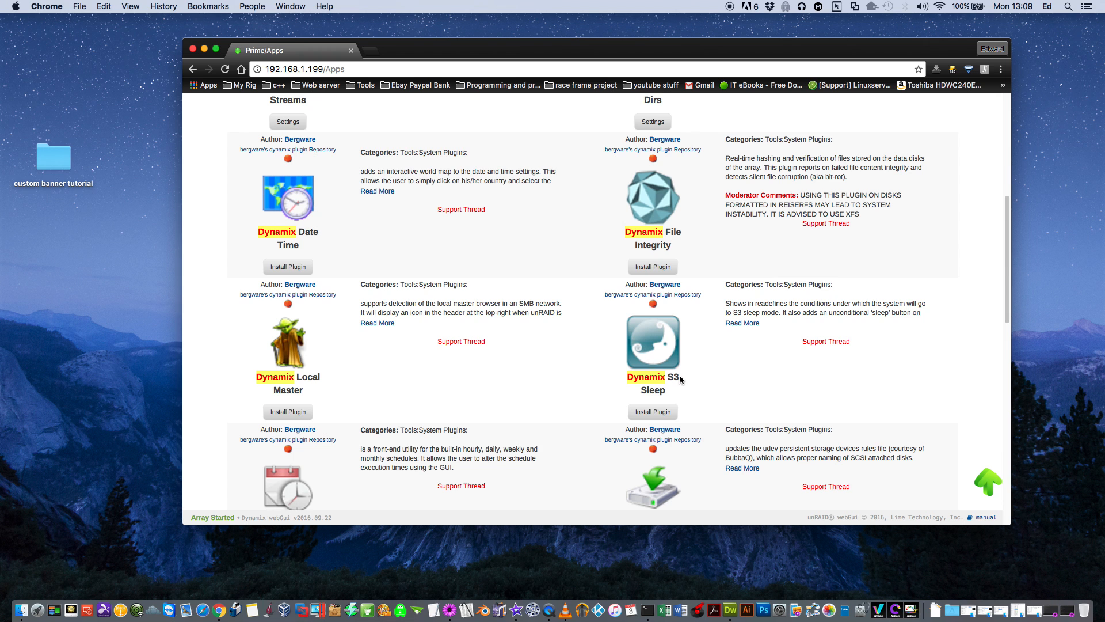
{"action": "left_click", "coordinate": [652, 411]}
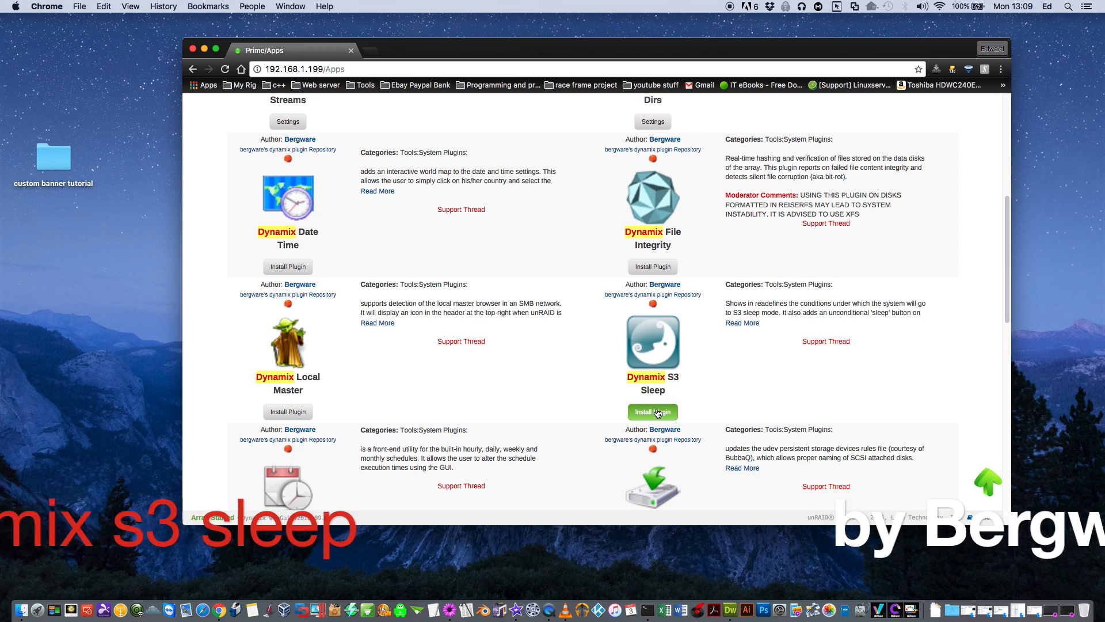
{"action": "left_click", "coordinate": [652, 411]}
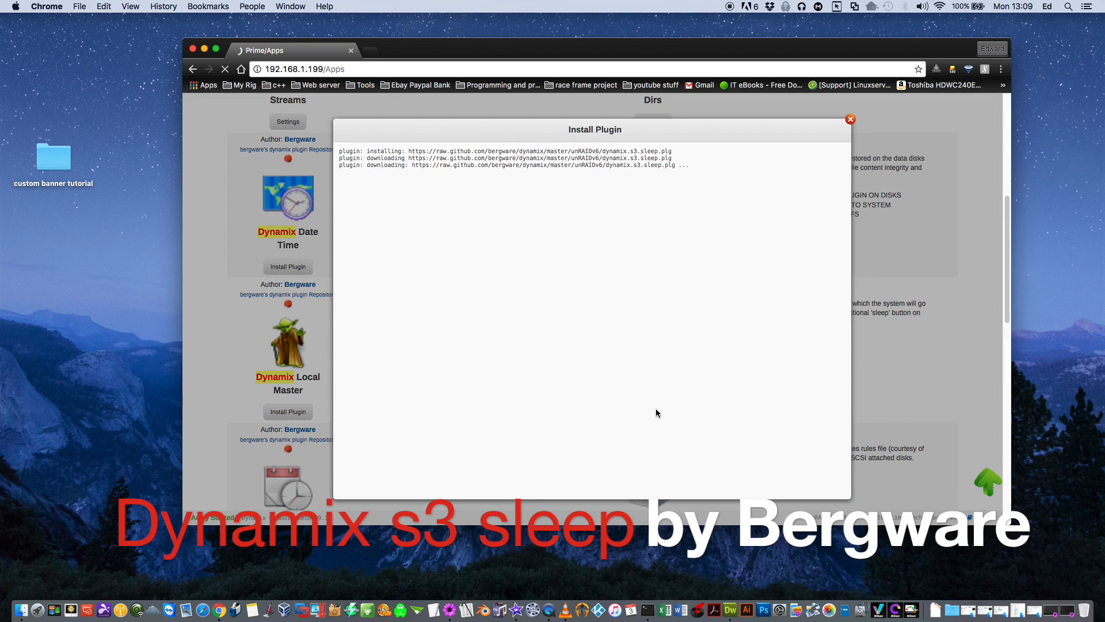
{"action": "left_click", "coordinate": [850, 119]}
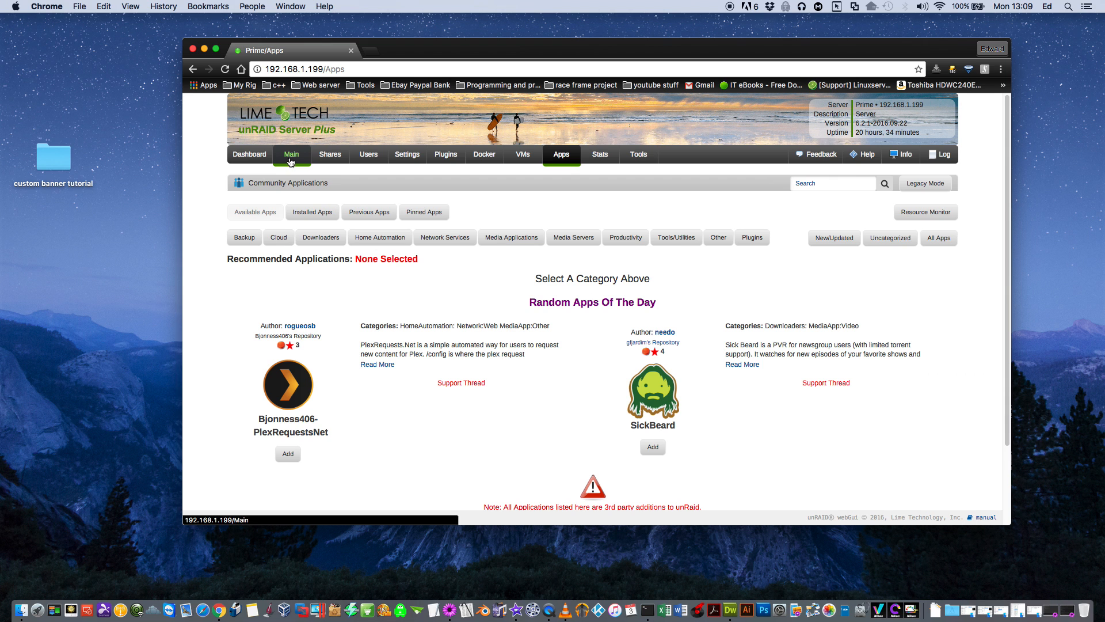
- Check the Main page's Array Operation section for the new Sleep button, then go to Plugins
{"action": "left_click", "coordinate": [292, 154]}
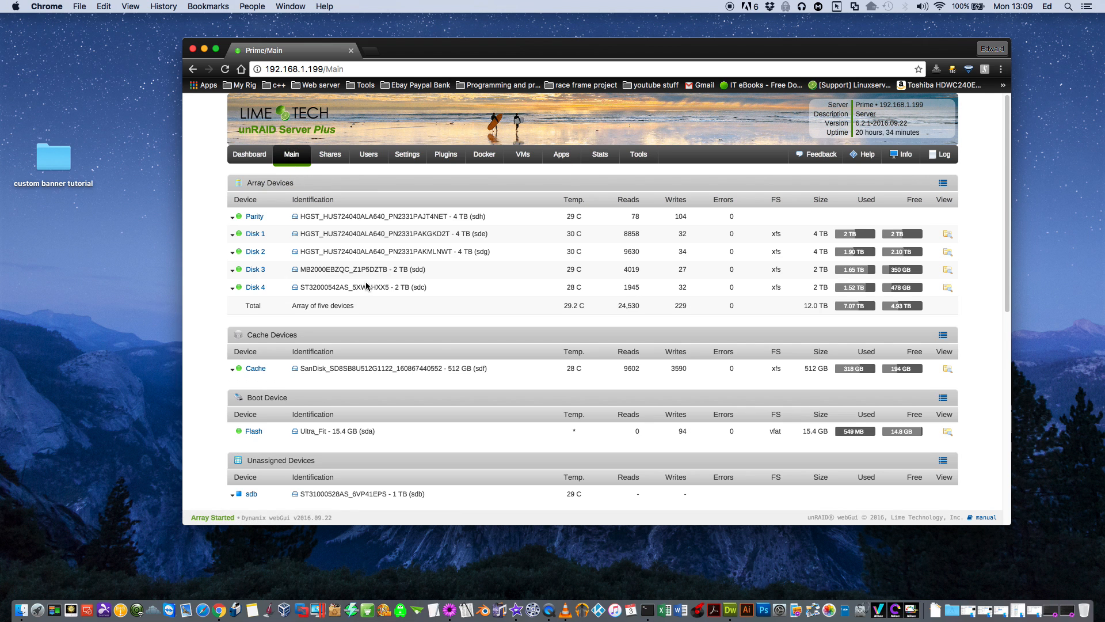
{"action": "scroll", "scroll_direction": "down", "scroll_amount": 3}
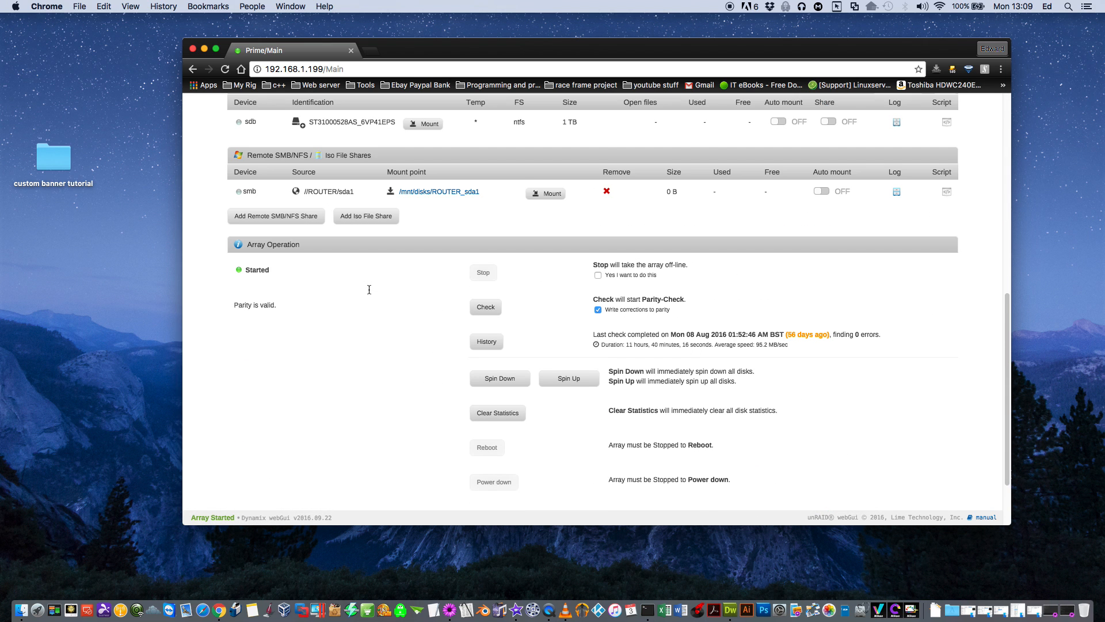
{"action": "scroll", "scroll_direction": "down", "scroll_amount": 3}
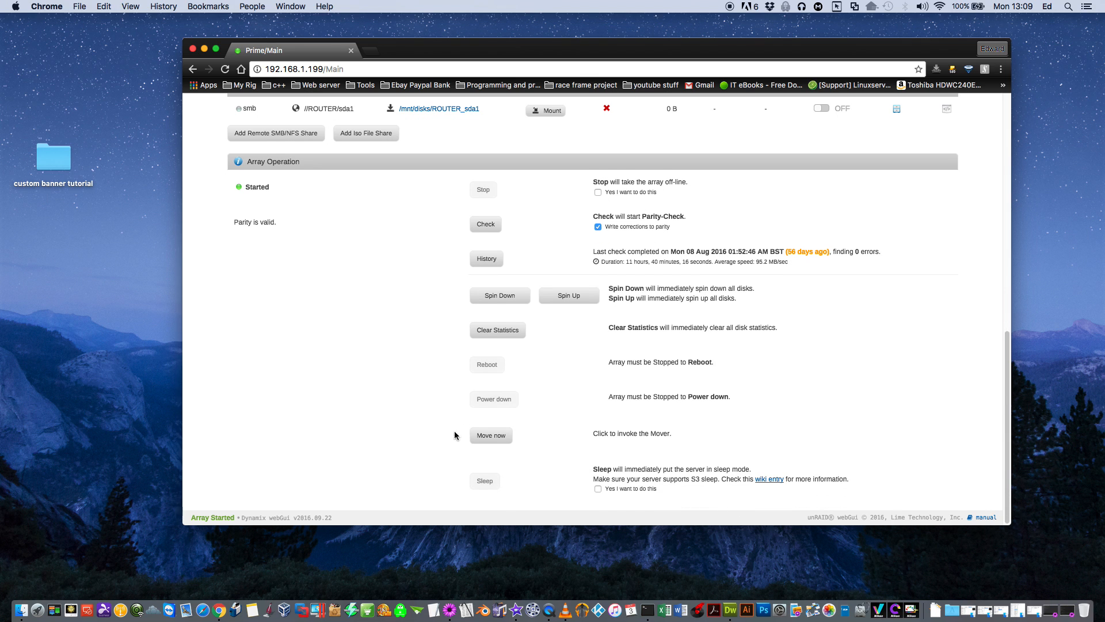
{"action": "mouse_move", "coordinate": [470, 496]}
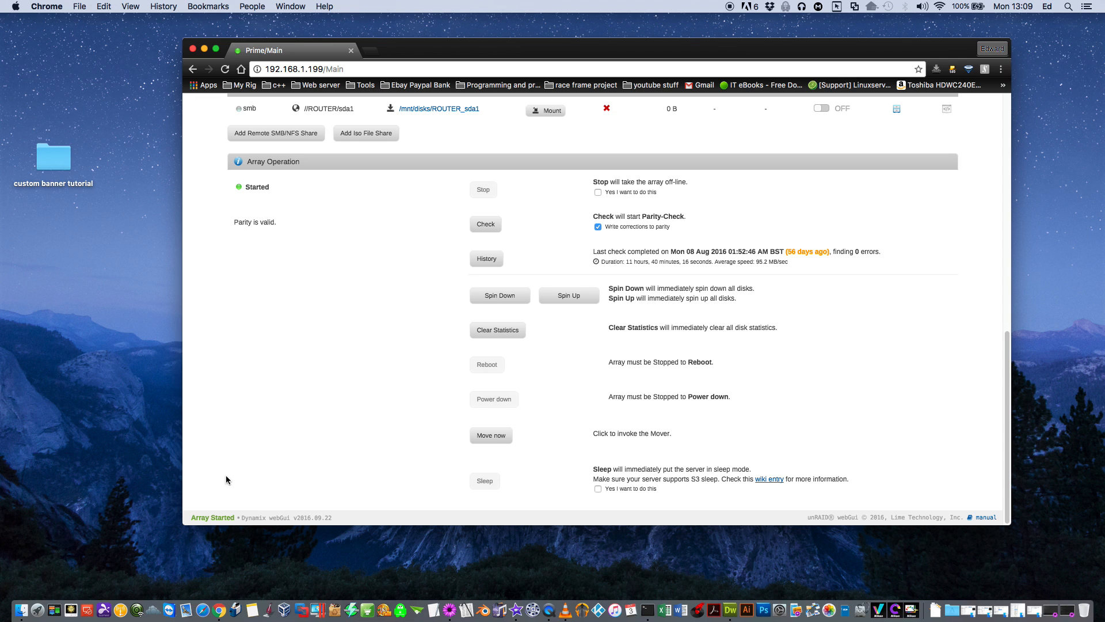
{"action": "mouse_move", "coordinate": [415, 372]}
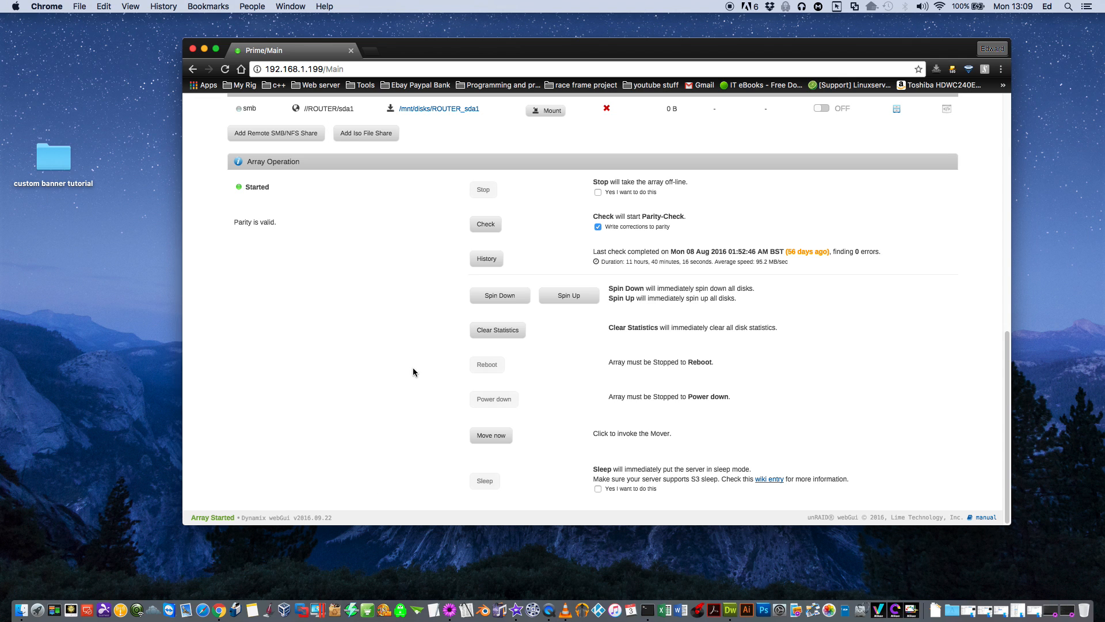
{"action": "mouse_move", "coordinate": [389, 410]}
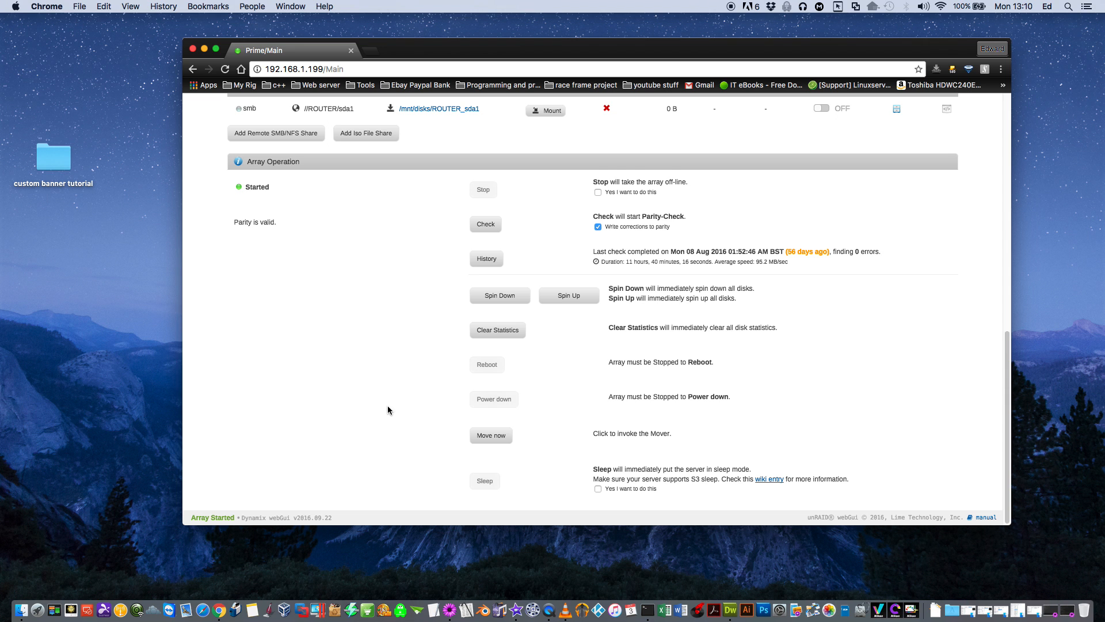
{"action": "left_click", "coordinate": [446, 155]}
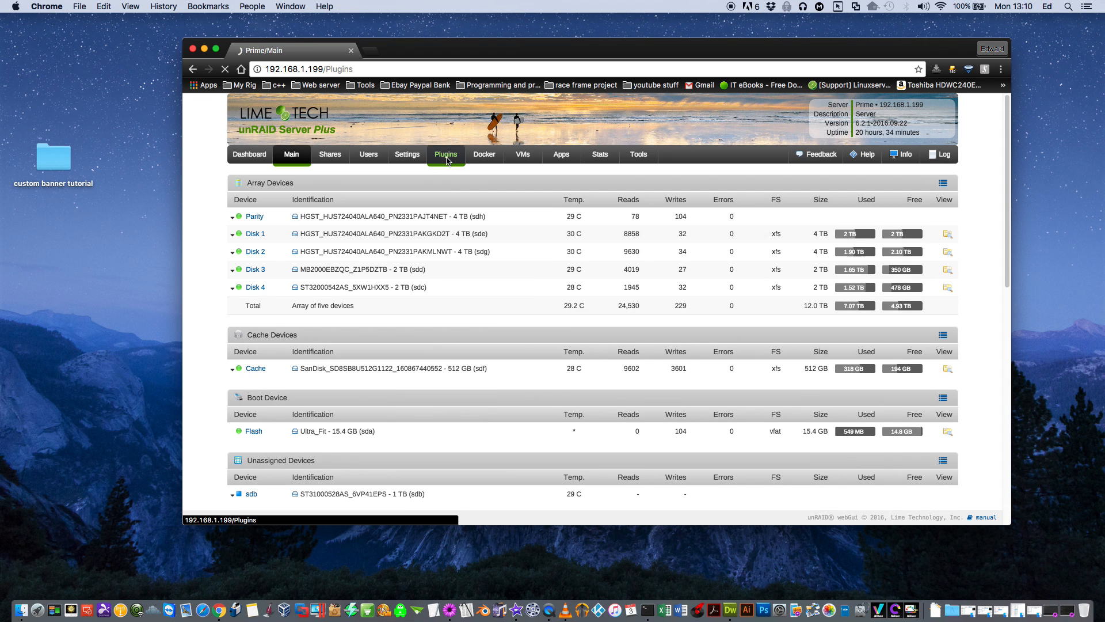
- In Sleep Settings, set the Execute function to Sleep
{"action": "left_click", "coordinate": [407, 141]}
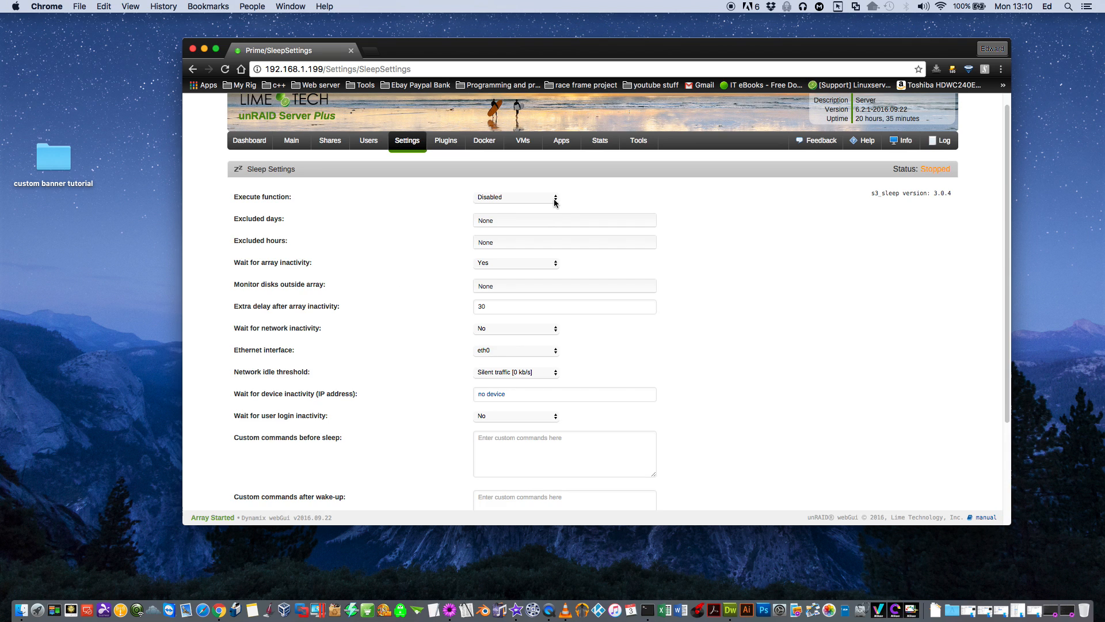
{"action": "left_click", "coordinate": [516, 197]}
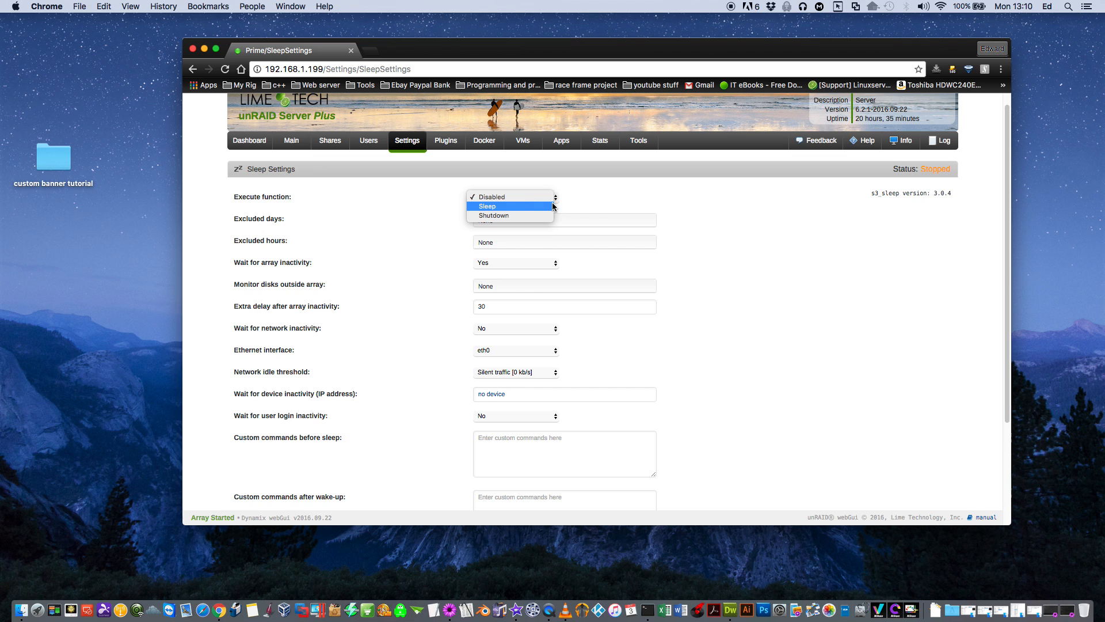
{"action": "left_click", "coordinate": [487, 206]}
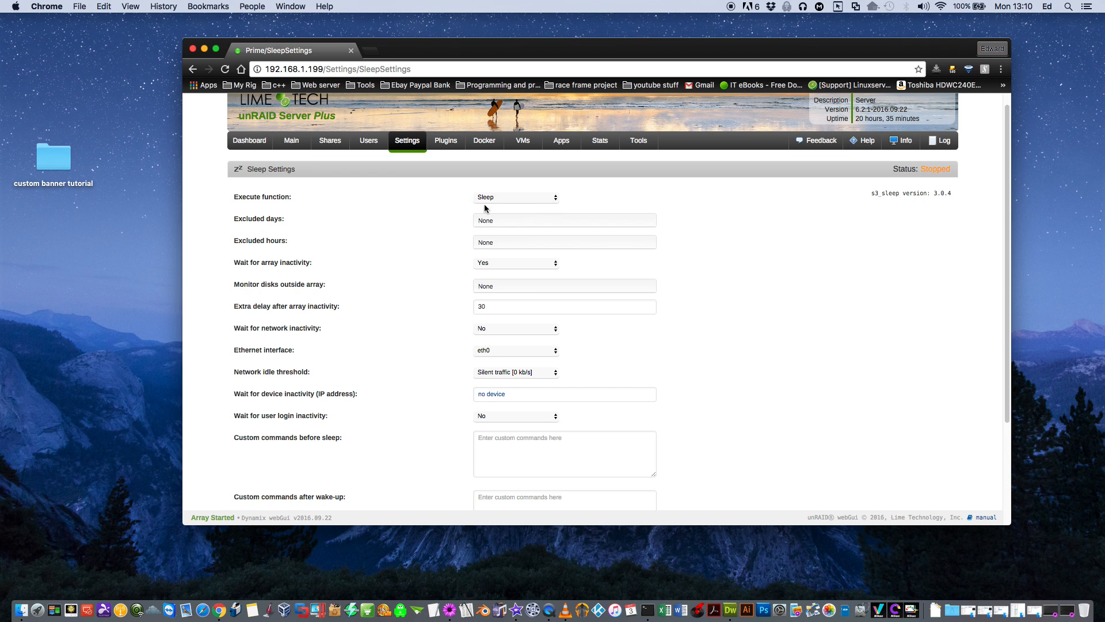
- Exclude Friday and Saturday from sleeping in the Excluded days list
{"action": "left_click", "coordinate": [564, 220]}
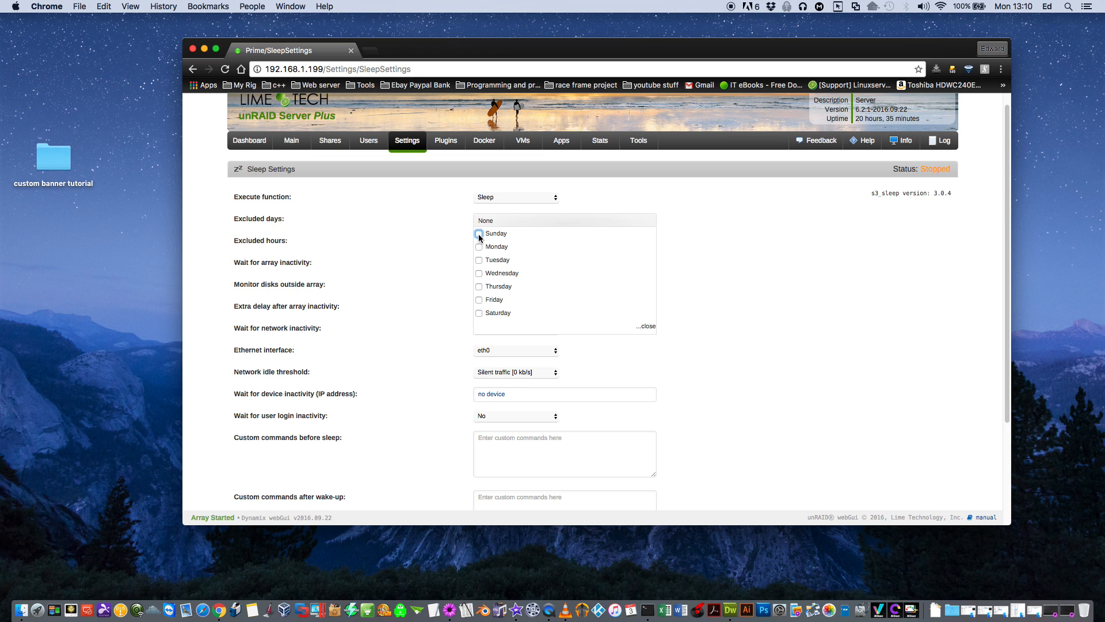
{"action": "left_click", "coordinate": [479, 299]}
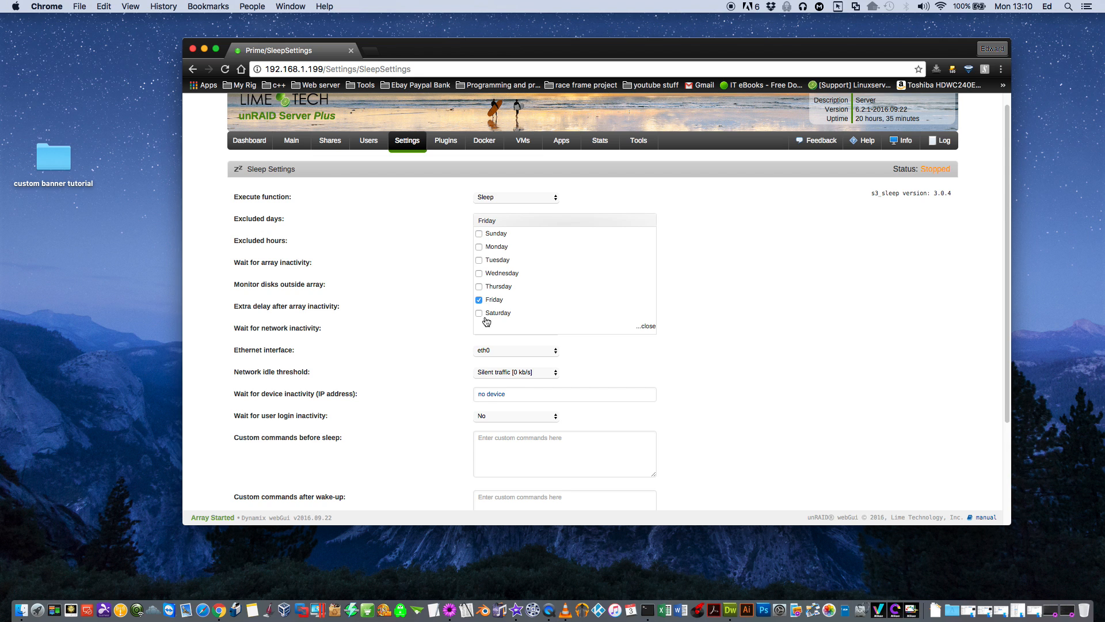
{"action": "left_click", "coordinate": [479, 313]}
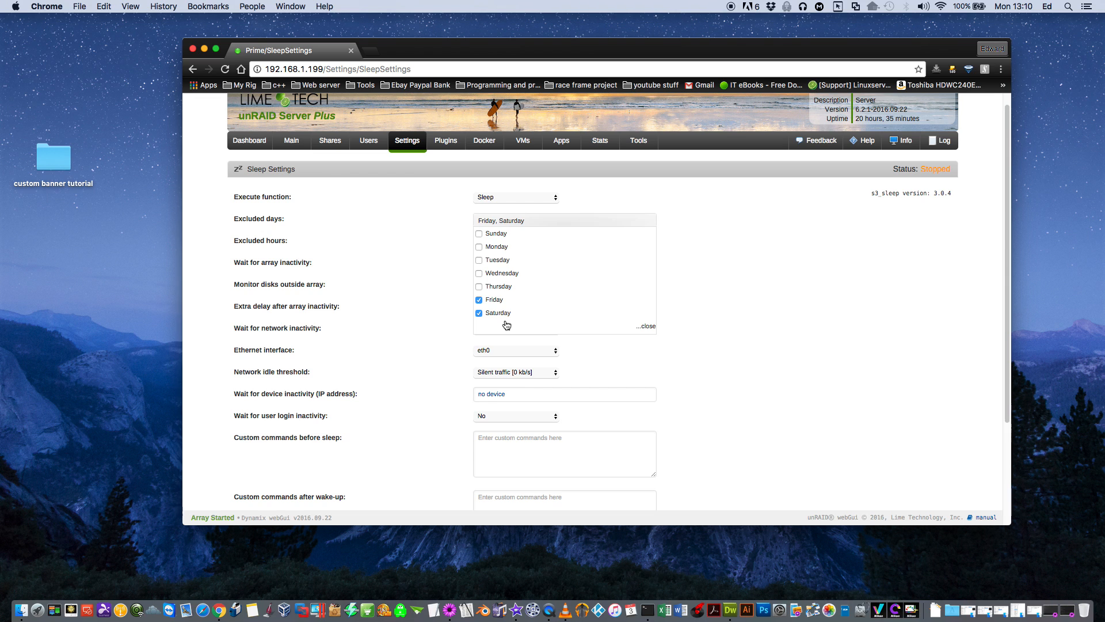
{"action": "mouse_move", "coordinate": [486, 325]}
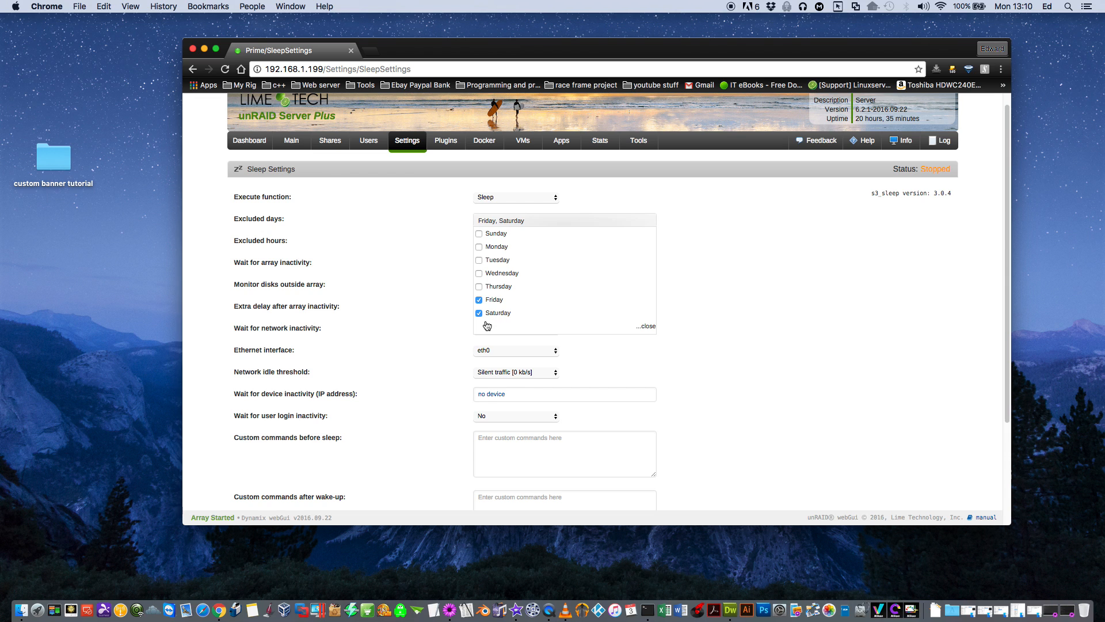
{"action": "left_click", "coordinate": [646, 326]}
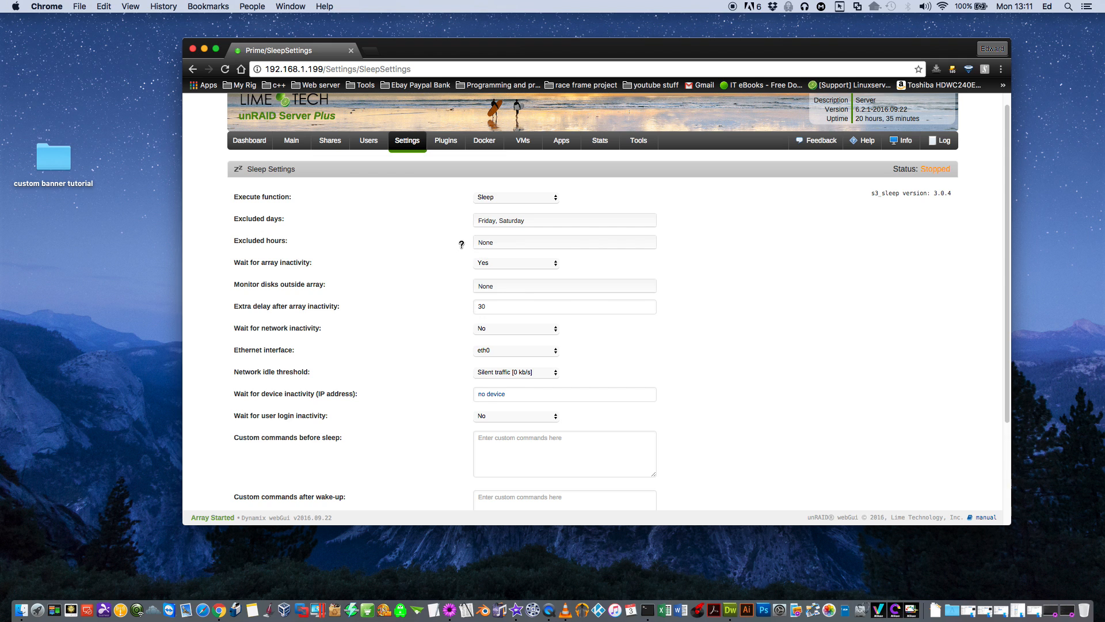
{"action": "mouse_move", "coordinate": [512, 242]}
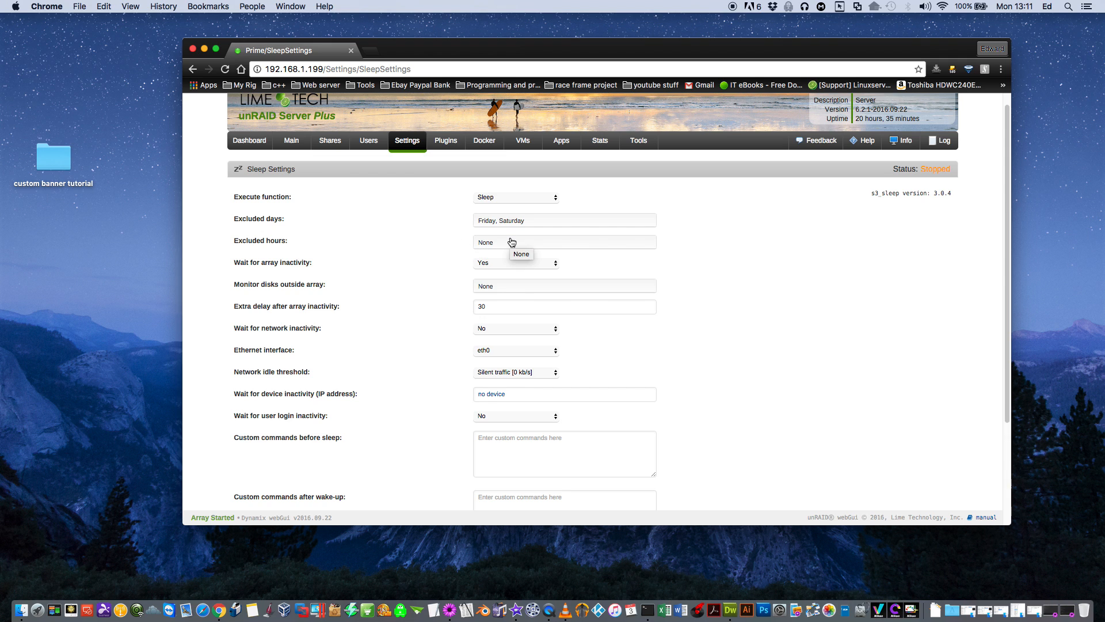
- Expand the Excluded hours list and scroll through its hour ranges
{"action": "left_click", "coordinate": [564, 241]}
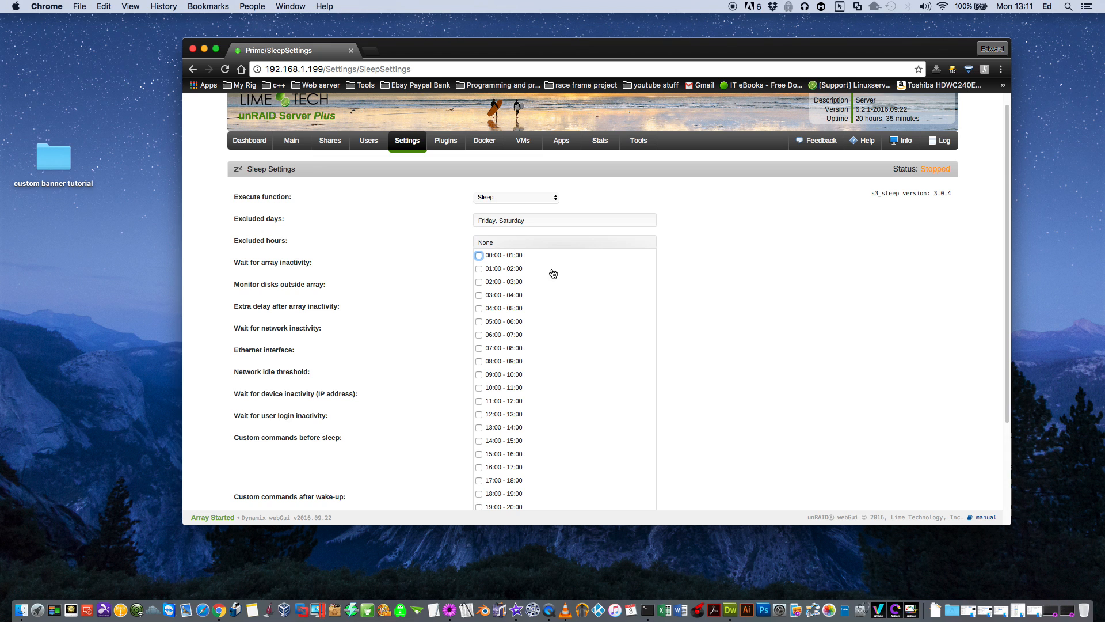
{"action": "mouse_move", "coordinate": [482, 349]}
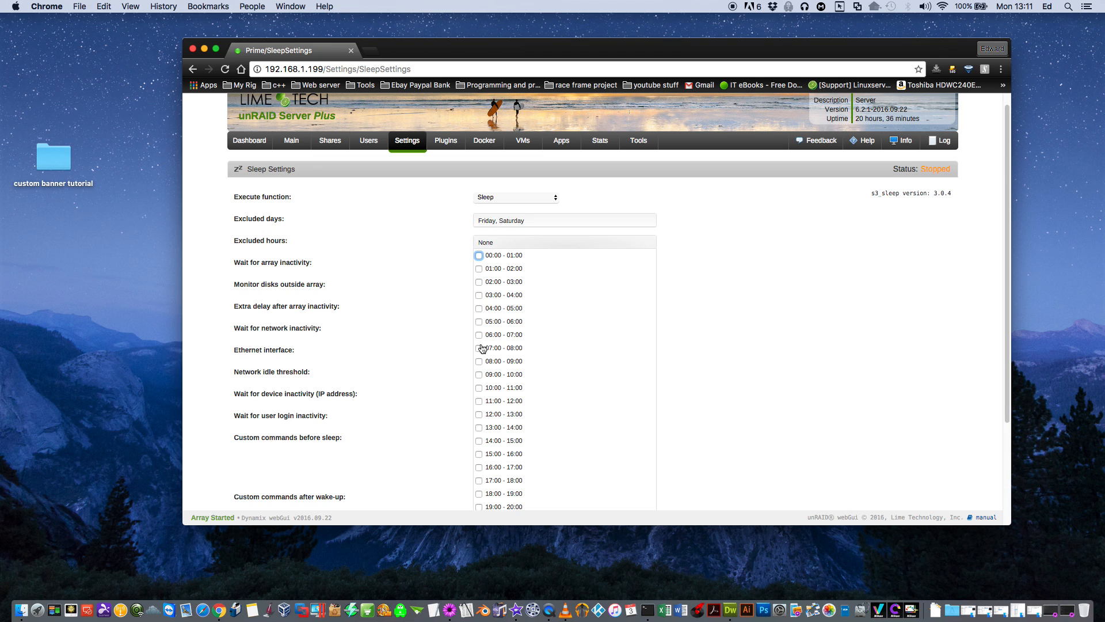
{"action": "scroll", "scroll_direction": "down", "scroll_amount": 3}
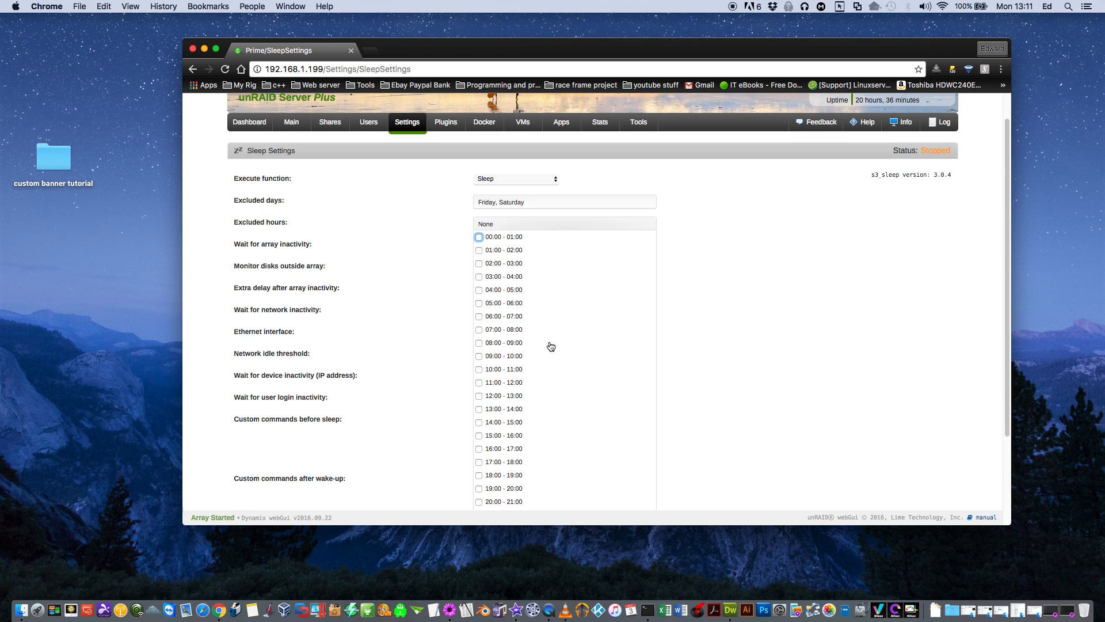
{"action": "mouse_move", "coordinate": [484, 343]}
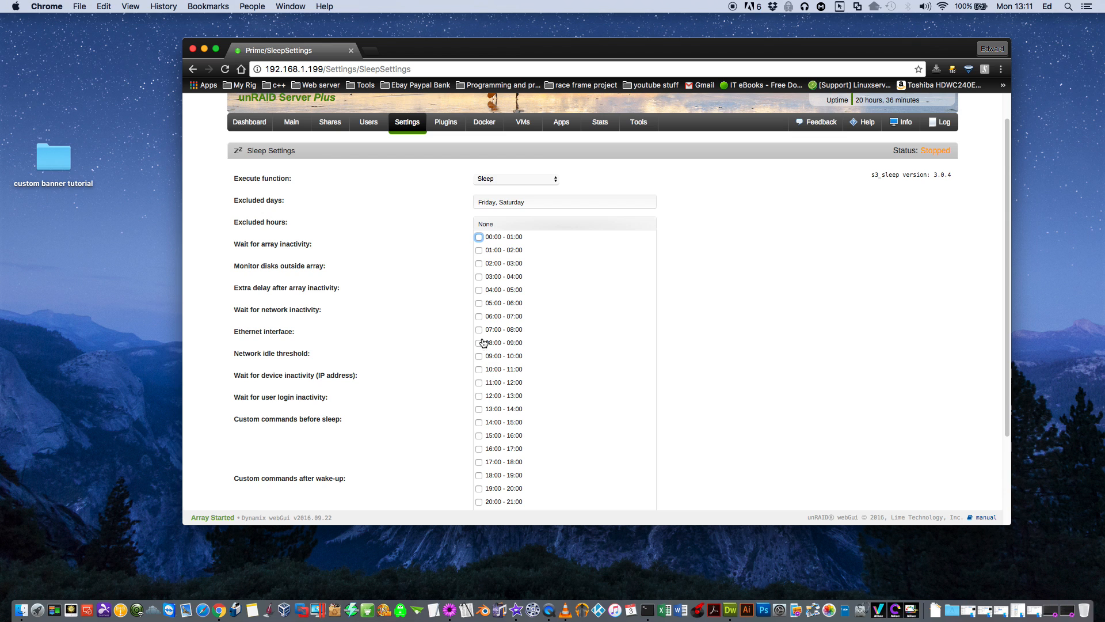
{"action": "mouse_move", "coordinate": [479, 332]}
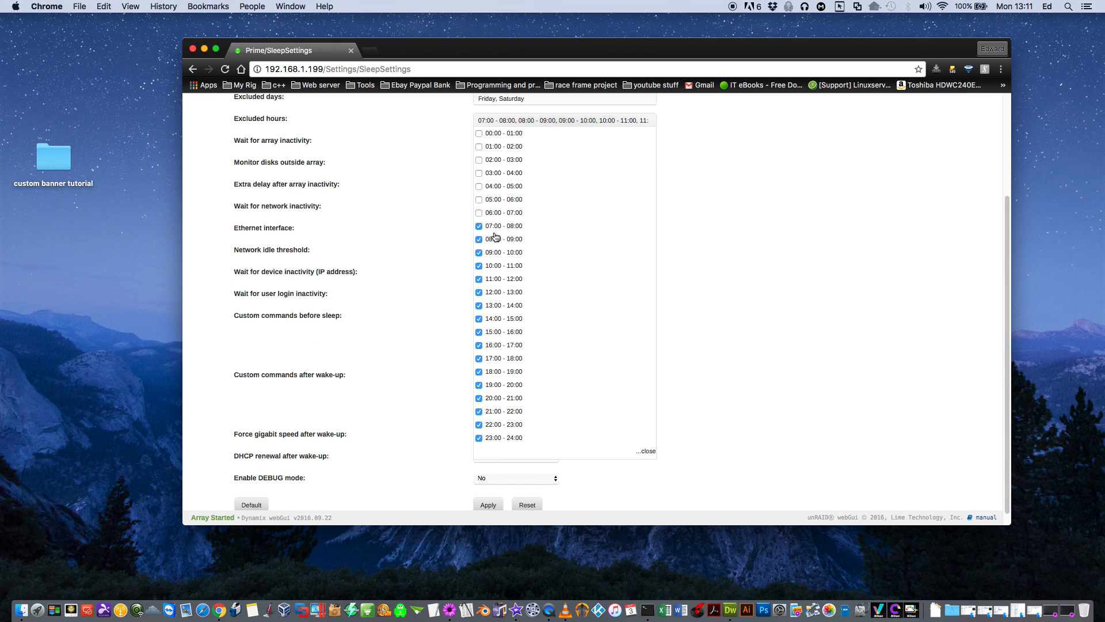
{"action": "mouse_move", "coordinate": [489, 421]}
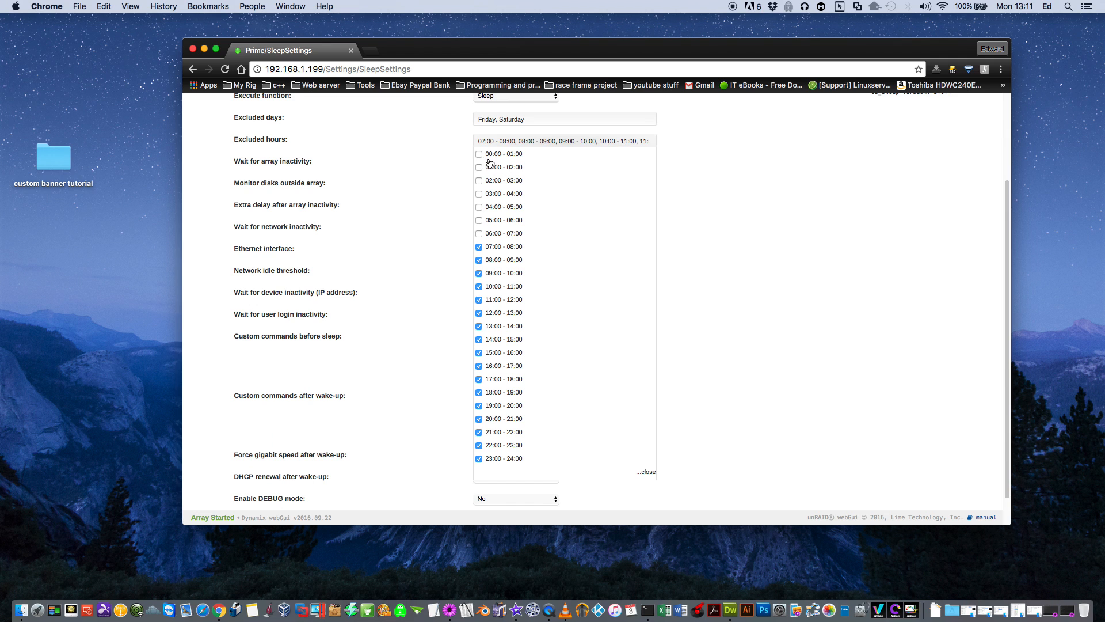
{"action": "mouse_move", "coordinate": [415, 265]}
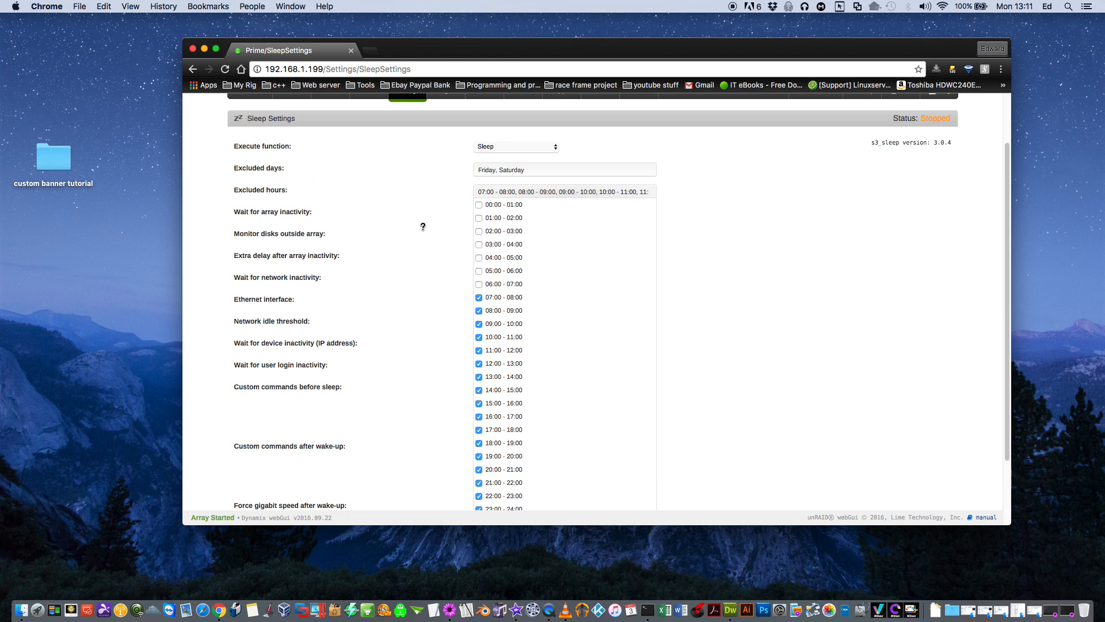
- Reselect Sleep as the Execute function, closing the excluded hours list
{"action": "left_click", "coordinate": [516, 147]}
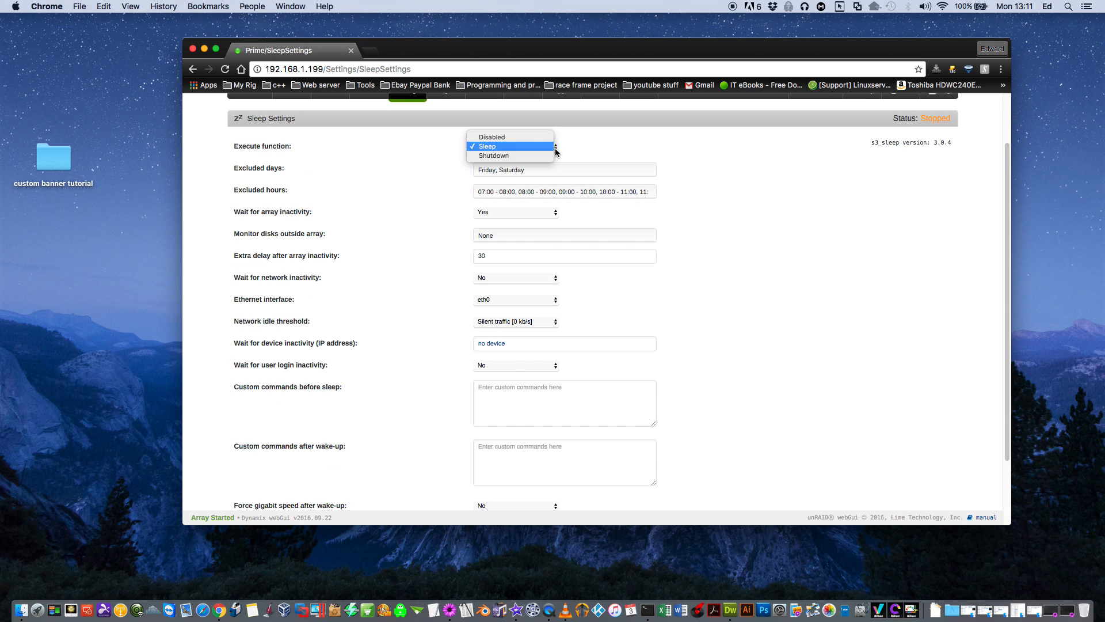
{"action": "left_click", "coordinate": [487, 147]}
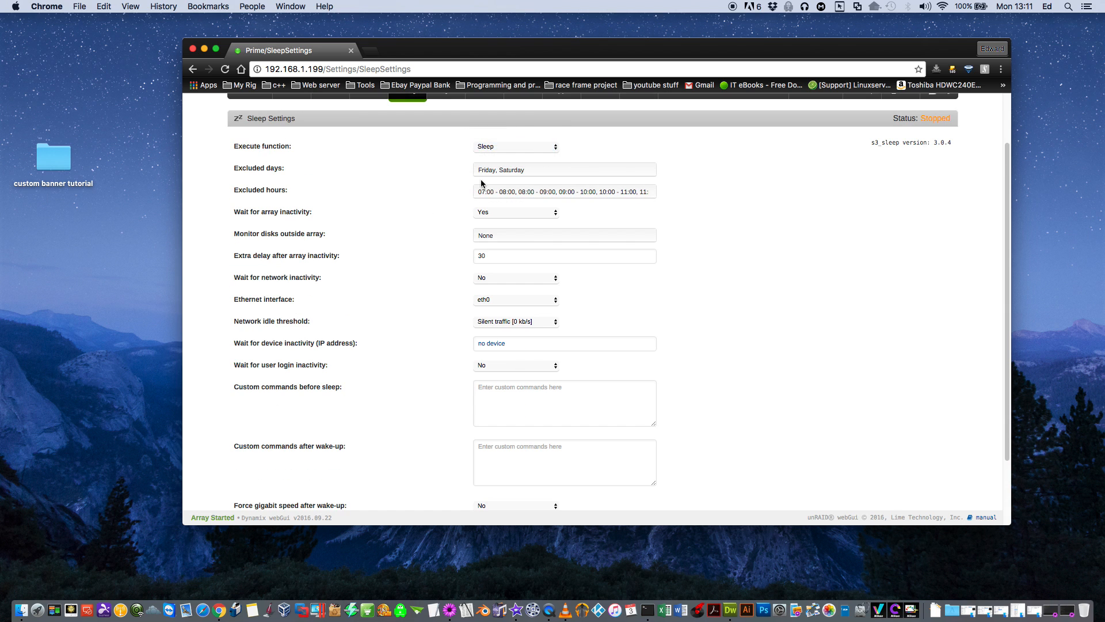
{"action": "mouse_move", "coordinate": [429, 251]}
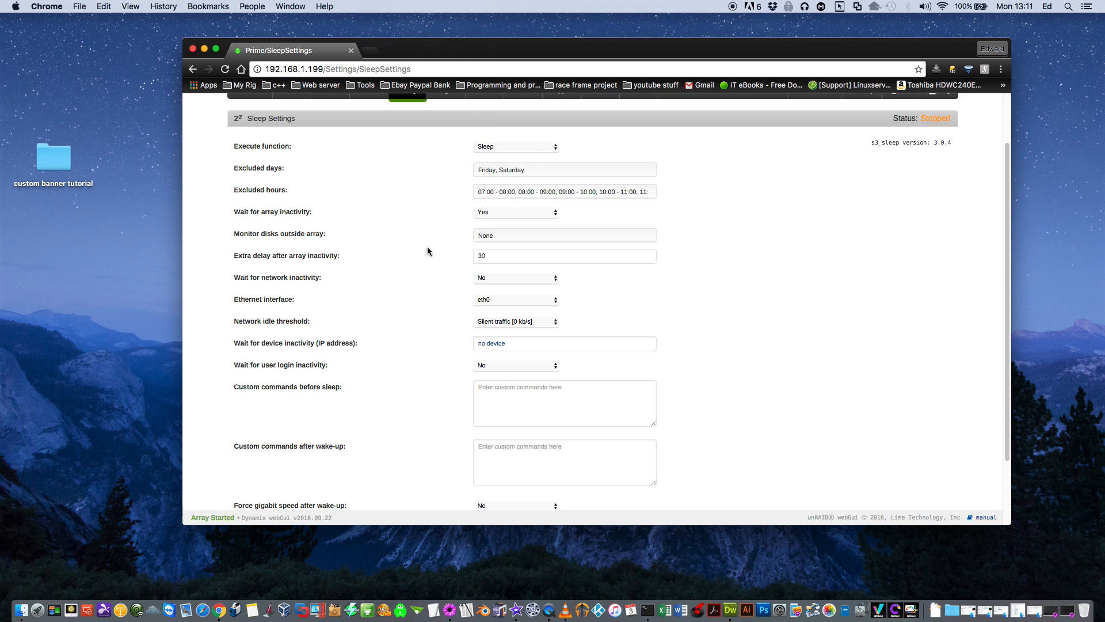
{"action": "mouse_move", "coordinate": [543, 224]}
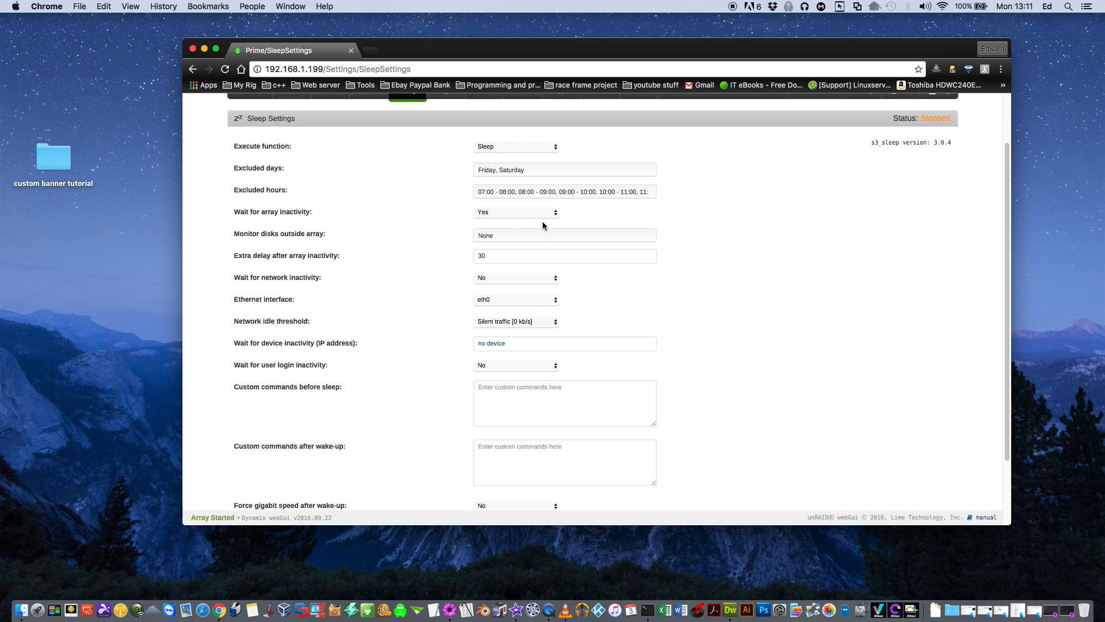
{"action": "mouse_move", "coordinate": [542, 225]}
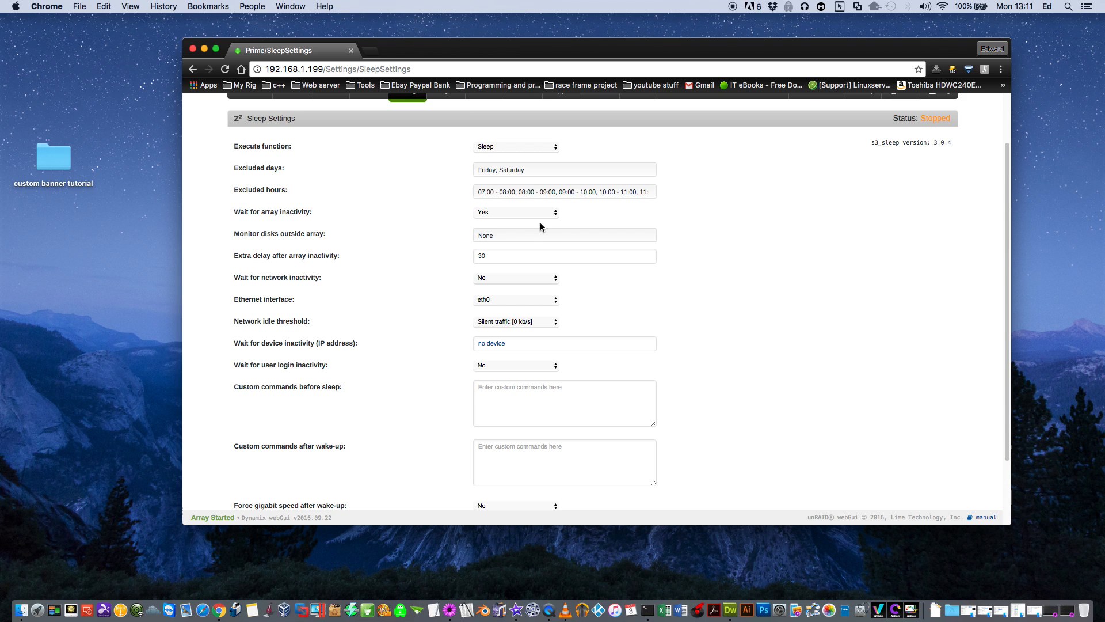
{"action": "left_click", "coordinate": [516, 212]}
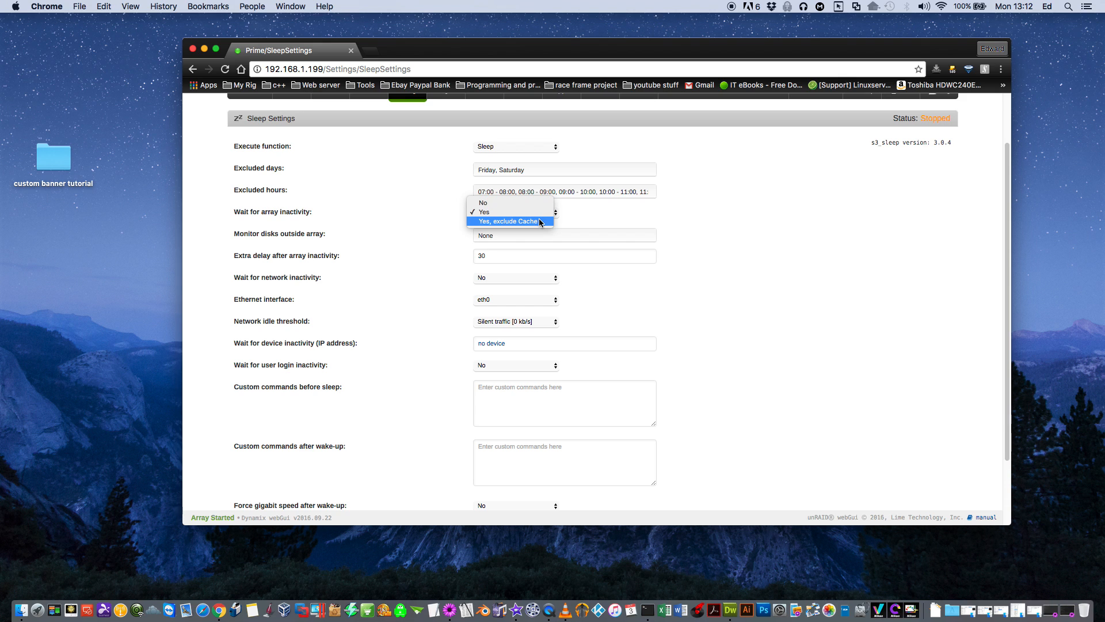
- Set 'Wait for array inactivity' to 'Yes, exclude Cache', keeping outside-array disk monitoring at None
{"action": "left_click", "coordinate": [510, 221]}
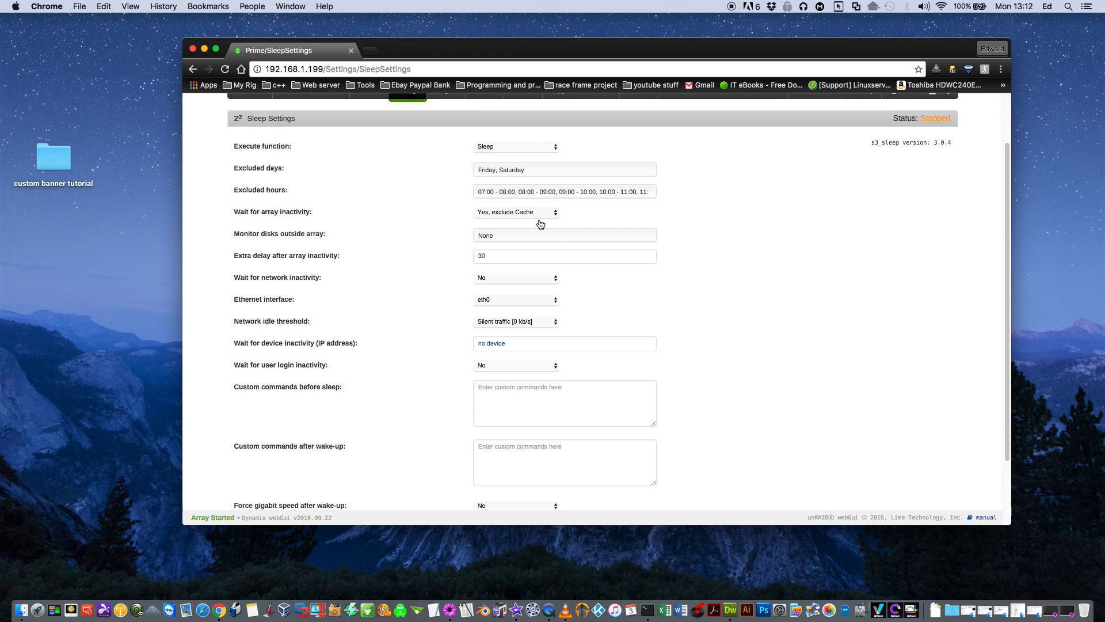
{"action": "mouse_move", "coordinate": [539, 241]}
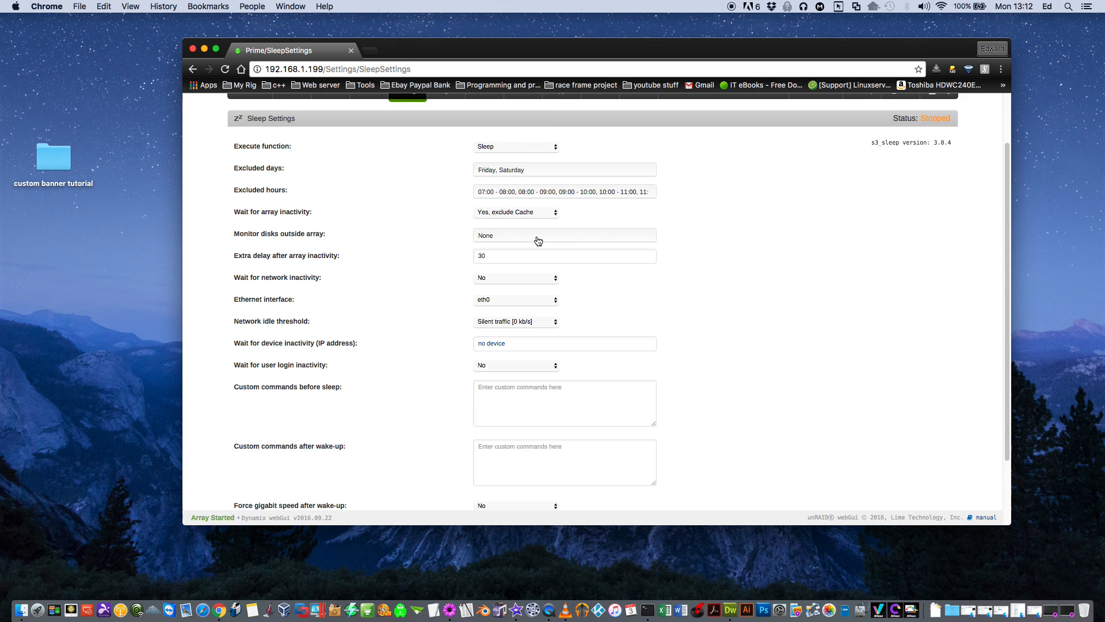
{"action": "left_click", "coordinate": [564, 235]}
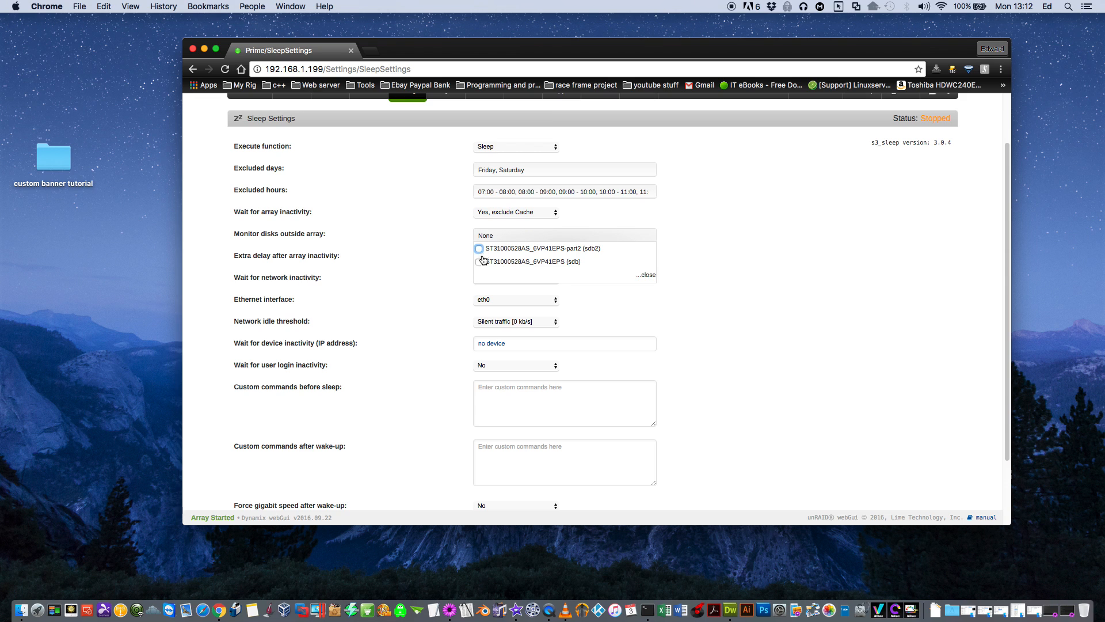
{"action": "left_click", "coordinate": [646, 274]}
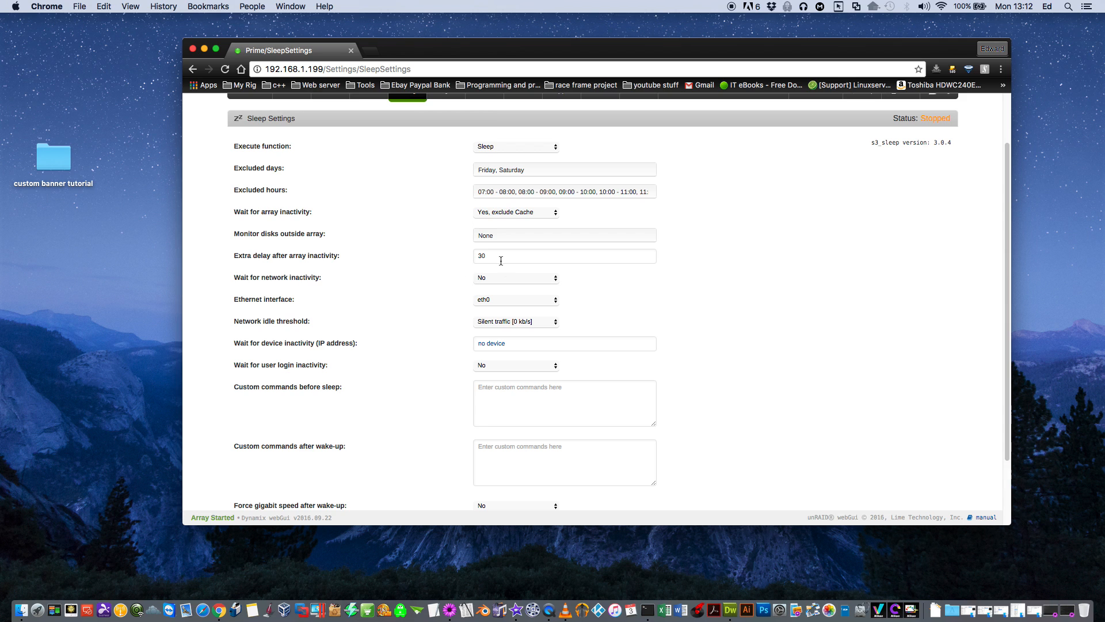
{"action": "mouse_move", "coordinate": [508, 260]}
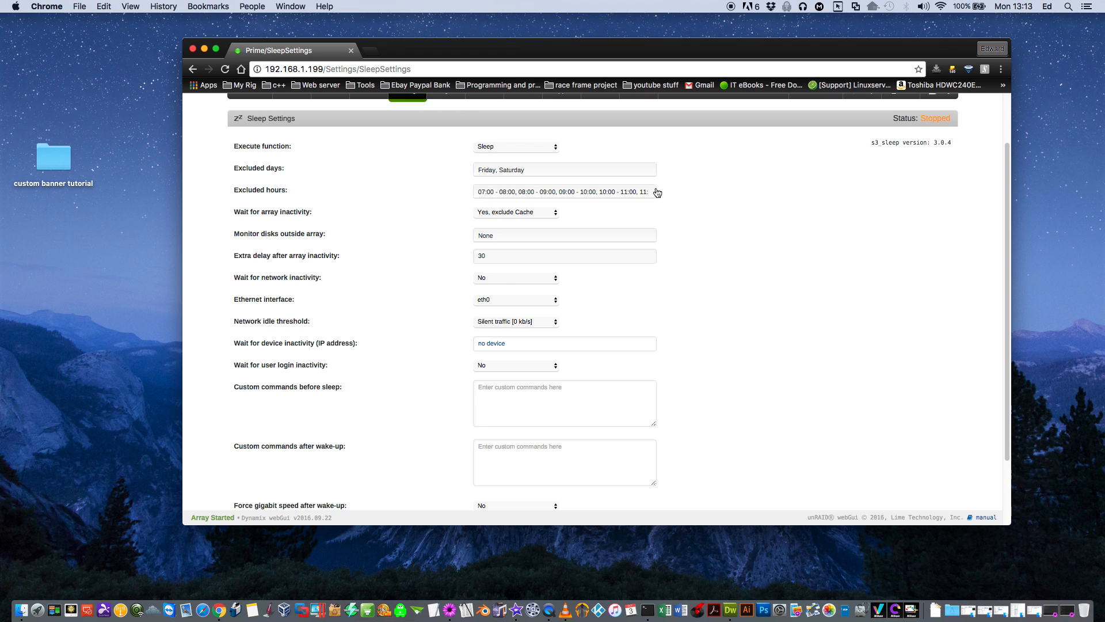
{"action": "left_click", "coordinate": [565, 191]}
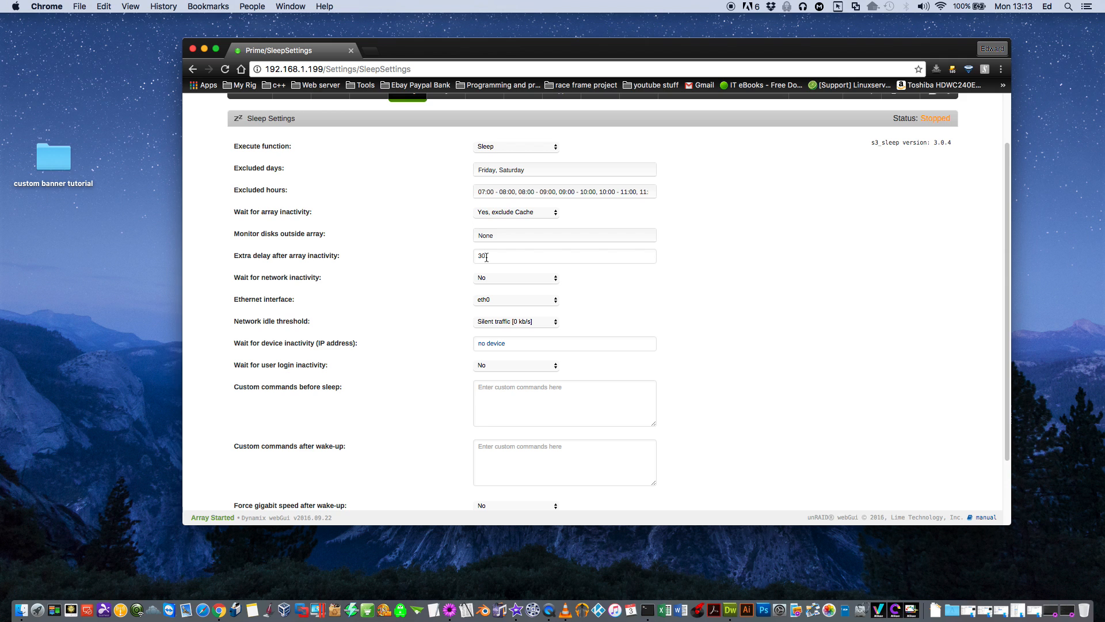
{"action": "mouse_move", "coordinate": [511, 282]}
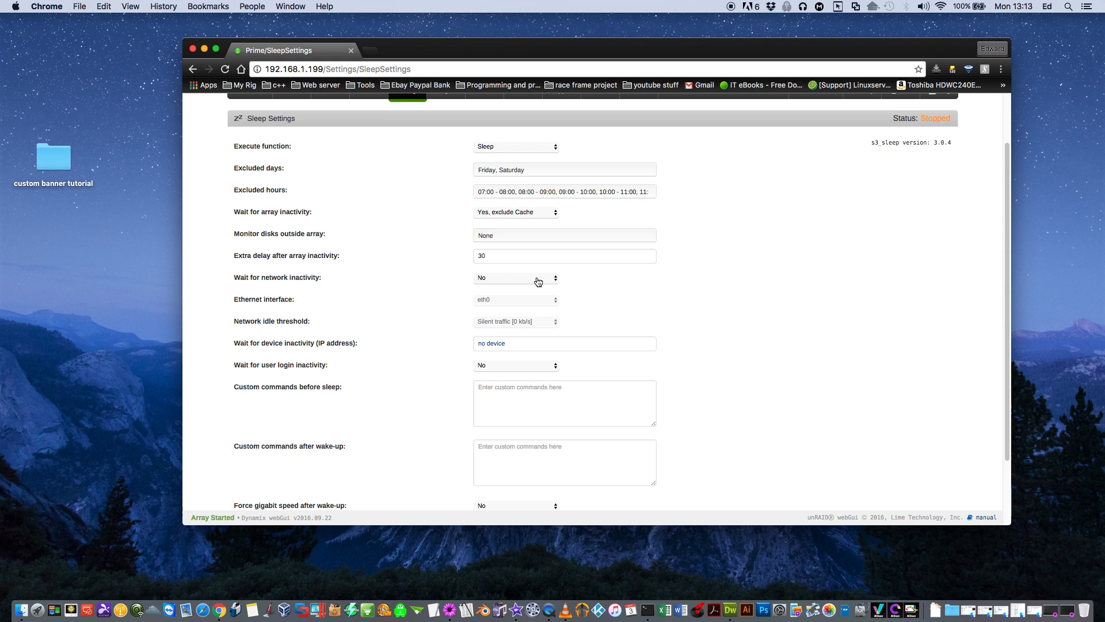
{"action": "mouse_move", "coordinate": [574, 279]}
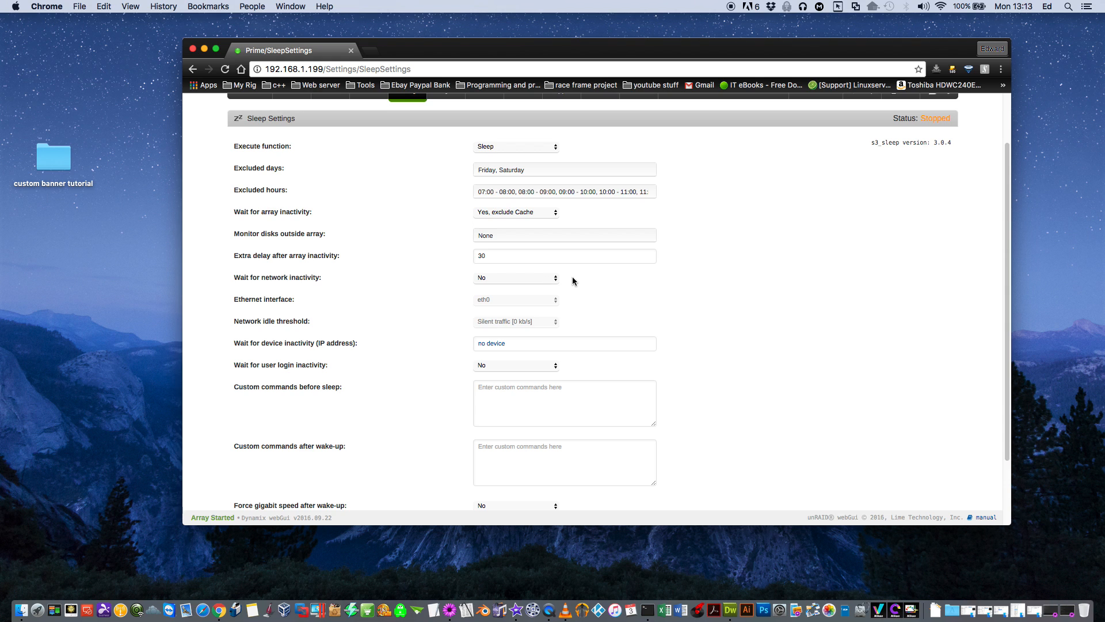
{"action": "mouse_move", "coordinate": [533, 306]}
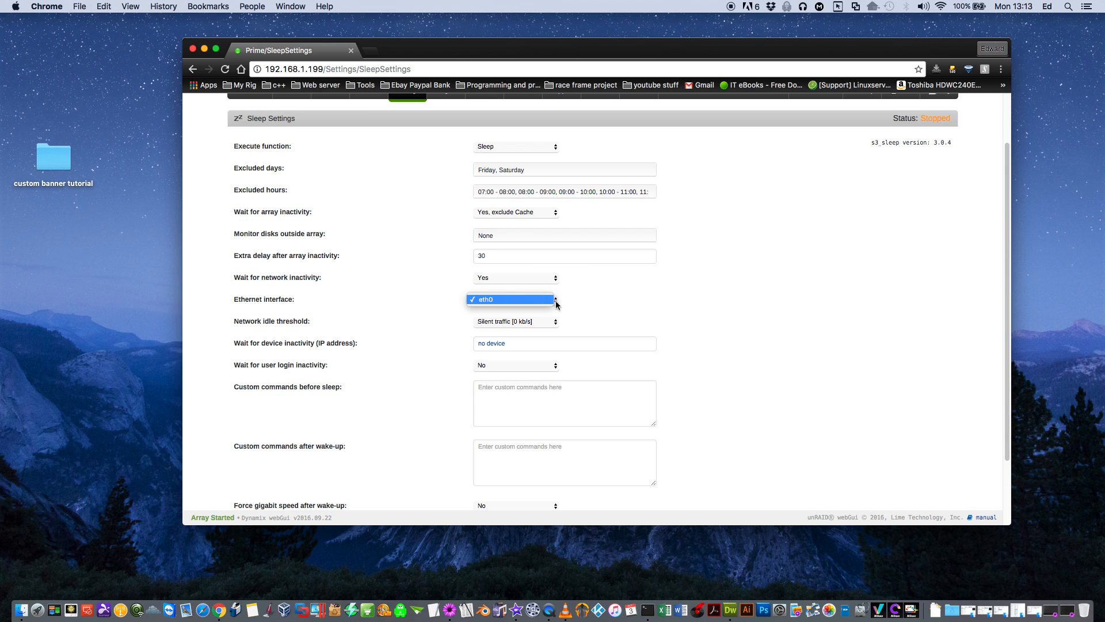
- Keep eth0 as interface and set the network idle threshold to High traffic [500 kb/s]
{"action": "left_click", "coordinate": [511, 300]}
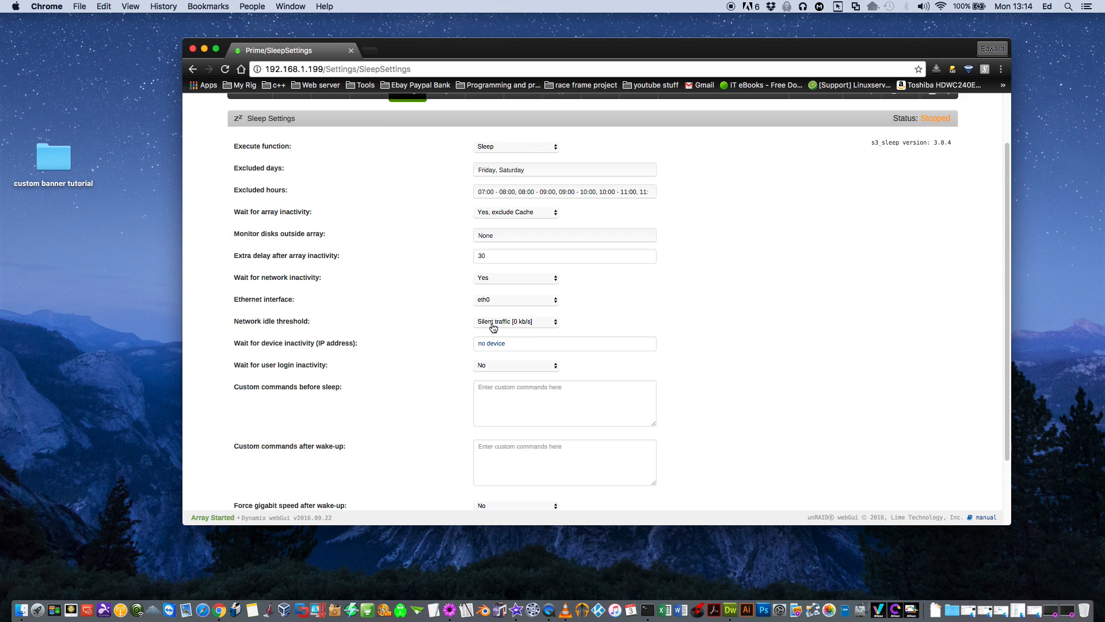
{"action": "mouse_move", "coordinate": [525, 327]}
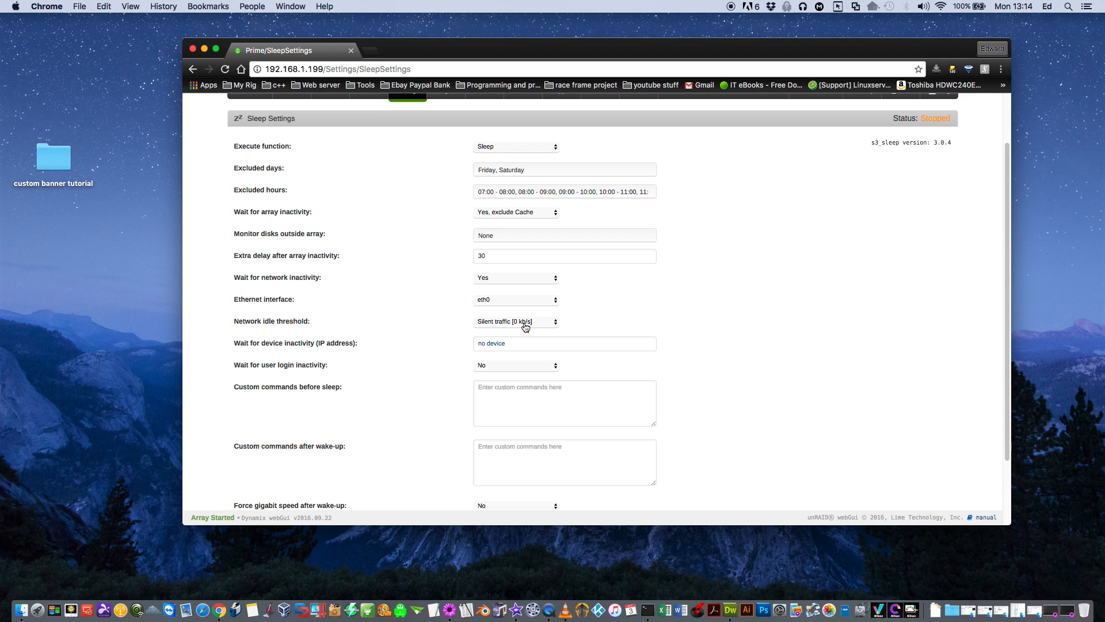
{"action": "mouse_move", "coordinate": [556, 327]}
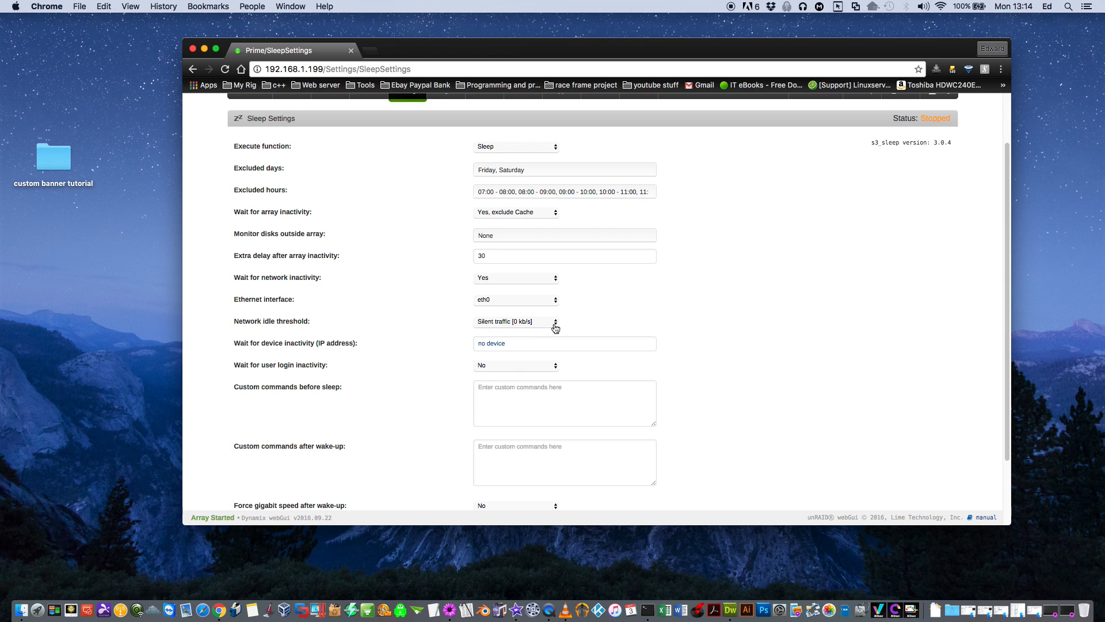
{"action": "left_click", "coordinate": [516, 321]}
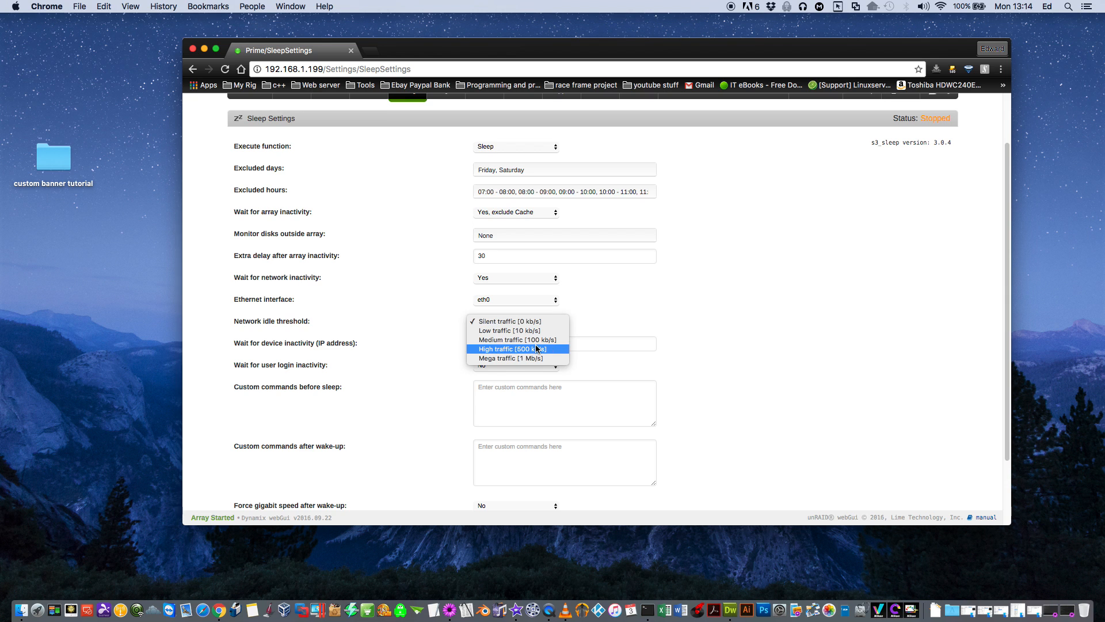
{"action": "left_click", "coordinate": [511, 347]}
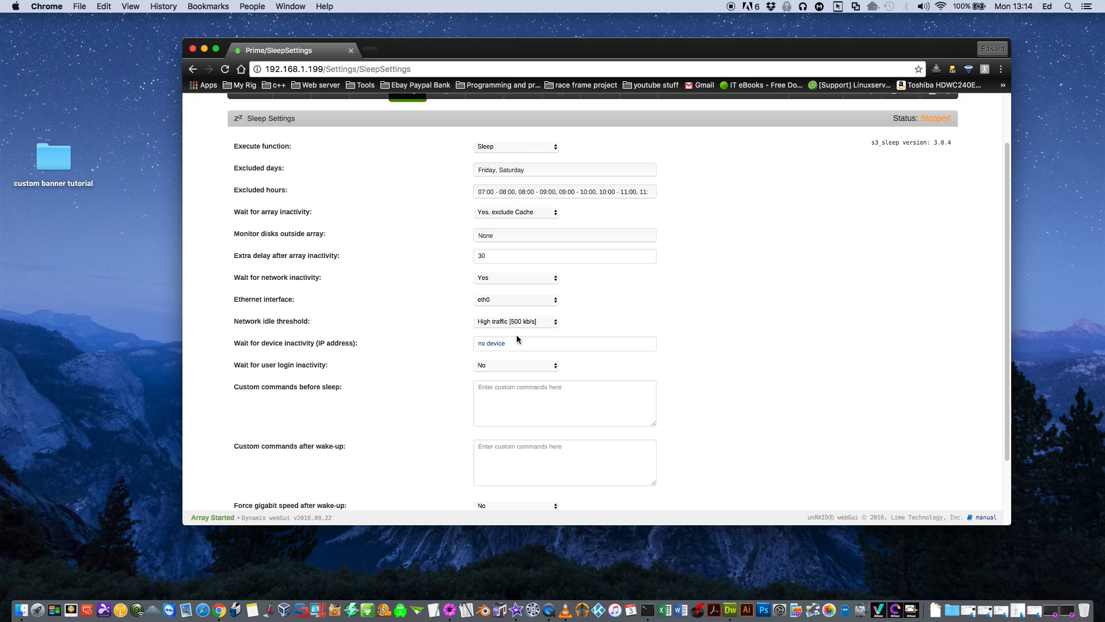
{"action": "mouse_move", "coordinate": [477, 330]}
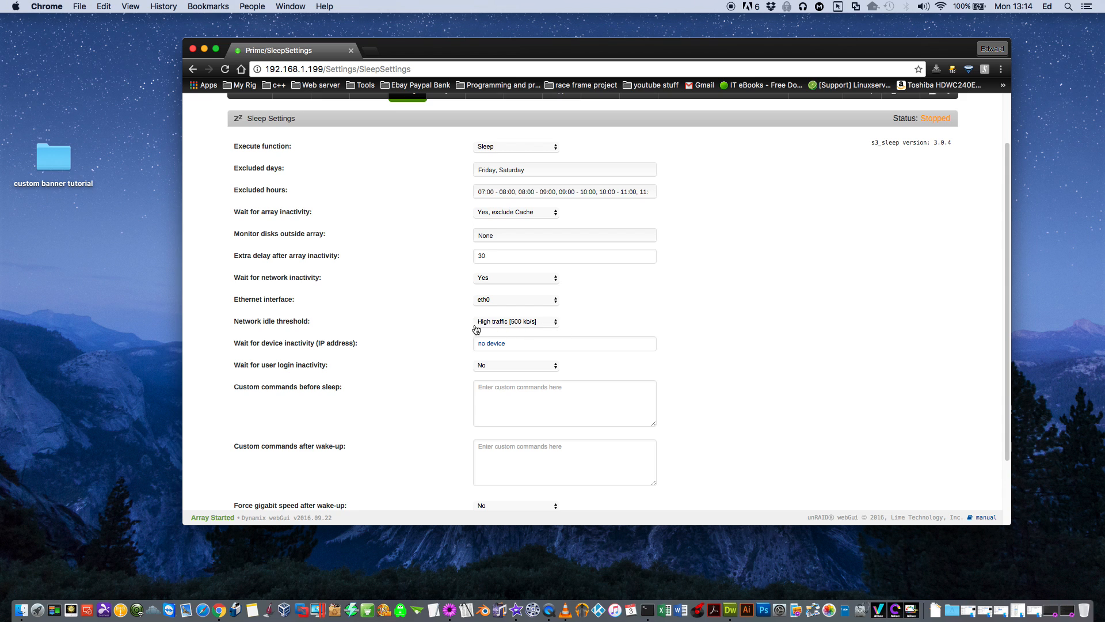
{"action": "mouse_move", "coordinate": [539, 327]}
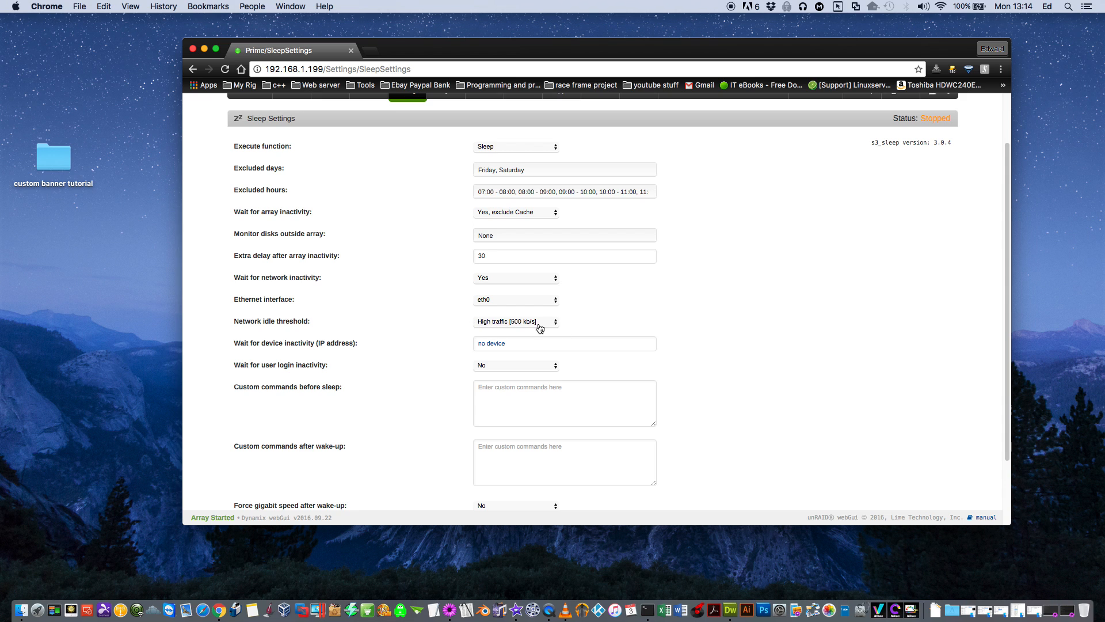
{"action": "left_click", "coordinate": [516, 323]}
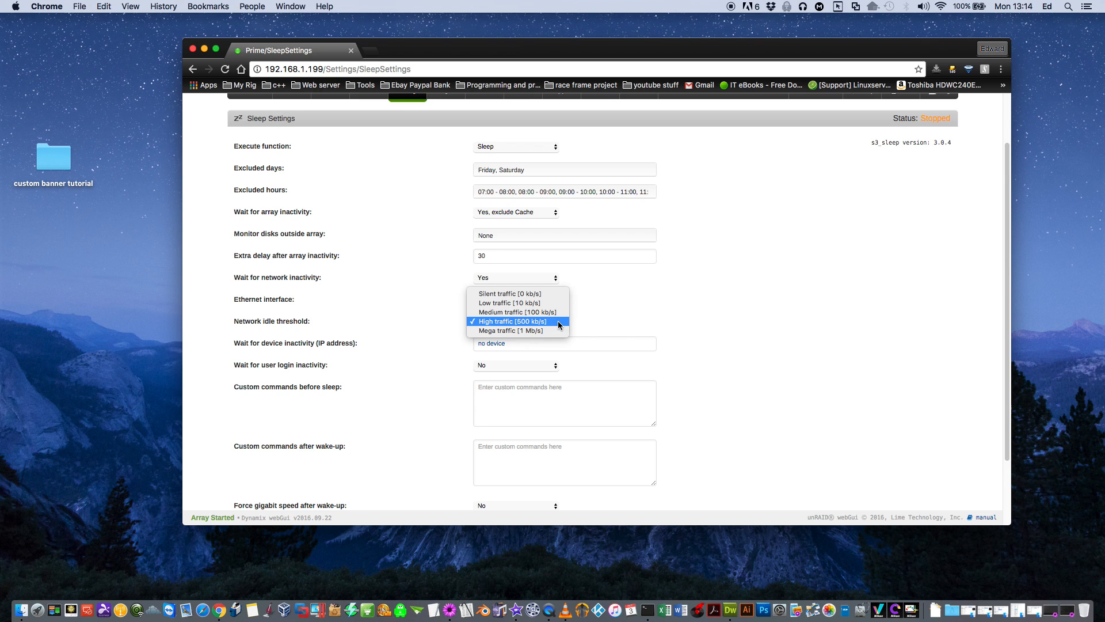
{"action": "mouse_move", "coordinate": [519, 324]}
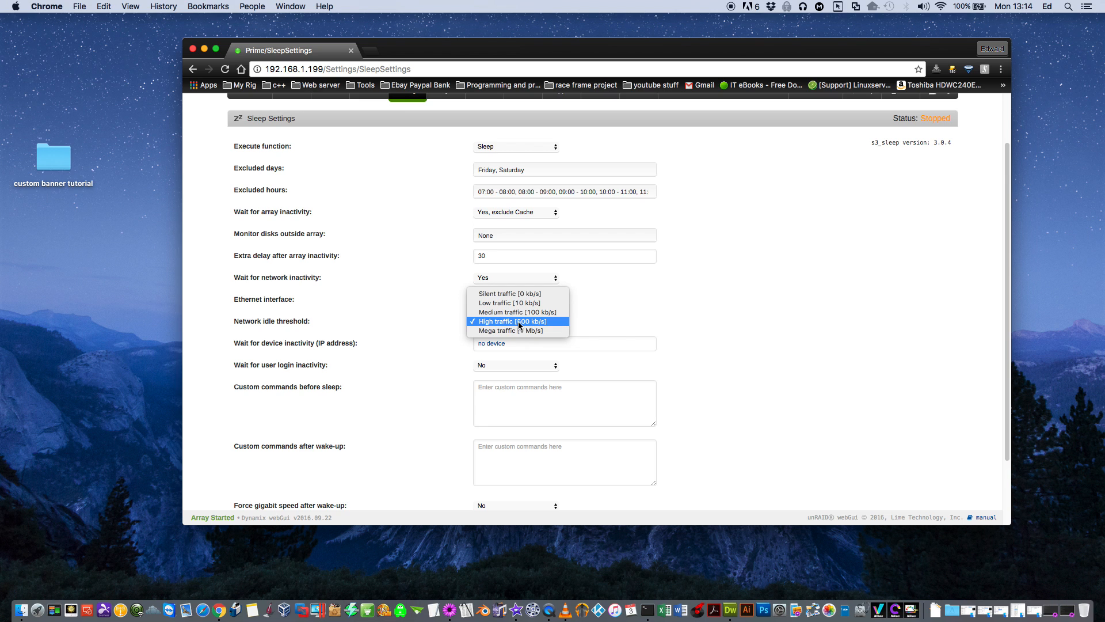
{"action": "left_click", "coordinate": [511, 322]}
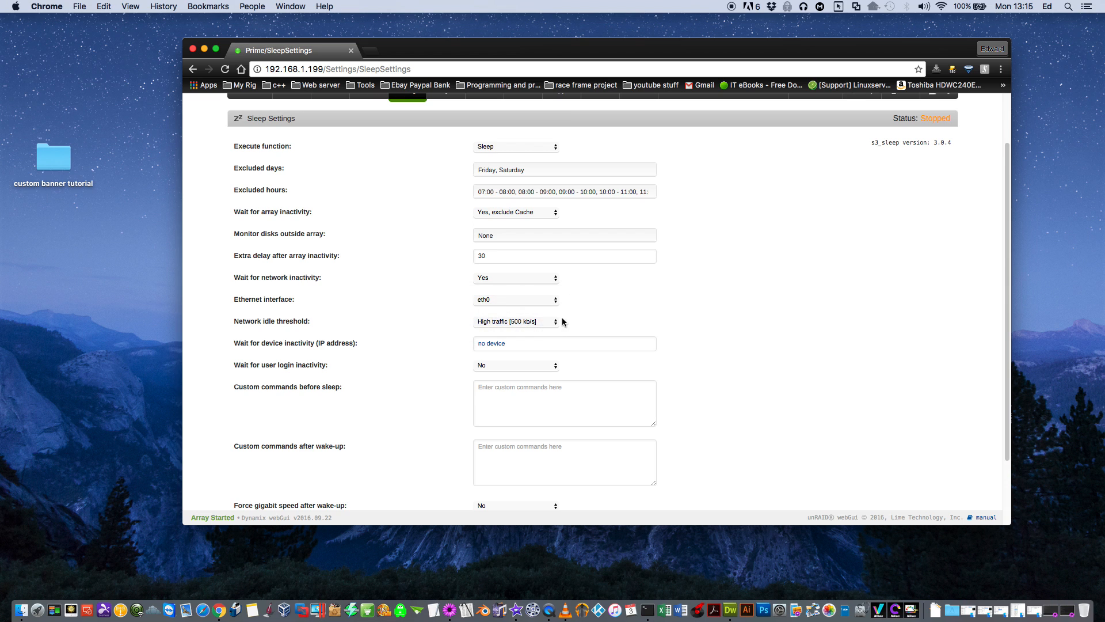
{"action": "left_click", "coordinate": [486, 343]}
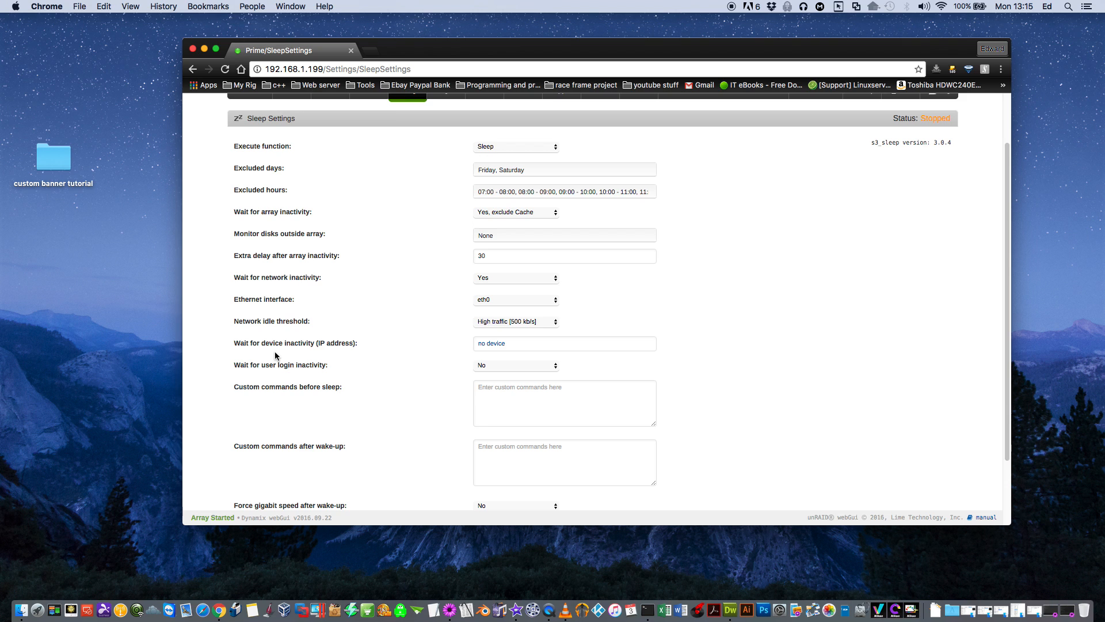
{"action": "mouse_move", "coordinate": [244, 348]}
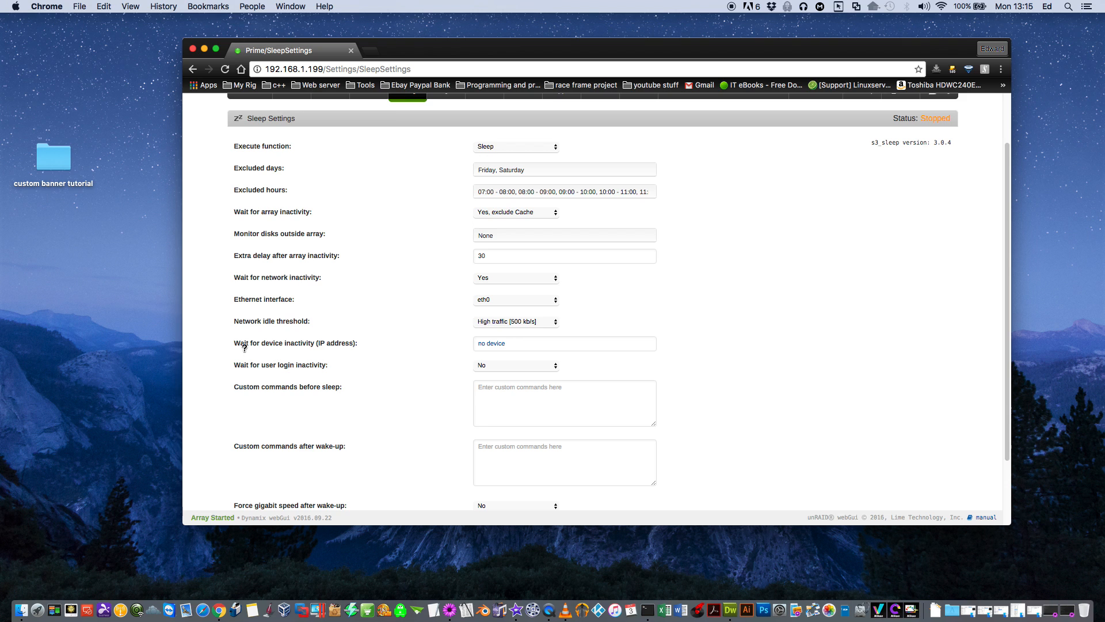
{"action": "mouse_move", "coordinate": [317, 354]}
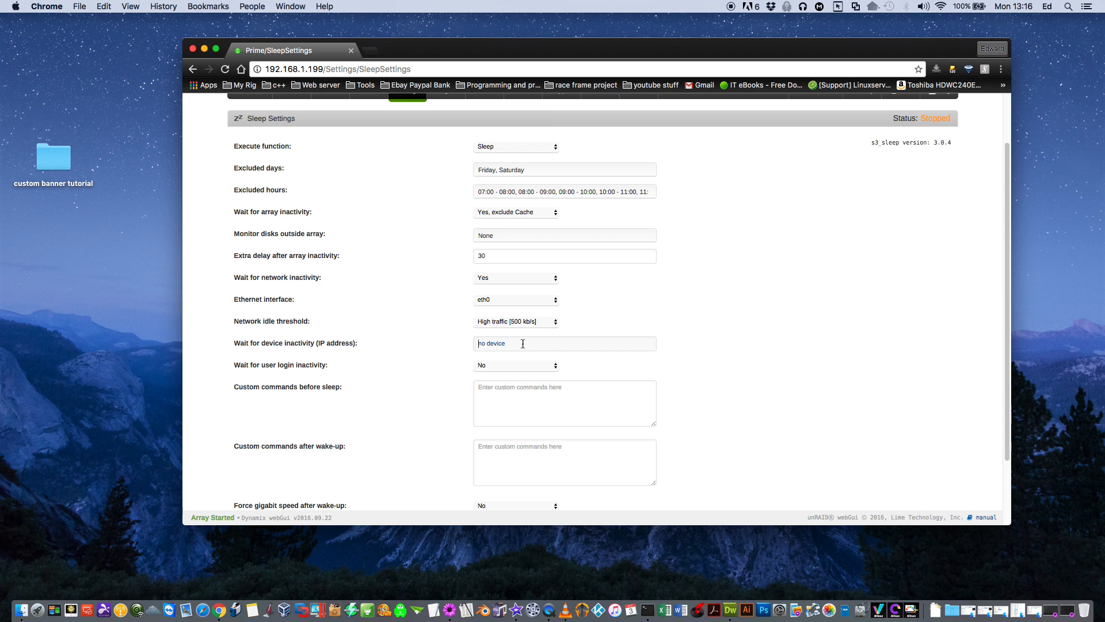
{"action": "mouse_move", "coordinate": [534, 340]}
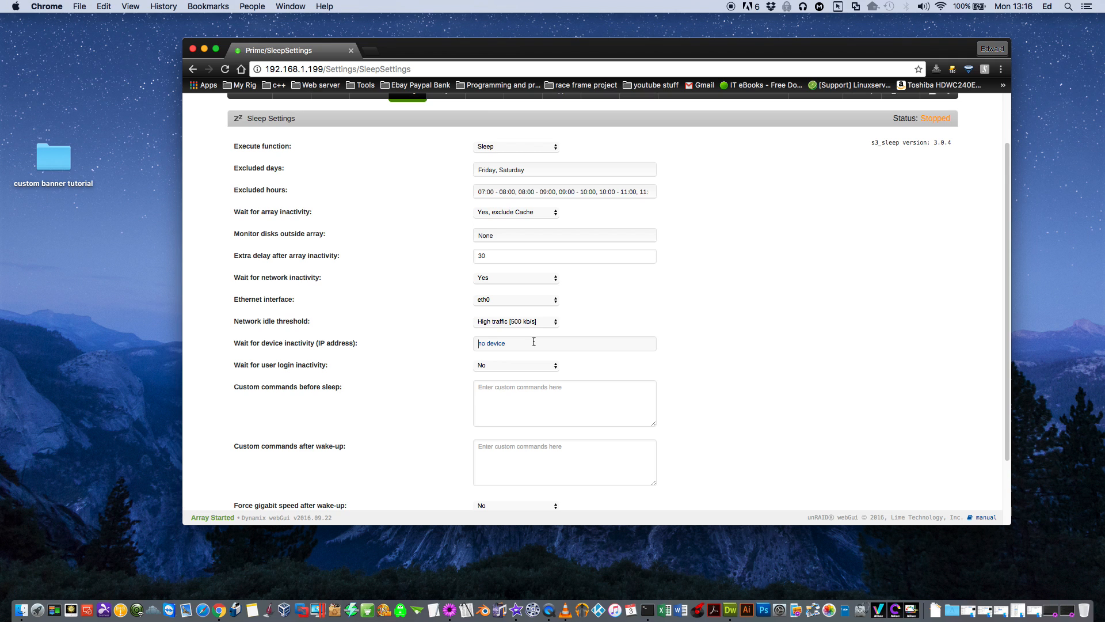
{"action": "mouse_move", "coordinate": [532, 346]}
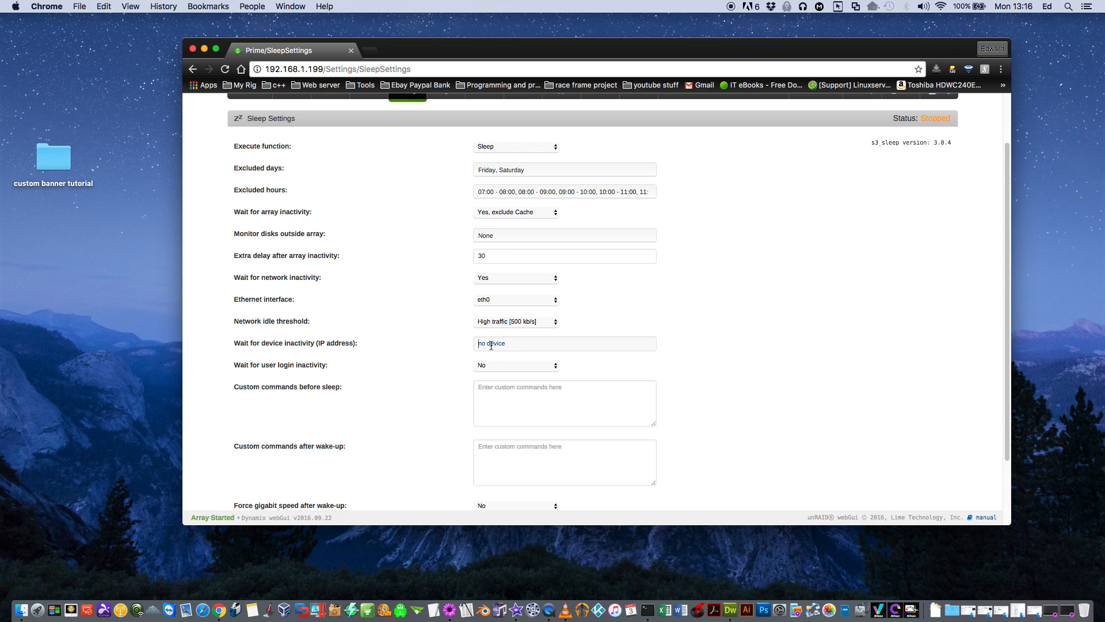
{"action": "mouse_move", "coordinate": [508, 359]}
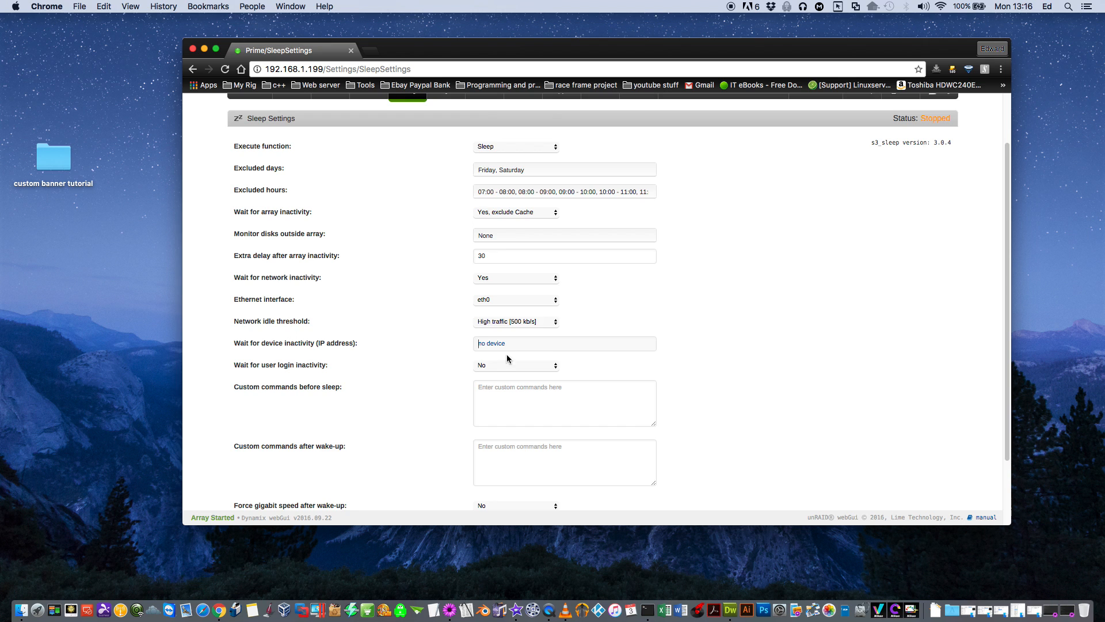
{"action": "scroll", "scroll_direction": "down", "scroll_amount": 3}
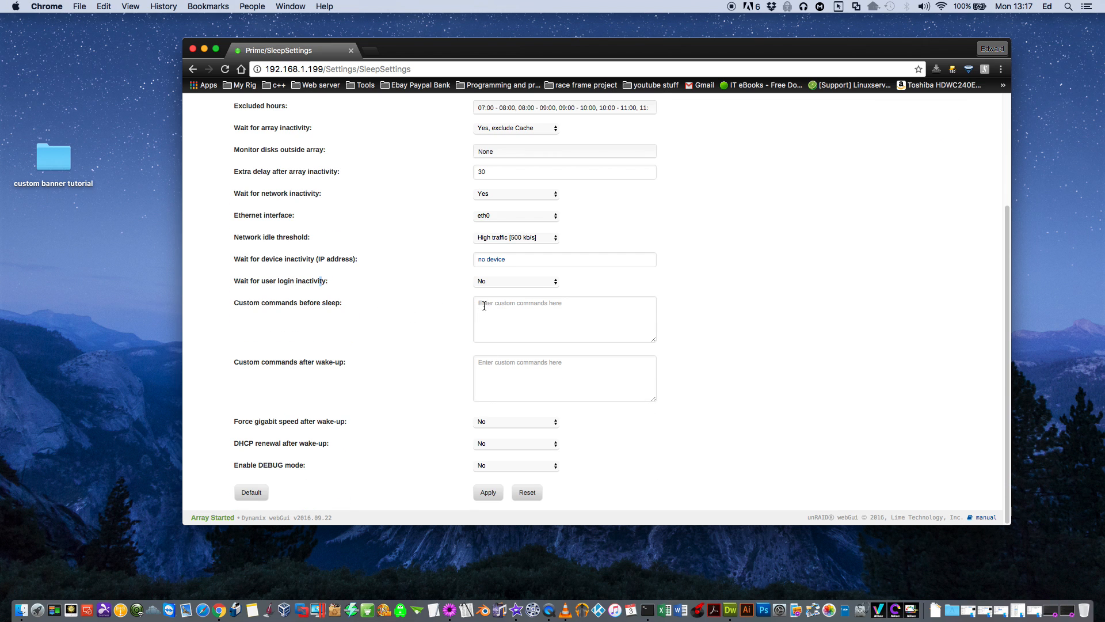
{"action": "mouse_move", "coordinate": [578, 302]}
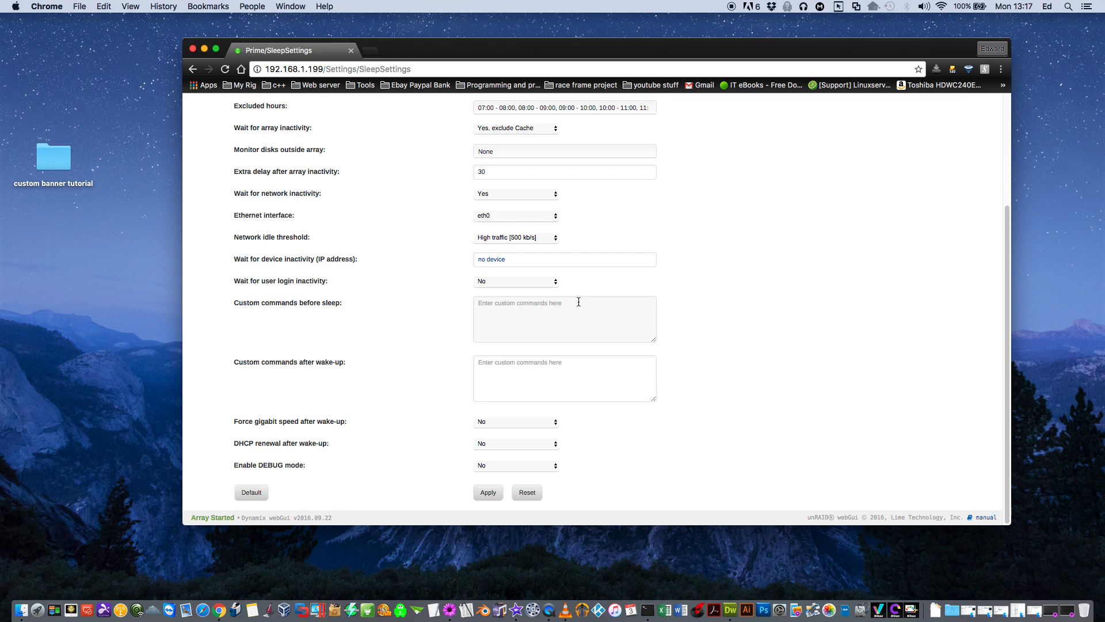
{"action": "mouse_move", "coordinate": [417, 392]}
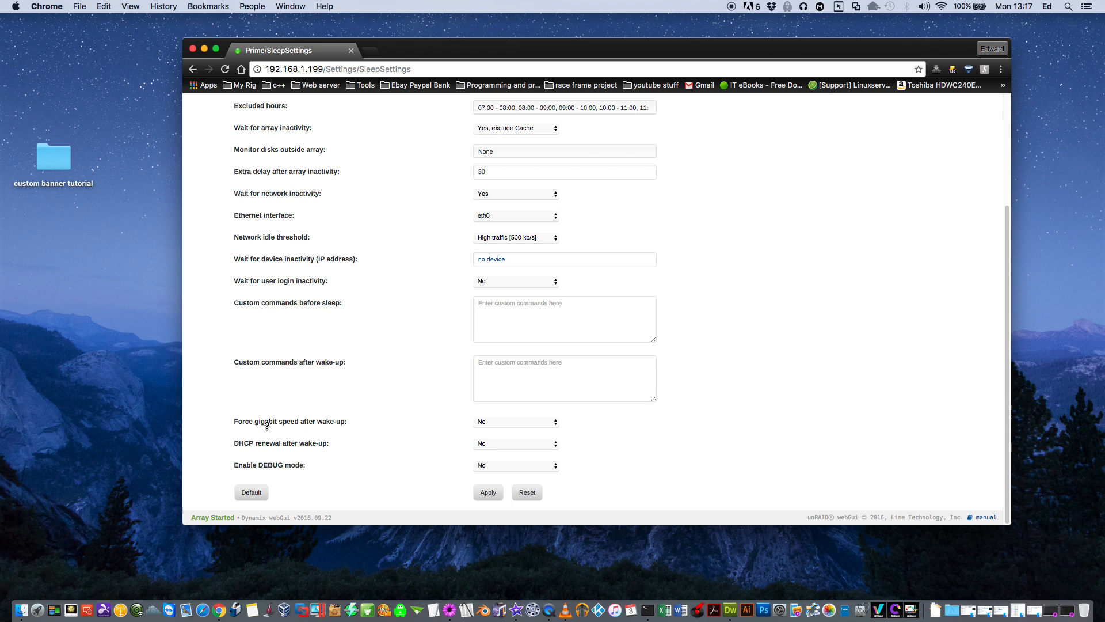
{"action": "mouse_move", "coordinate": [312, 426]}
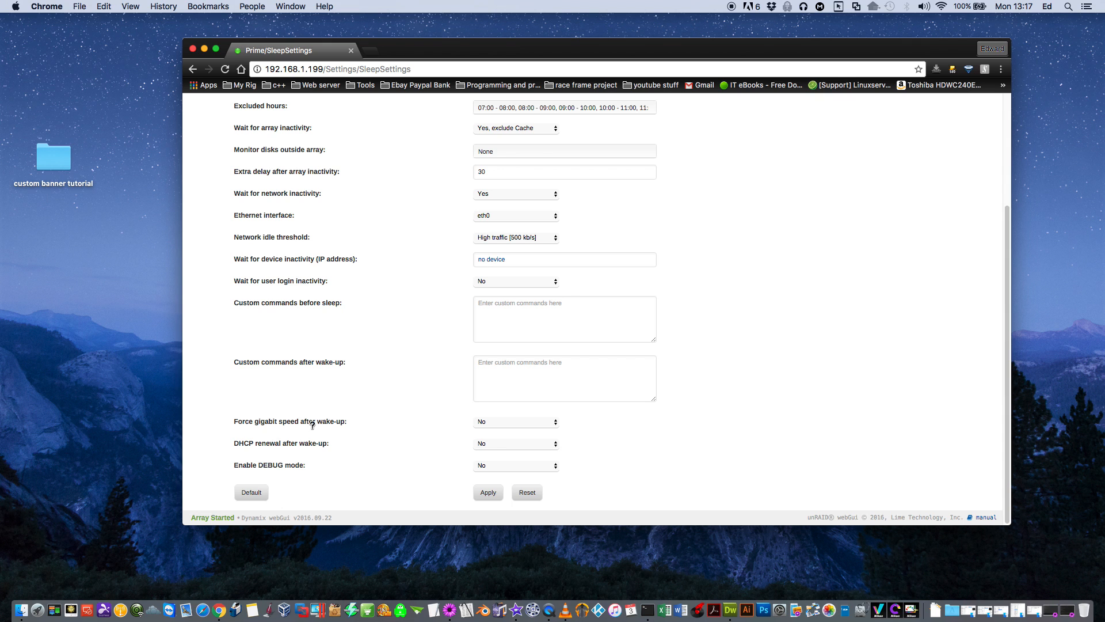
{"action": "mouse_move", "coordinate": [558, 426]}
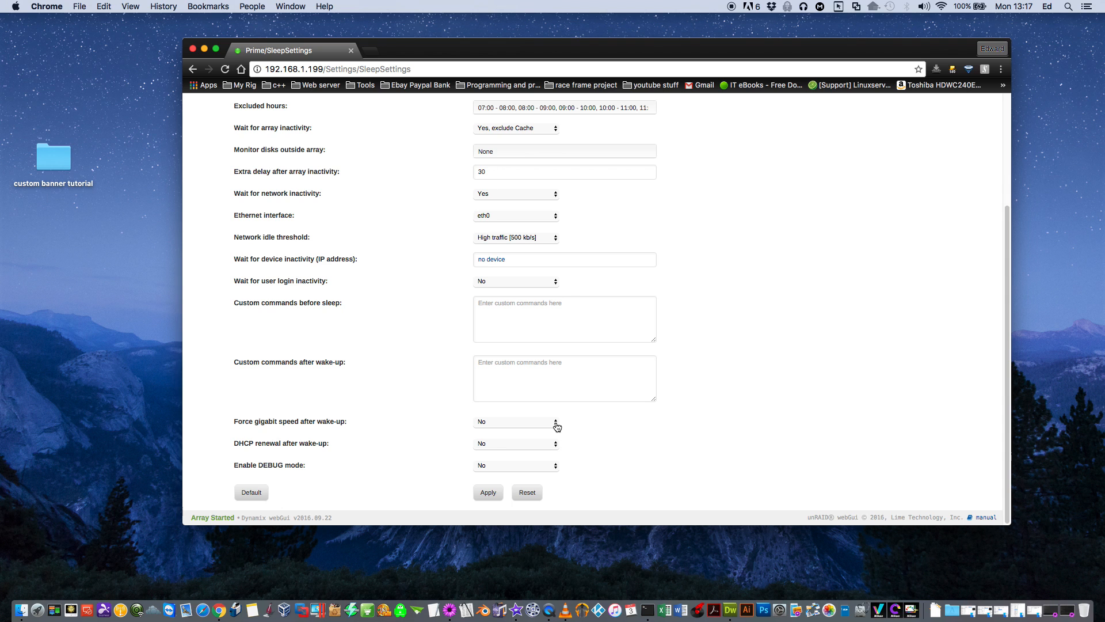
{"action": "left_click", "coordinate": [515, 421]}
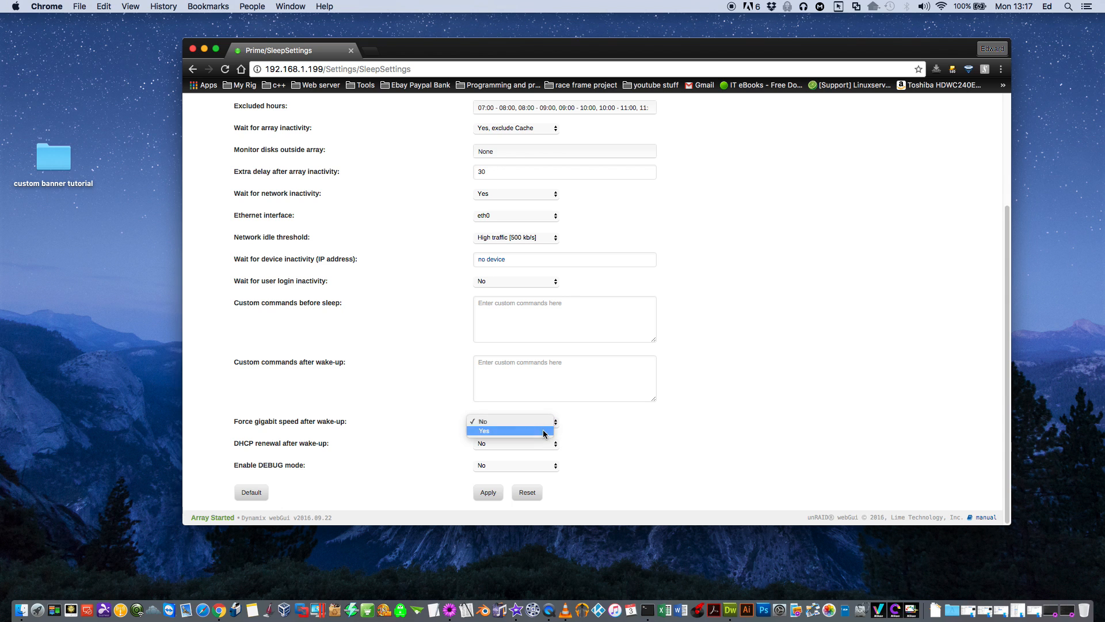
{"action": "left_click", "coordinate": [483, 421]}
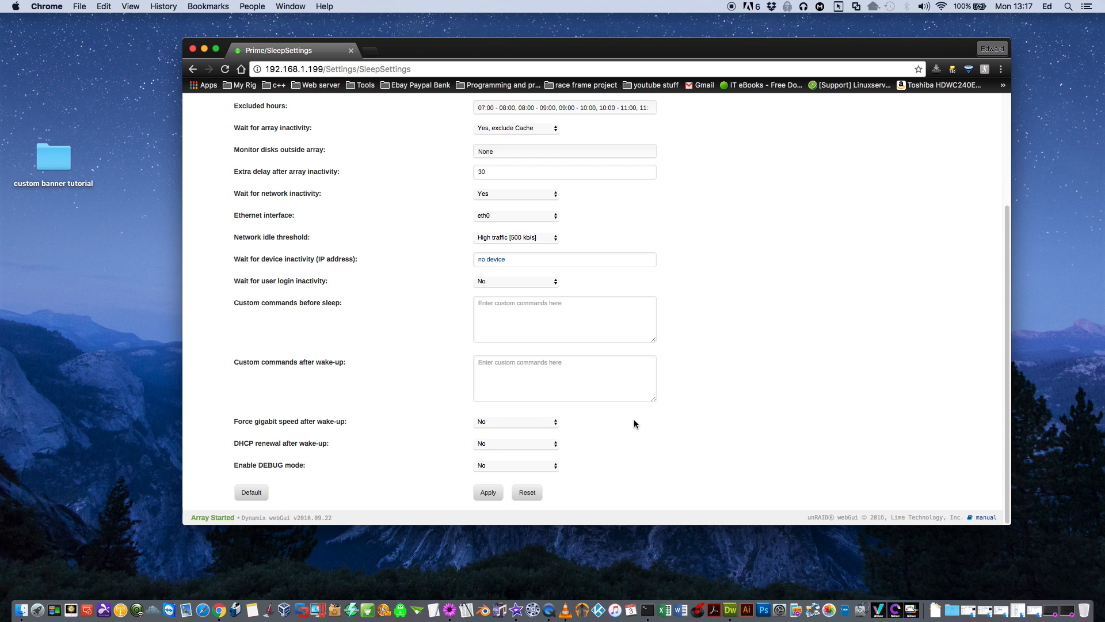
{"action": "mouse_move", "coordinate": [233, 448]}
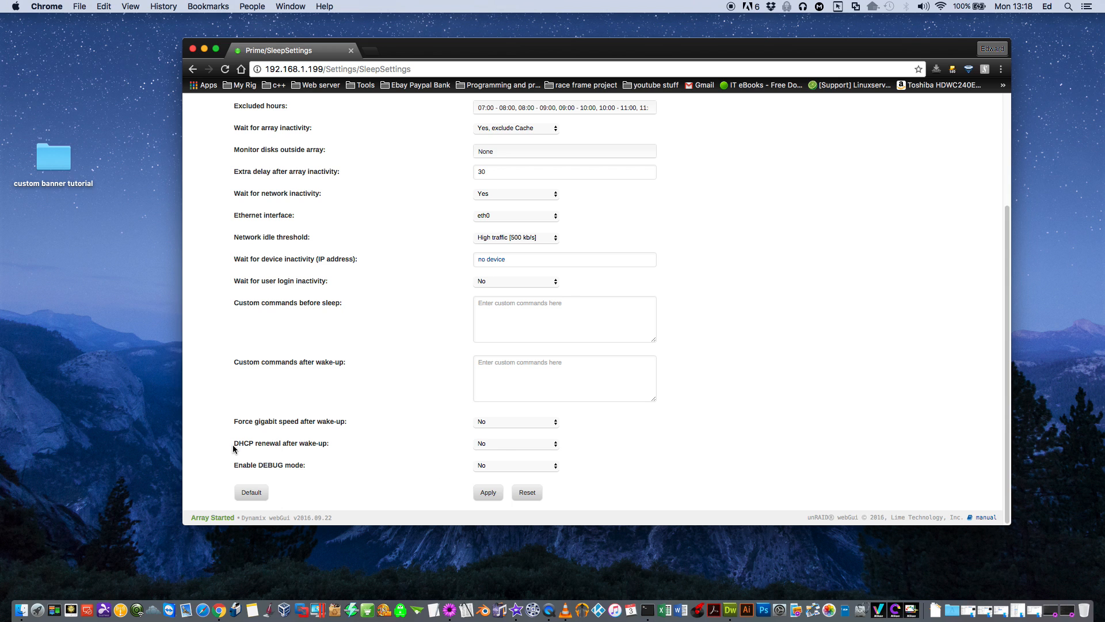
{"action": "mouse_move", "coordinate": [556, 447]}
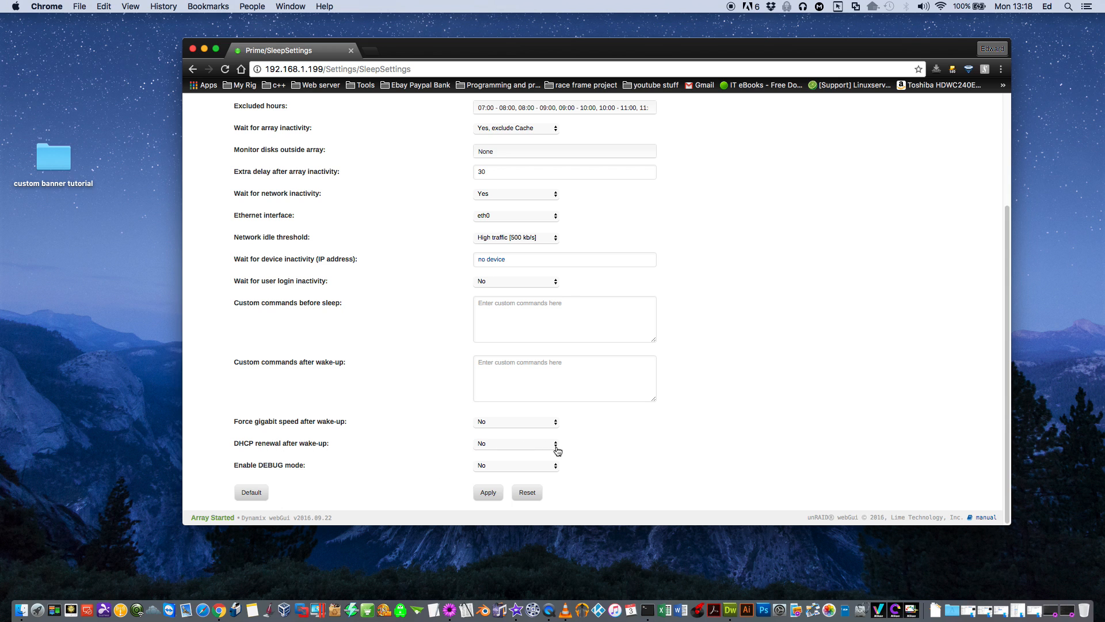
{"action": "mouse_move", "coordinate": [572, 473]}
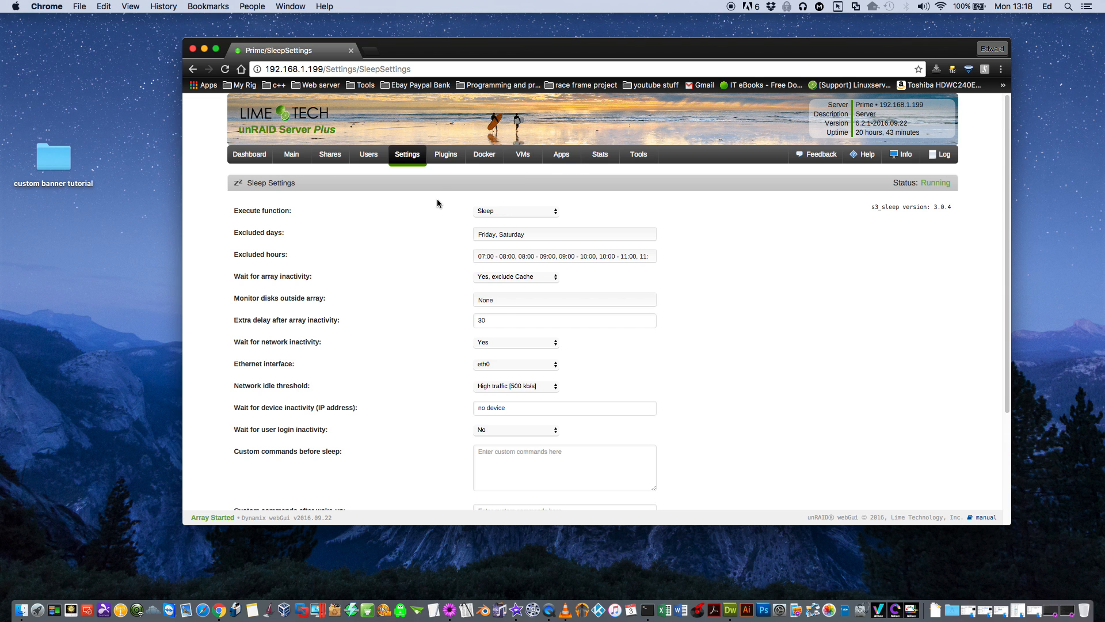
- Search 'dy' in Community Applications and install the Dynamix System Info plugin
{"action": "left_click", "coordinate": [562, 154]}
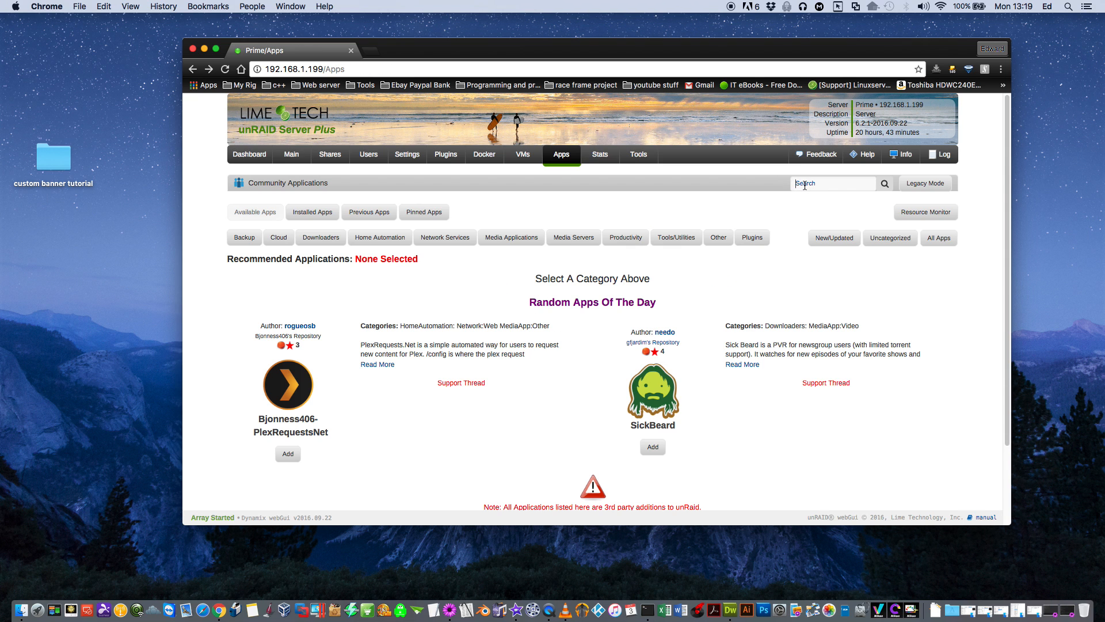
{"action": "type", "text": "dynamix"}
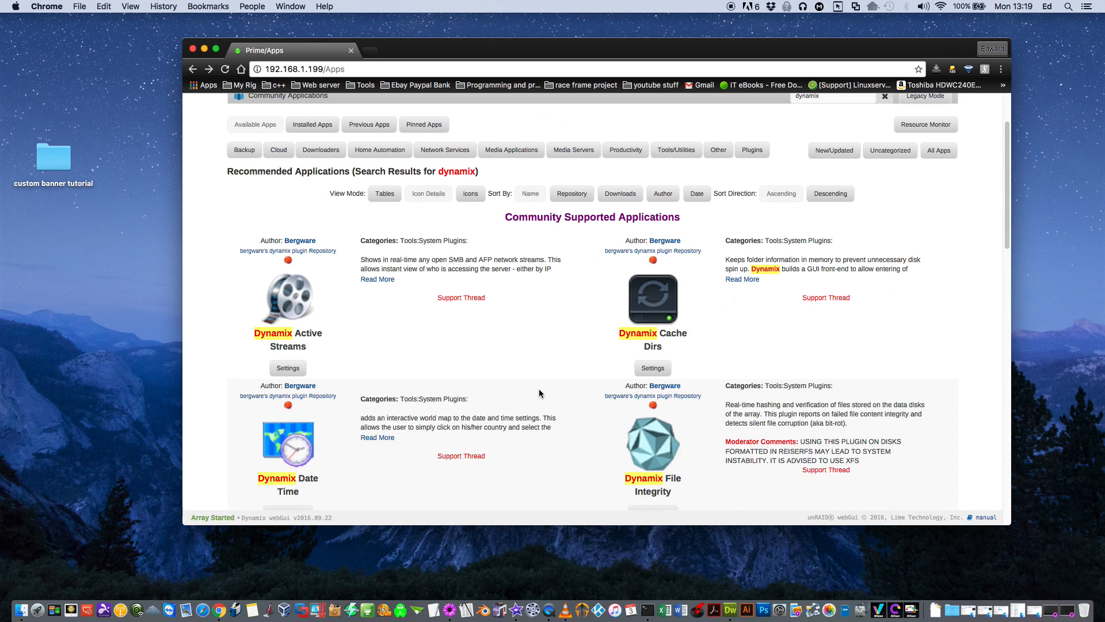
{"action": "scroll", "scroll_direction": "down", "scroll_amount": 3}
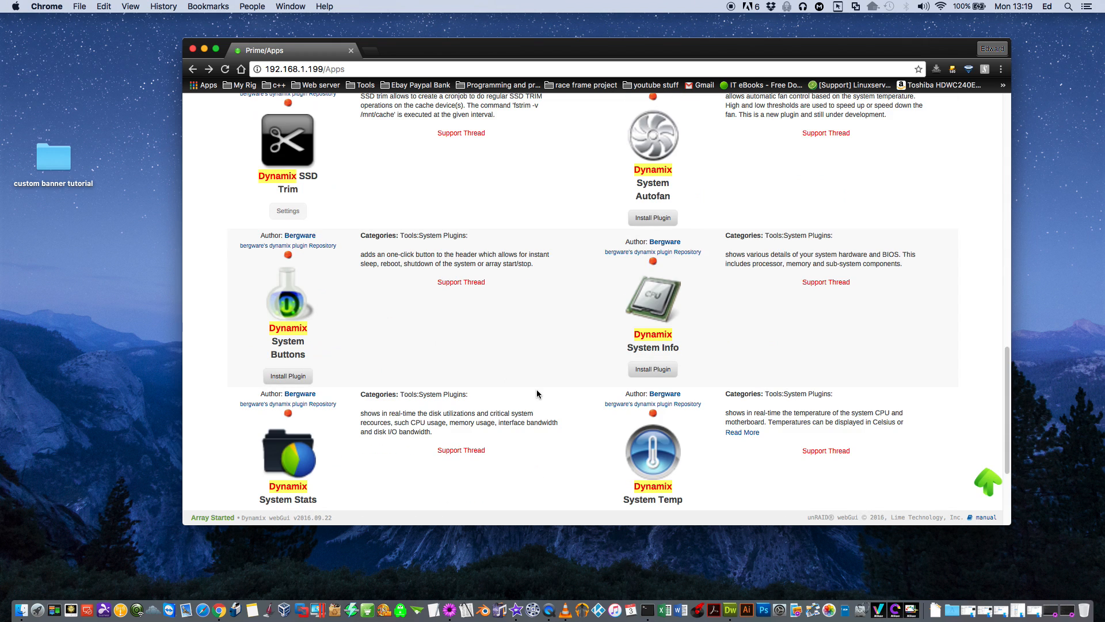
{"action": "mouse_move", "coordinate": [641, 353]}
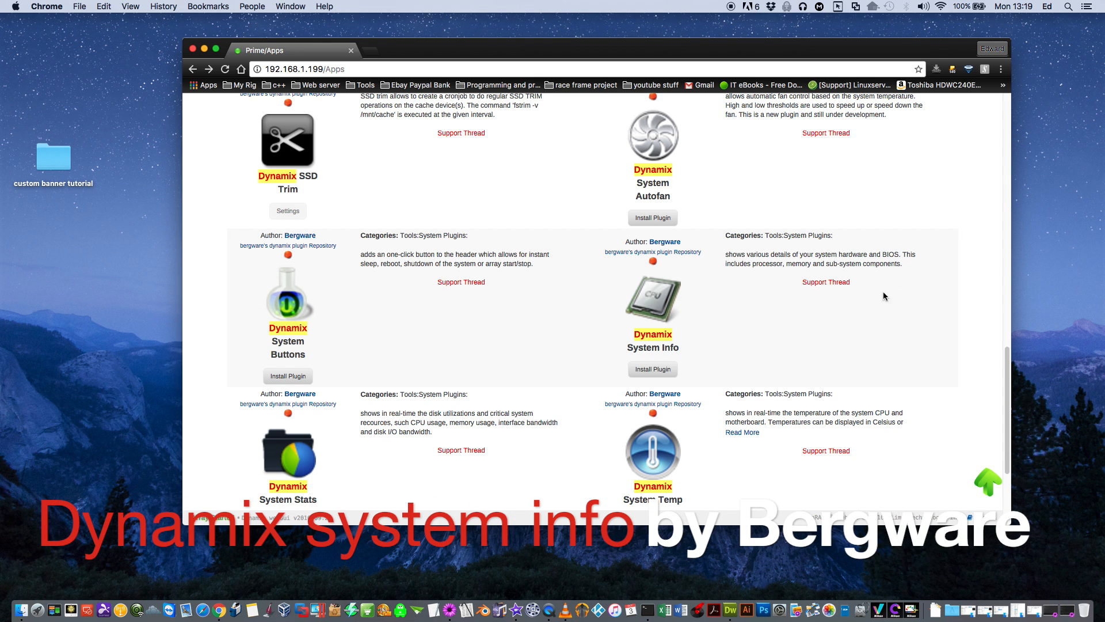
{"action": "mouse_move", "coordinate": [653, 369]}
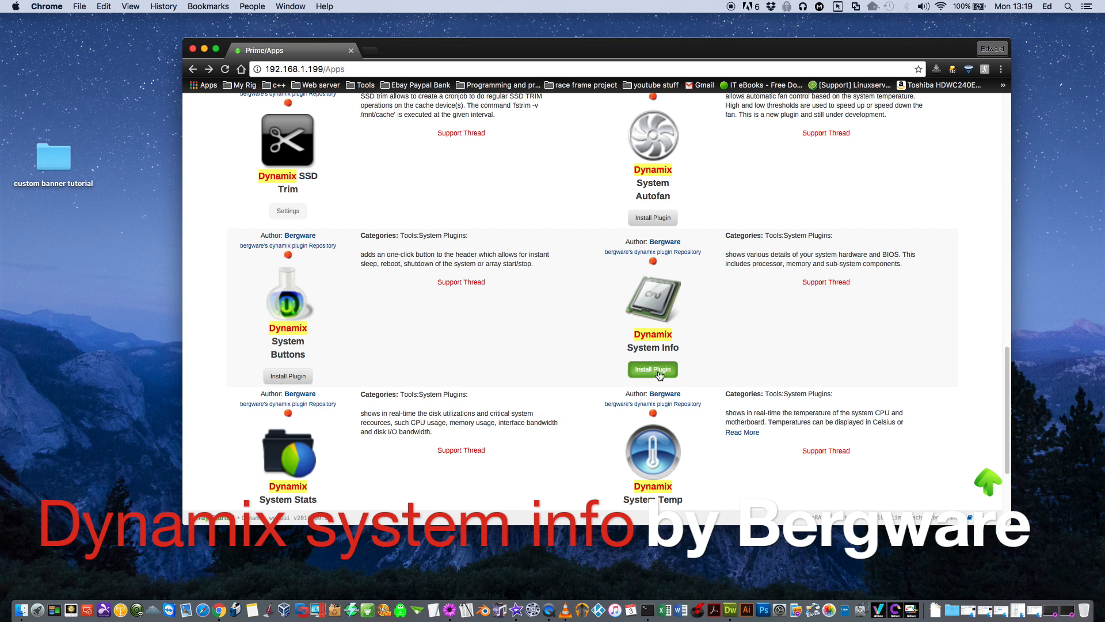
{"action": "left_click", "coordinate": [653, 368]}
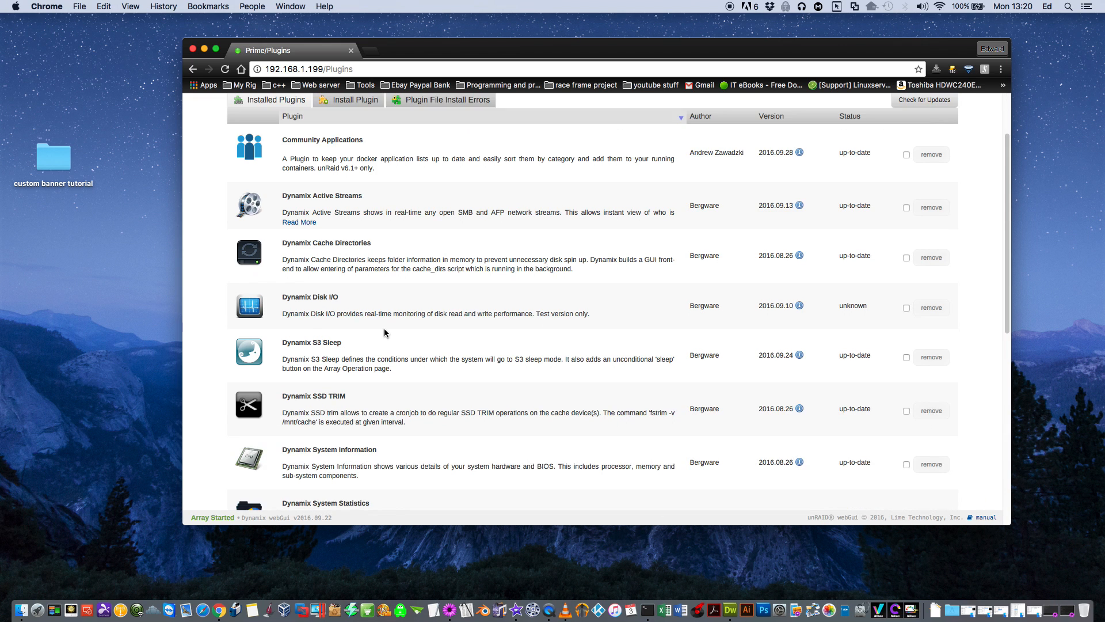
- From Tools, view the System Profiler's overview, BIOS, motherboard and processor details
{"action": "scroll", "scroll_direction": "down", "scroll_amount": 3}
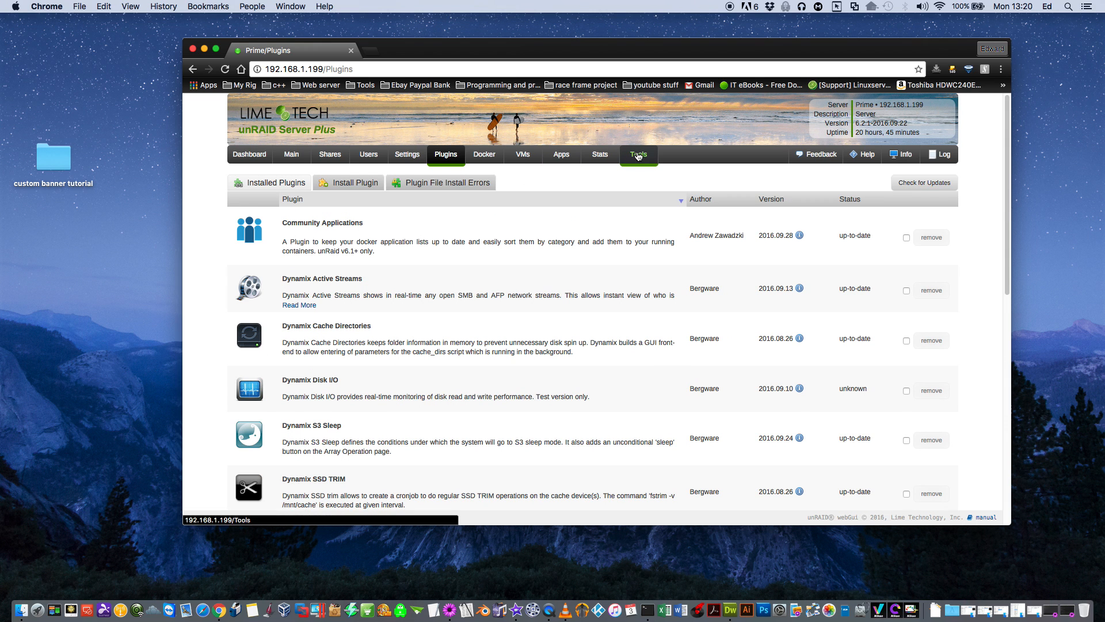
{"action": "left_click", "coordinate": [638, 154]}
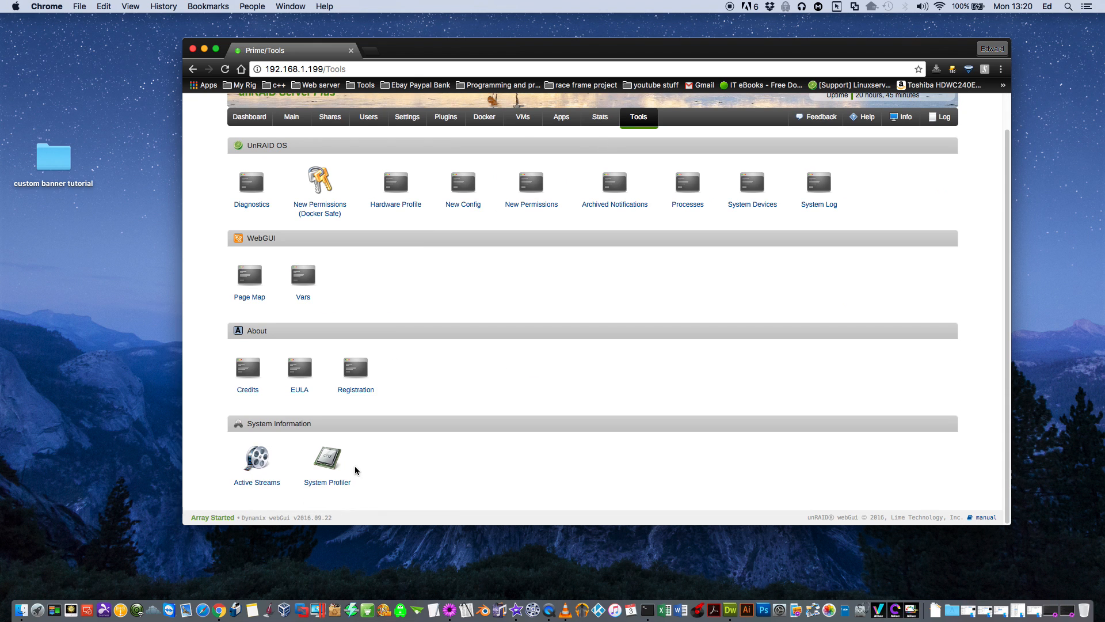
{"action": "mouse_move", "coordinate": [331, 463]}
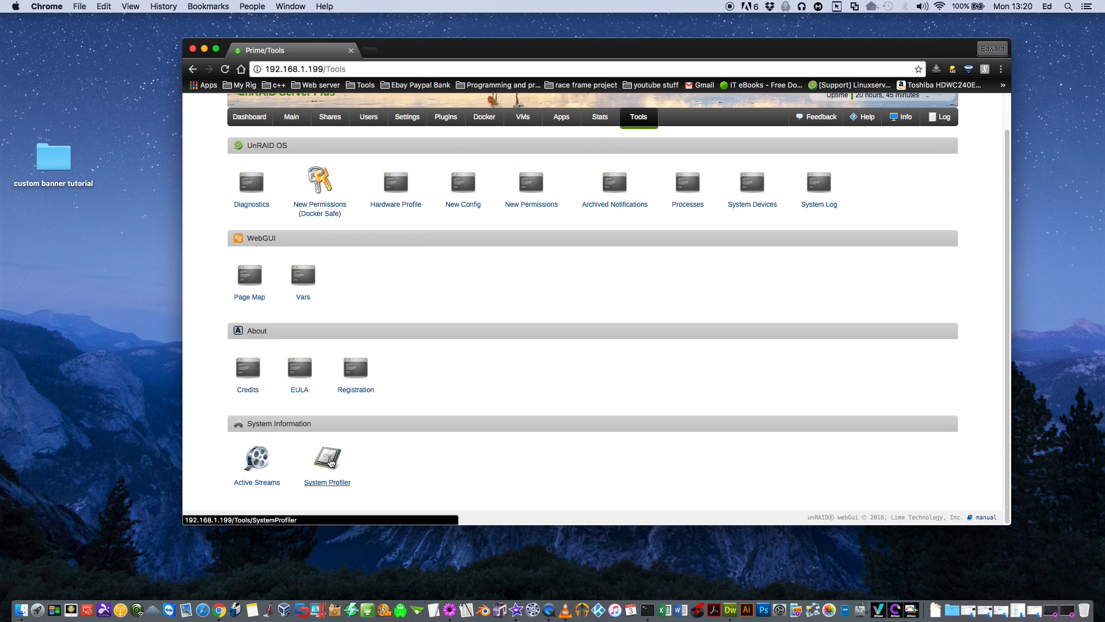
{"action": "left_click", "coordinate": [327, 458]}
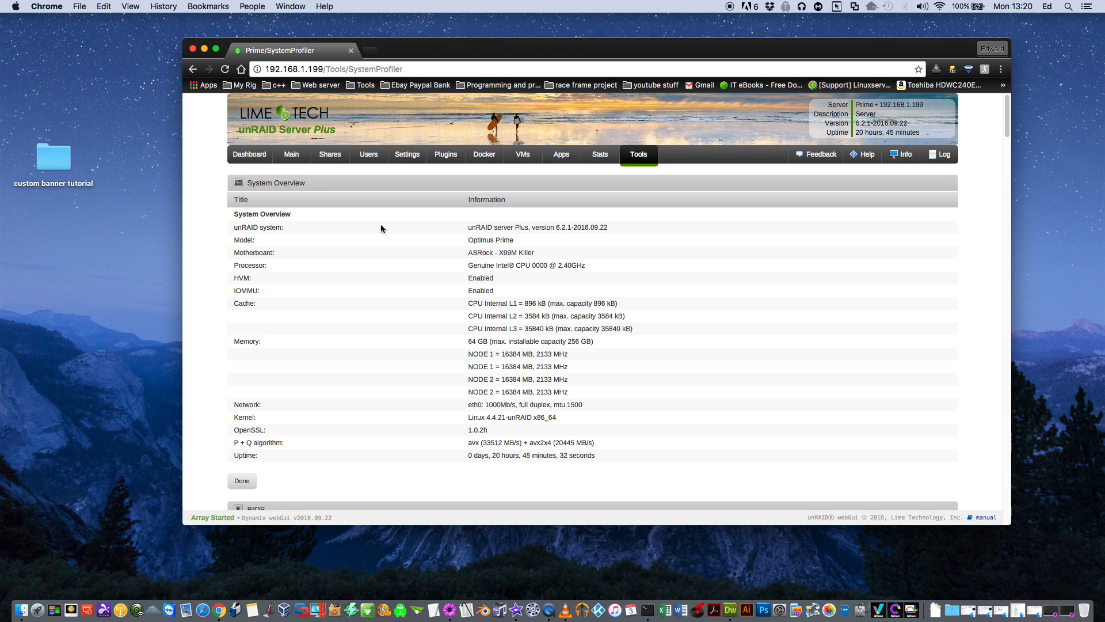
{"action": "mouse_move", "coordinate": [398, 274]}
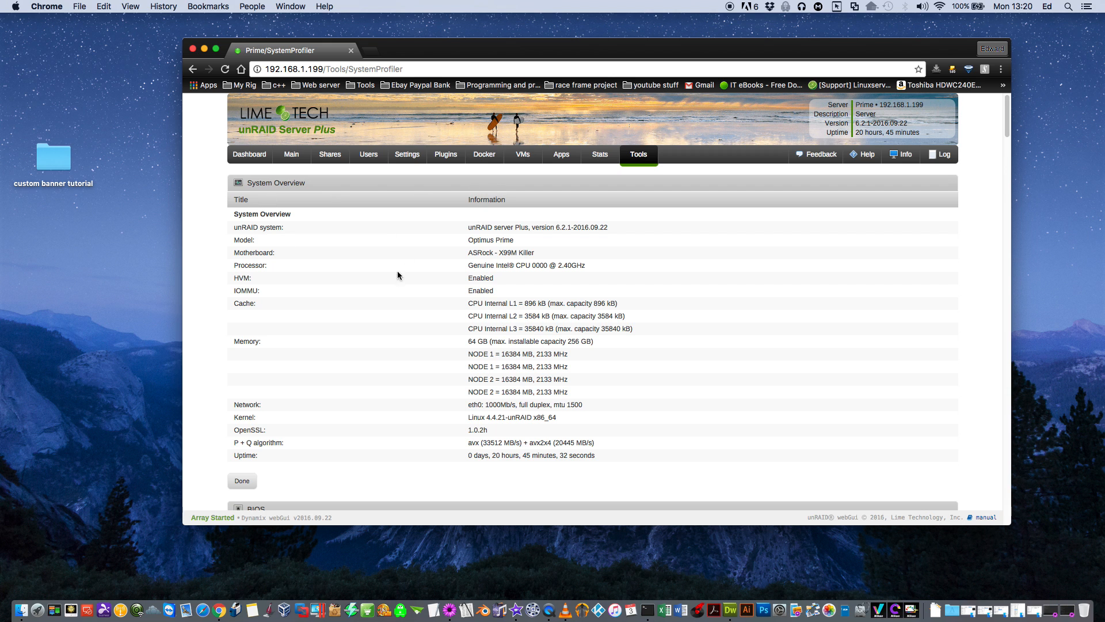
{"action": "scroll", "scroll_direction": "down", "scroll_amount": 3}
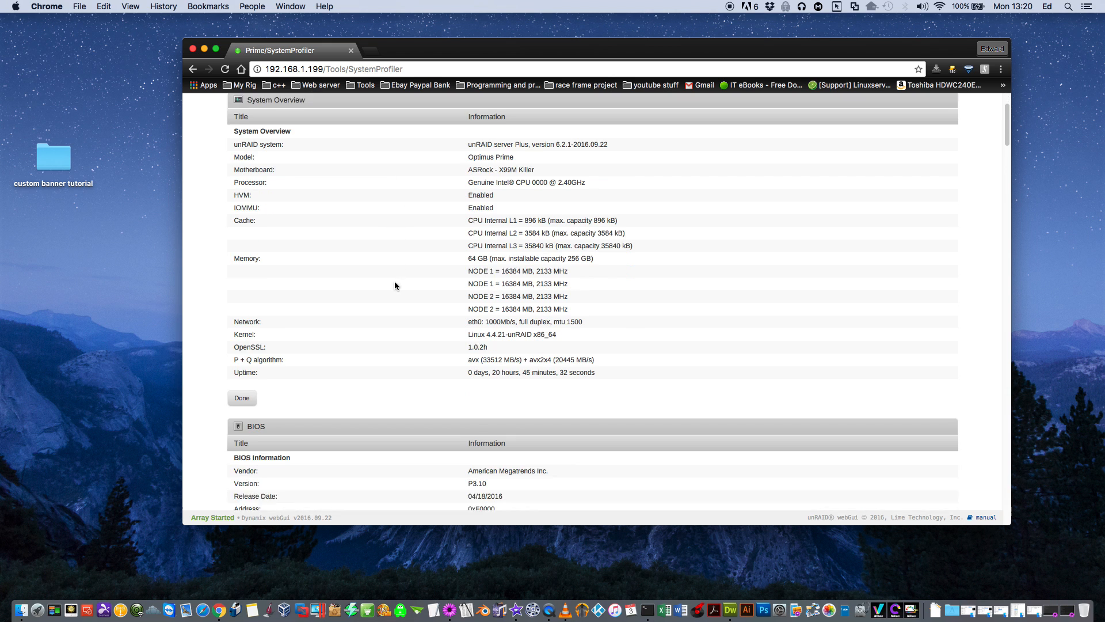
{"action": "scroll", "scroll_direction": "down", "scroll_amount": 3}
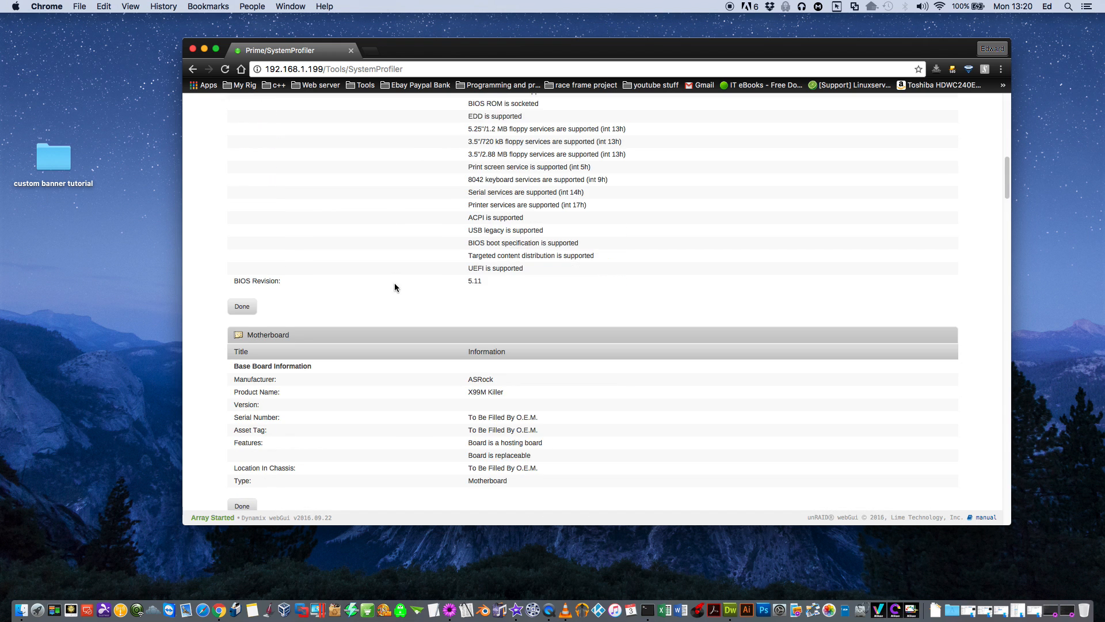
{"action": "scroll", "scroll_direction": "down", "scroll_amount": 3}
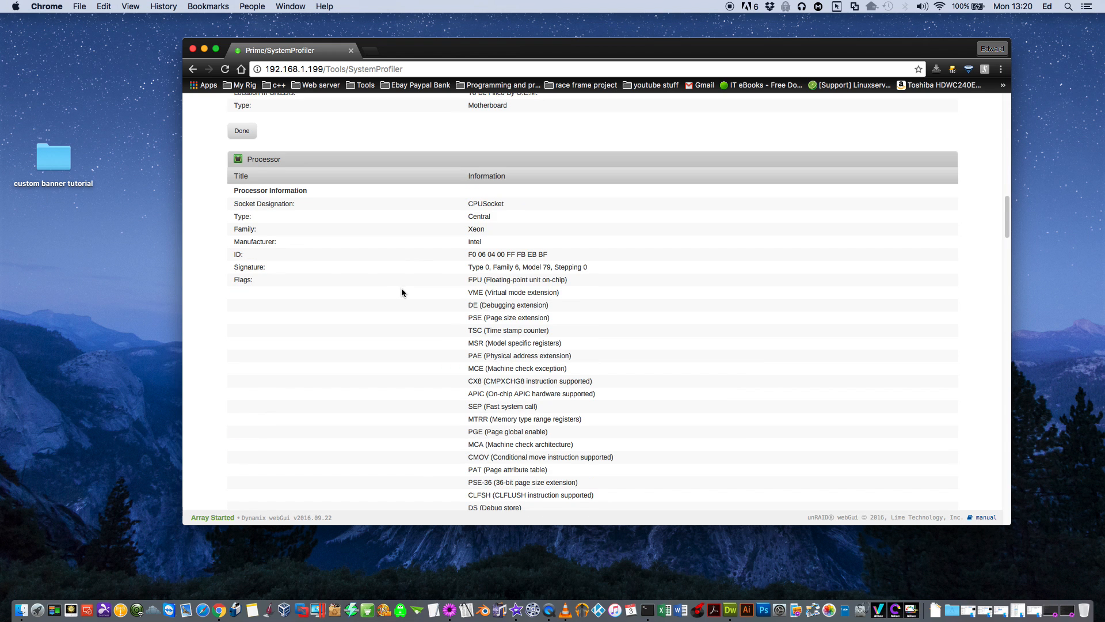
{"action": "scroll", "scroll_direction": "down", "scroll_amount": 3}
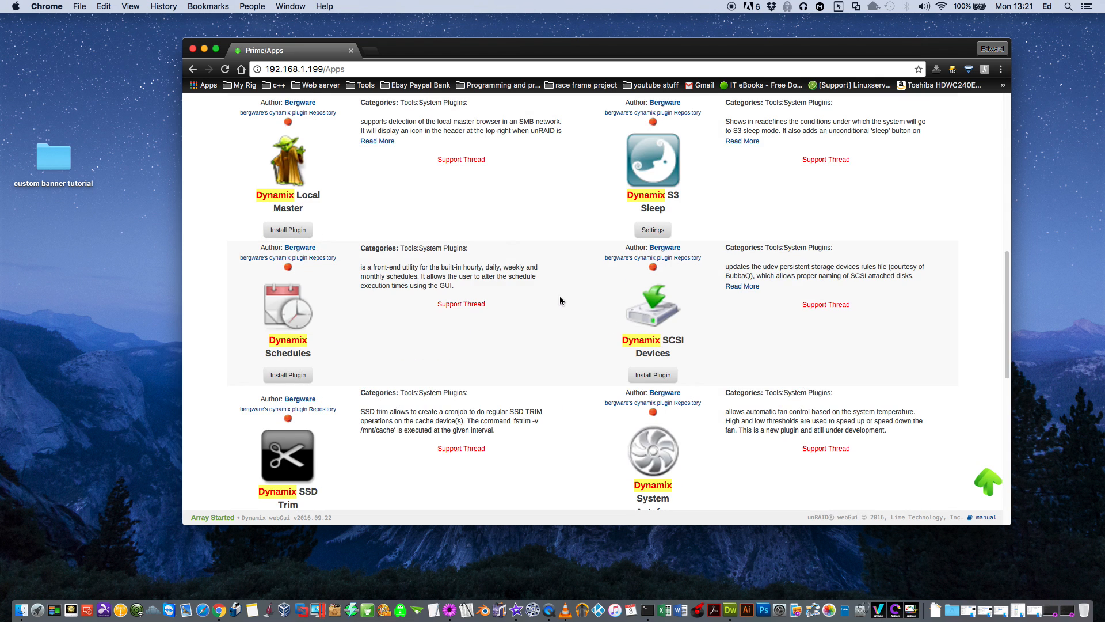
- Finish installing Dynamix System Temperature and dismiss the completed install log
{"action": "scroll", "scroll_direction": "down", "scroll_amount": 3}
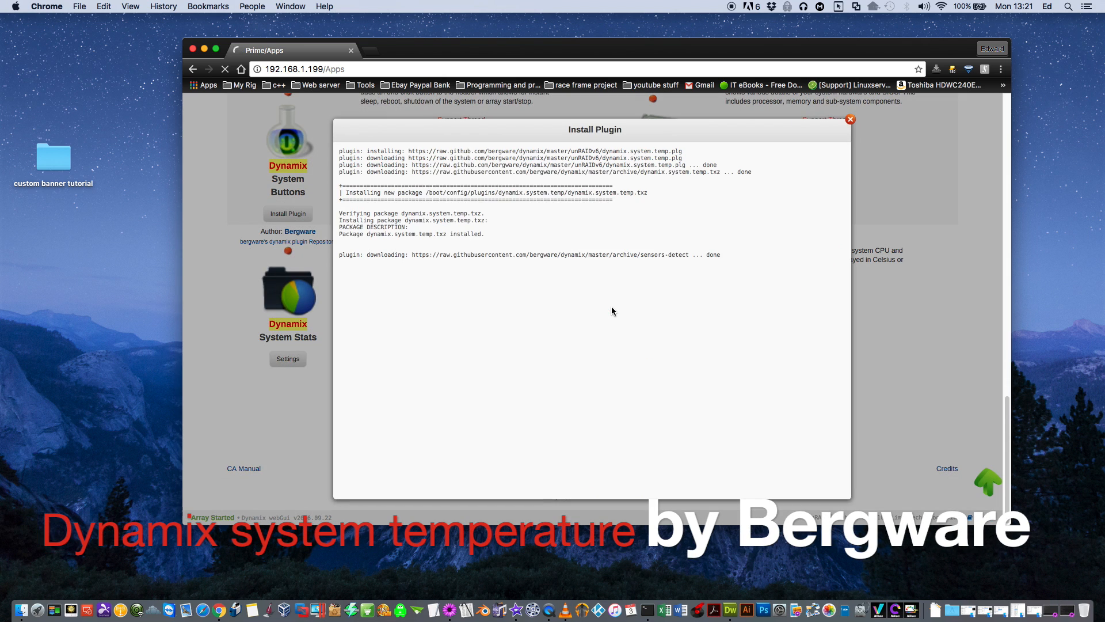
{"action": "left_click", "coordinate": [849, 119]}
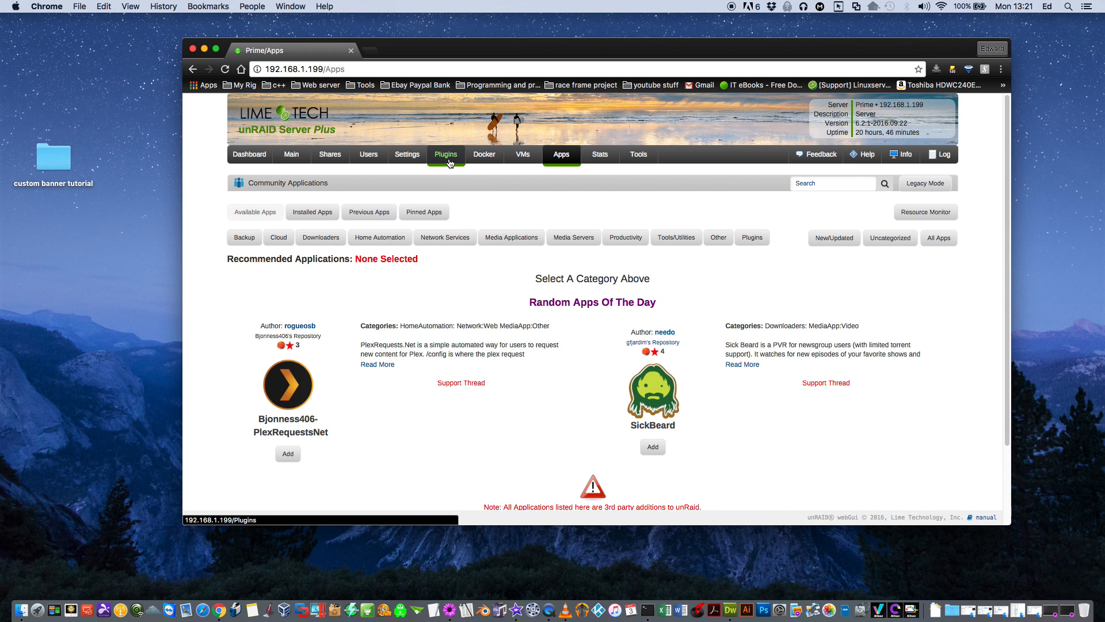
- Review the System Temp settings showing the Perl-required warning, then return to Community Applications
{"action": "left_click", "coordinate": [446, 154]}
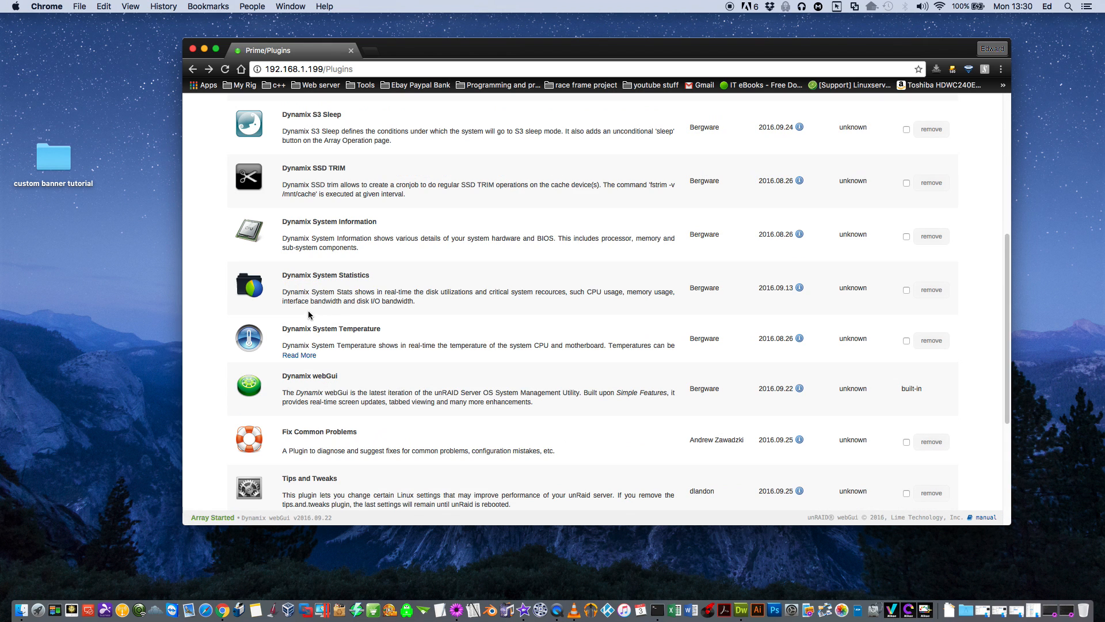
{"action": "left_click", "coordinate": [331, 329]}
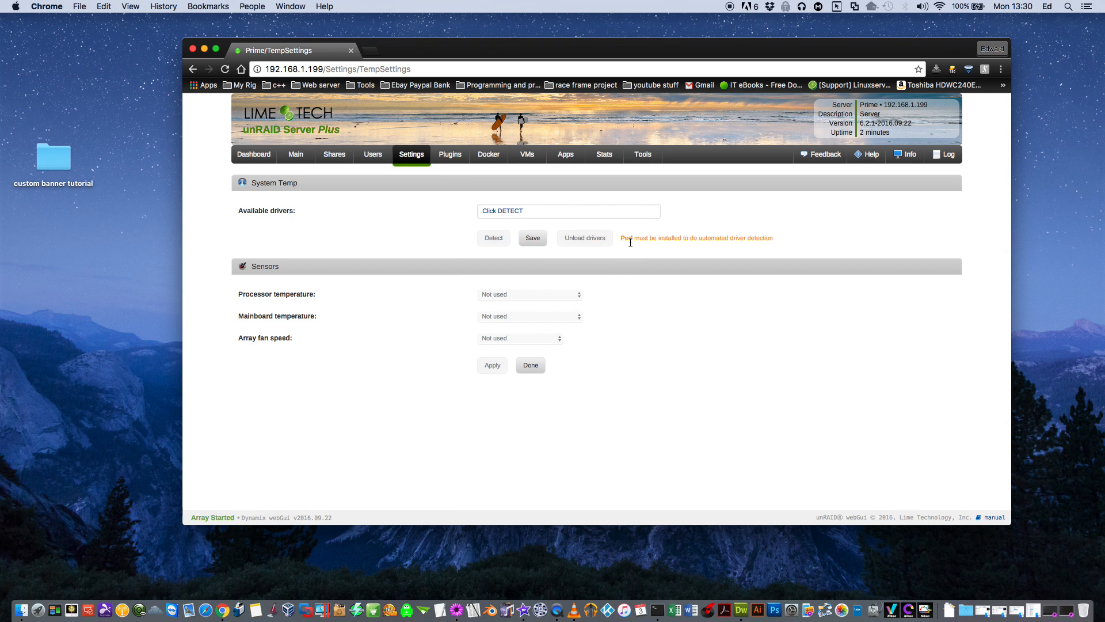
{"action": "mouse_move", "coordinate": [751, 250]}
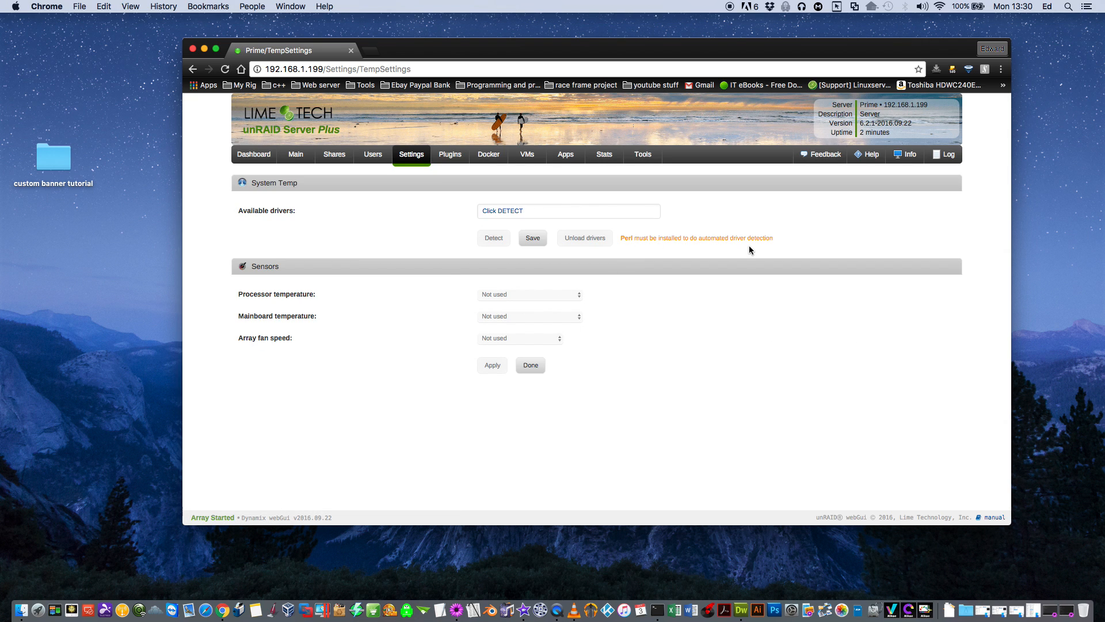
{"action": "mouse_move", "coordinate": [706, 272]}
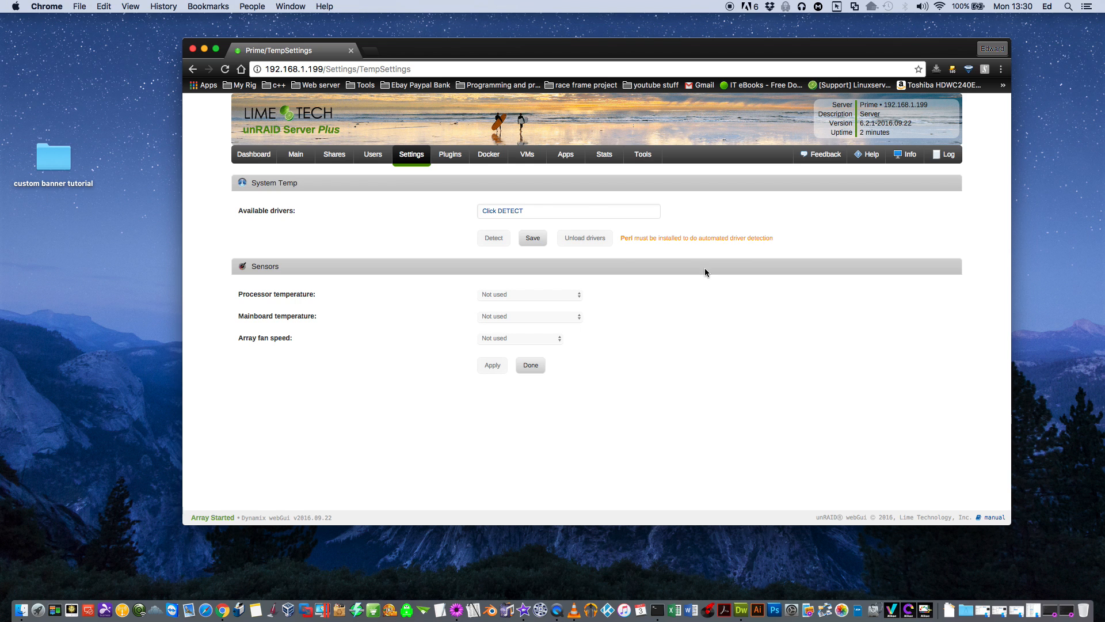
{"action": "mouse_move", "coordinate": [736, 246]}
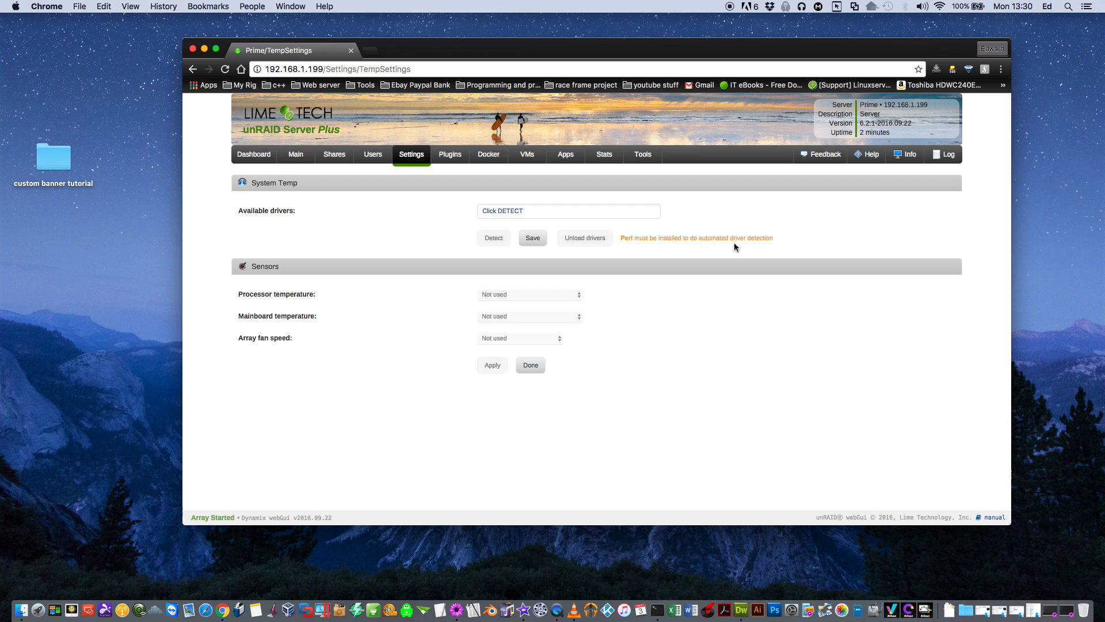
{"action": "mouse_move", "coordinate": [302, 322]}
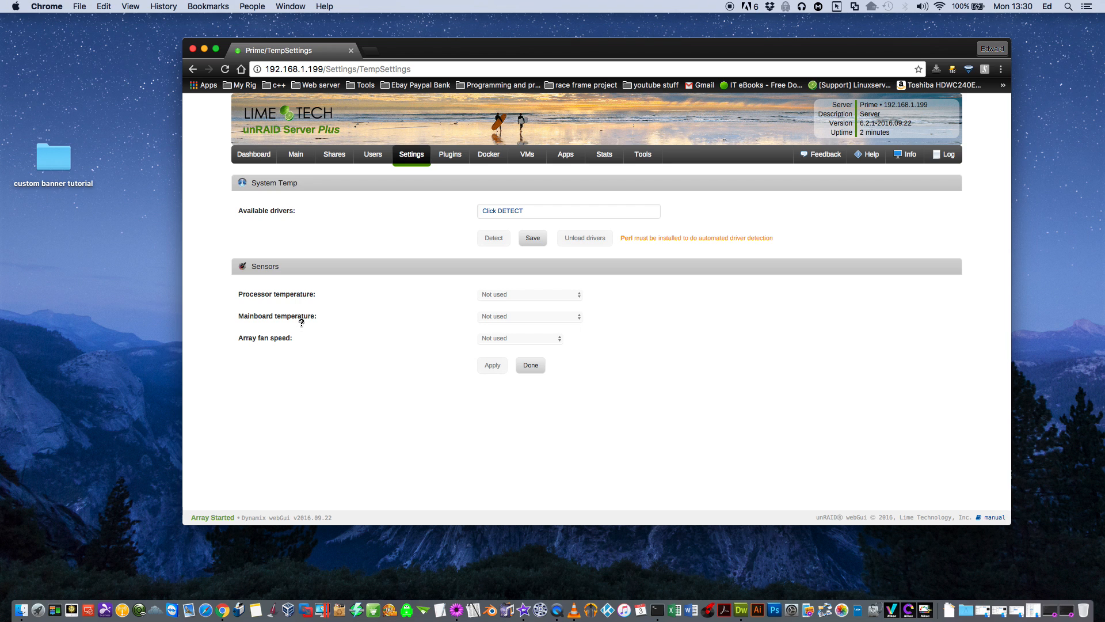
{"action": "mouse_move", "coordinate": [493, 230]}
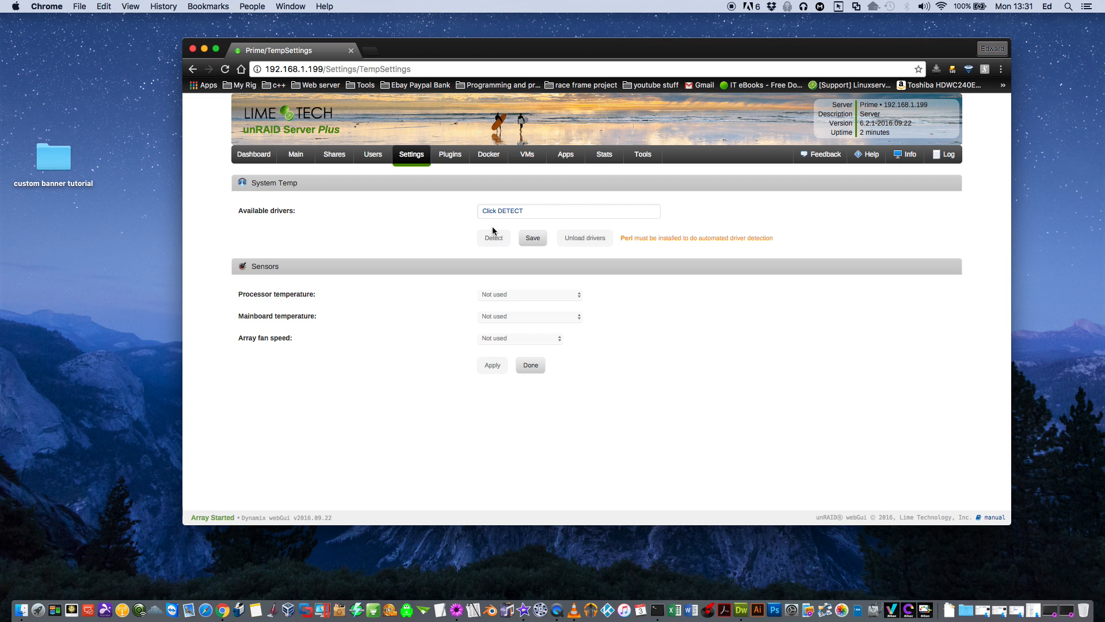
{"action": "left_click", "coordinate": [561, 154]}
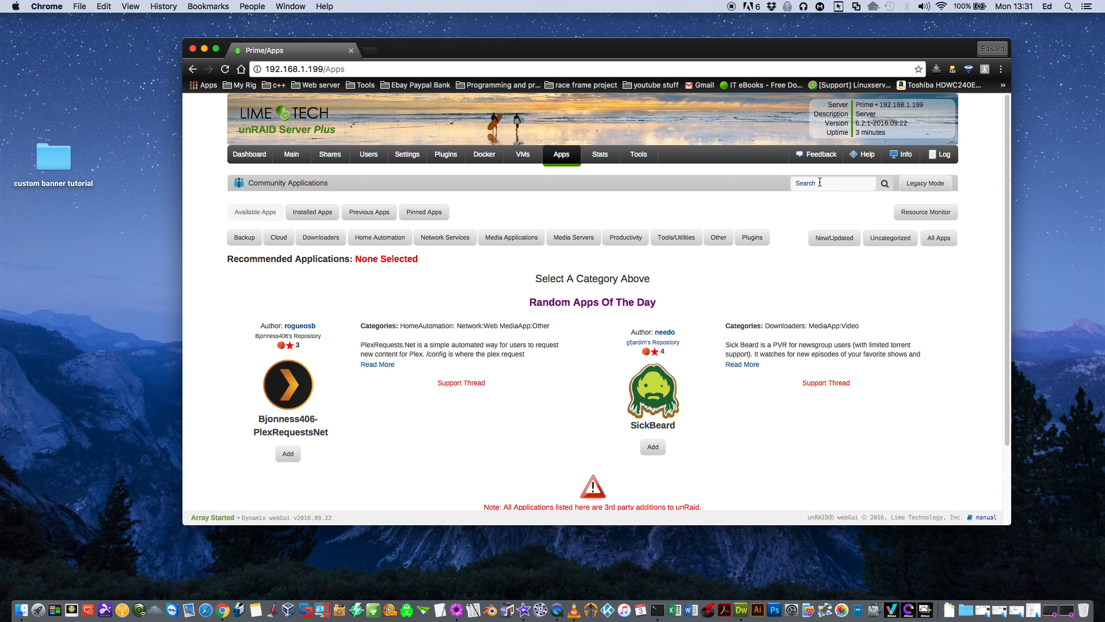
- Search Apps for 'nerd' and install dmacias72's NerdPack GUI plugin
{"action": "type", "text": "nerd"}
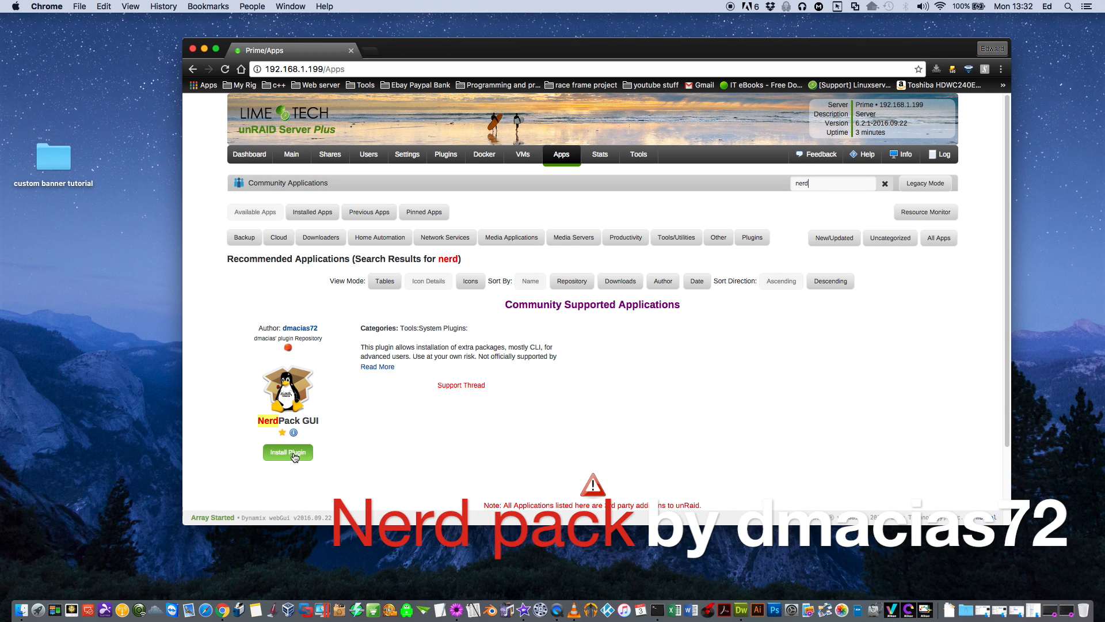
{"action": "left_click", "coordinate": [287, 451]}
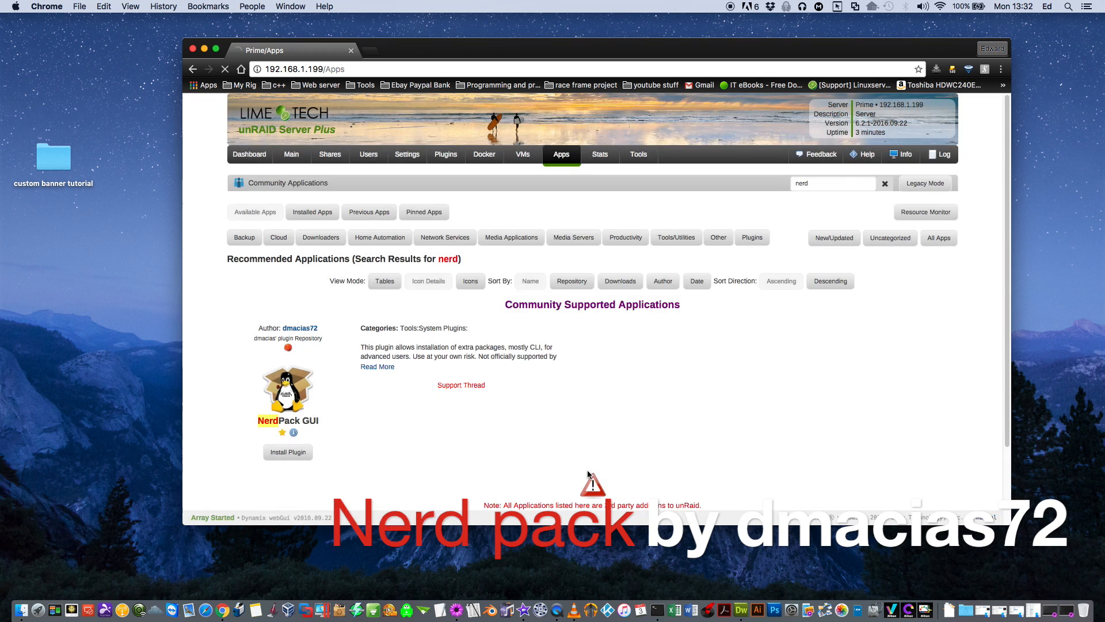
{"action": "left_click", "coordinate": [885, 183]}
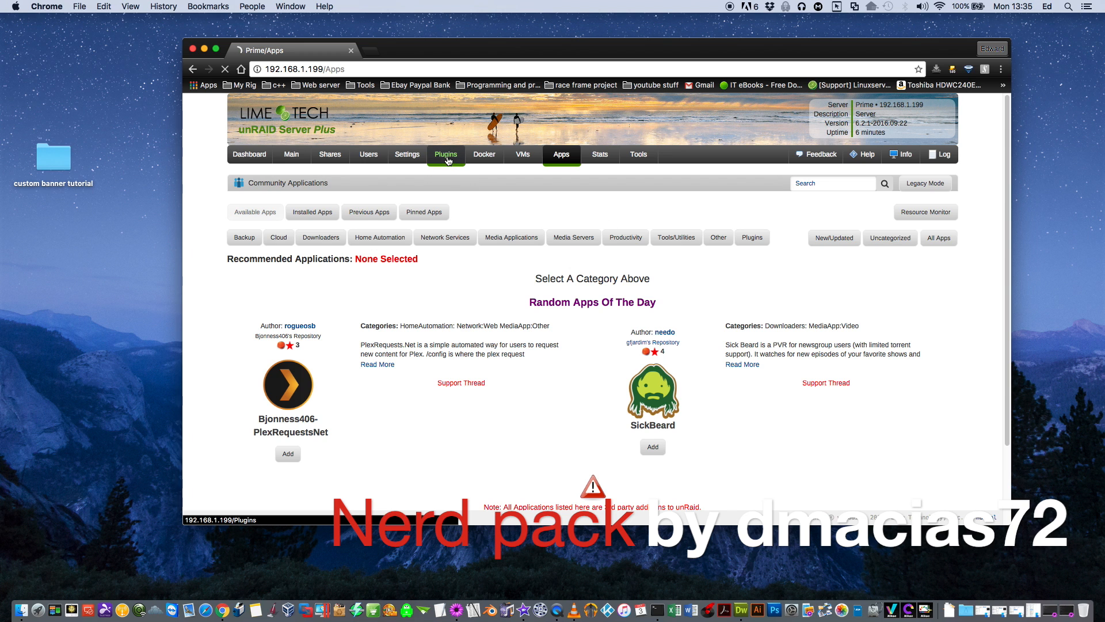
- Enable perl-5.22.2 in Nerd Pack, apply, and dismiss the package processing report
{"action": "left_click", "coordinate": [446, 154]}
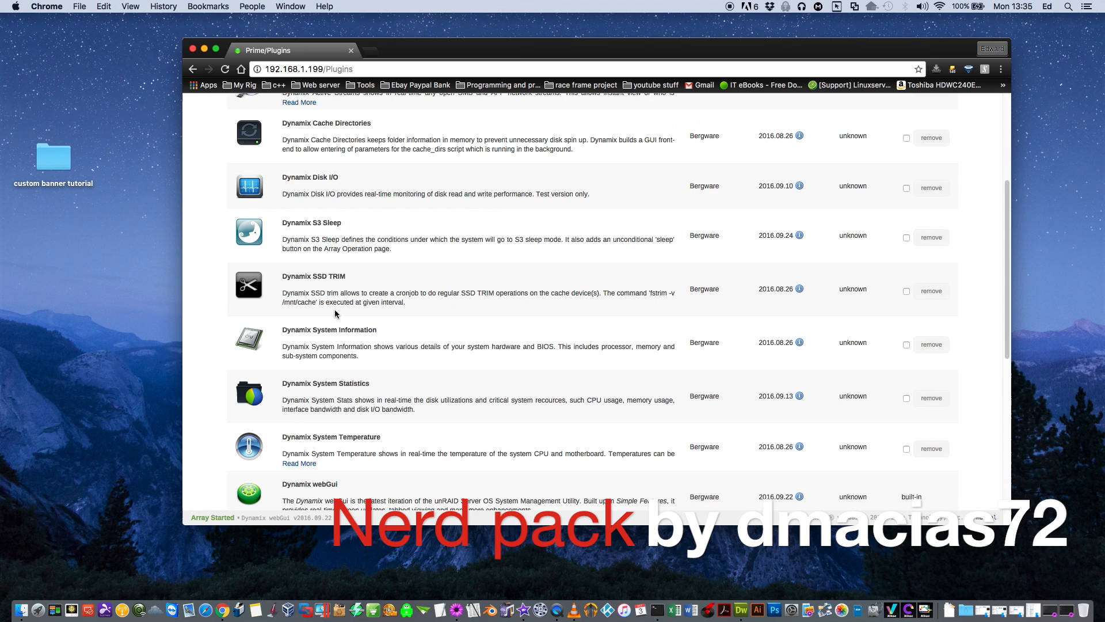
{"action": "scroll", "scroll_direction": "down", "scroll_amount": 3}
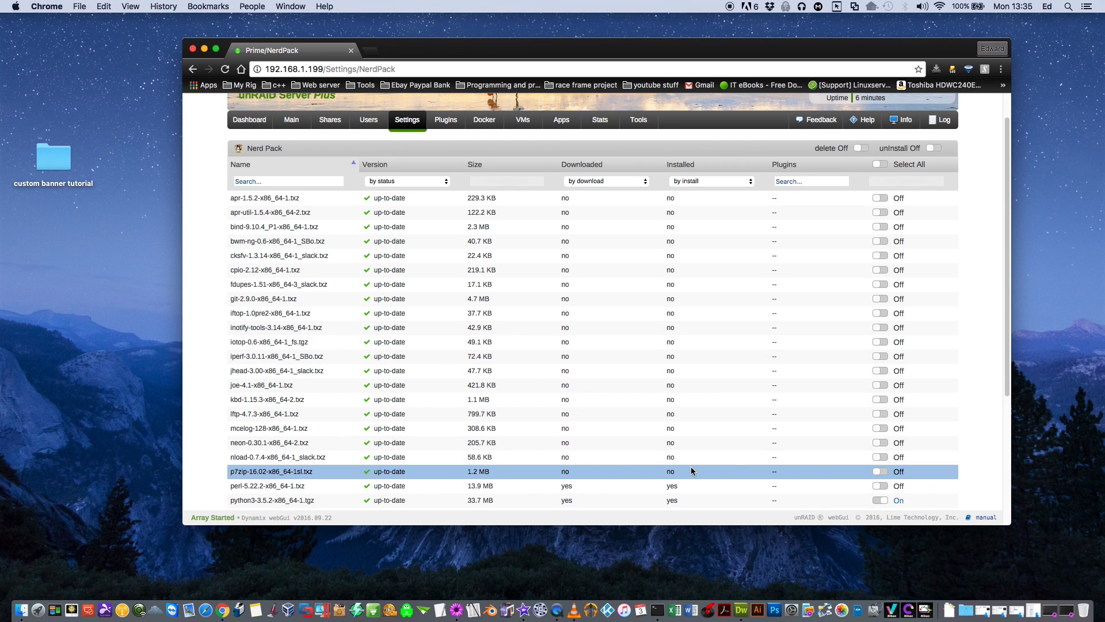
{"action": "mouse_move", "coordinate": [885, 491]}
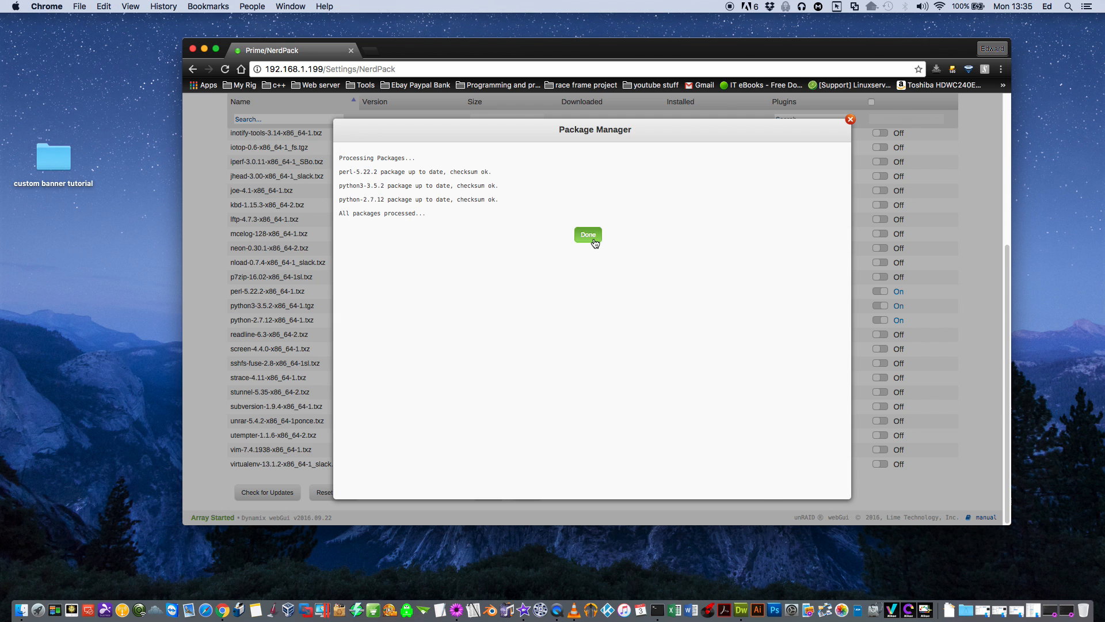
{"action": "left_click", "coordinate": [587, 235]}
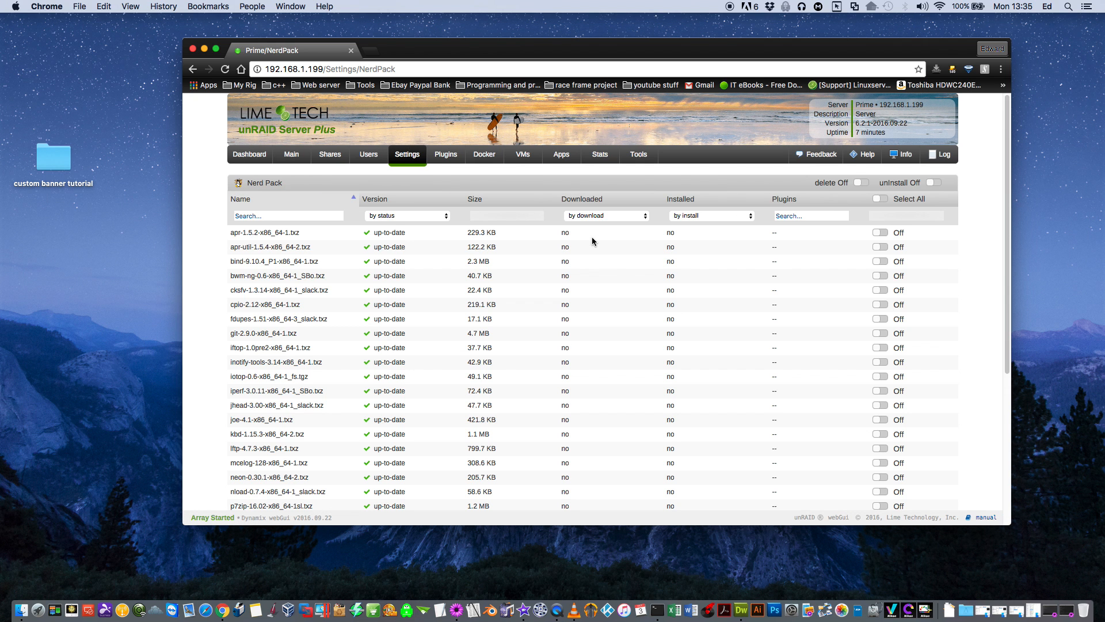
{"action": "mouse_move", "coordinate": [442, 163]}
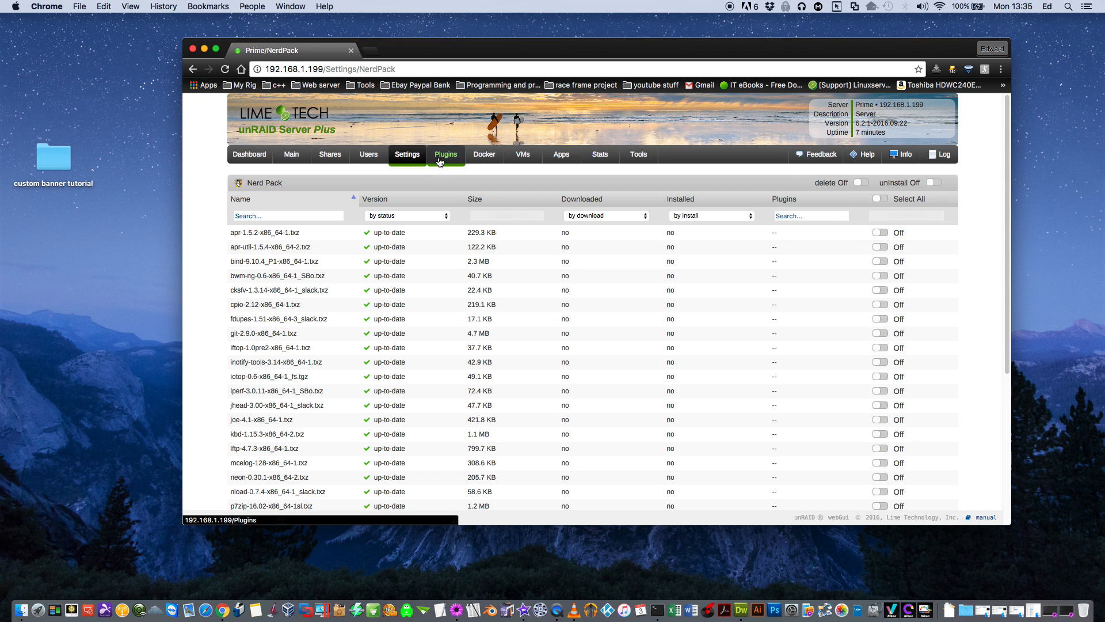
- In System Temp detect the coretemp and nct6775 drivers, save the list and load them
{"action": "left_click", "coordinate": [447, 154]}
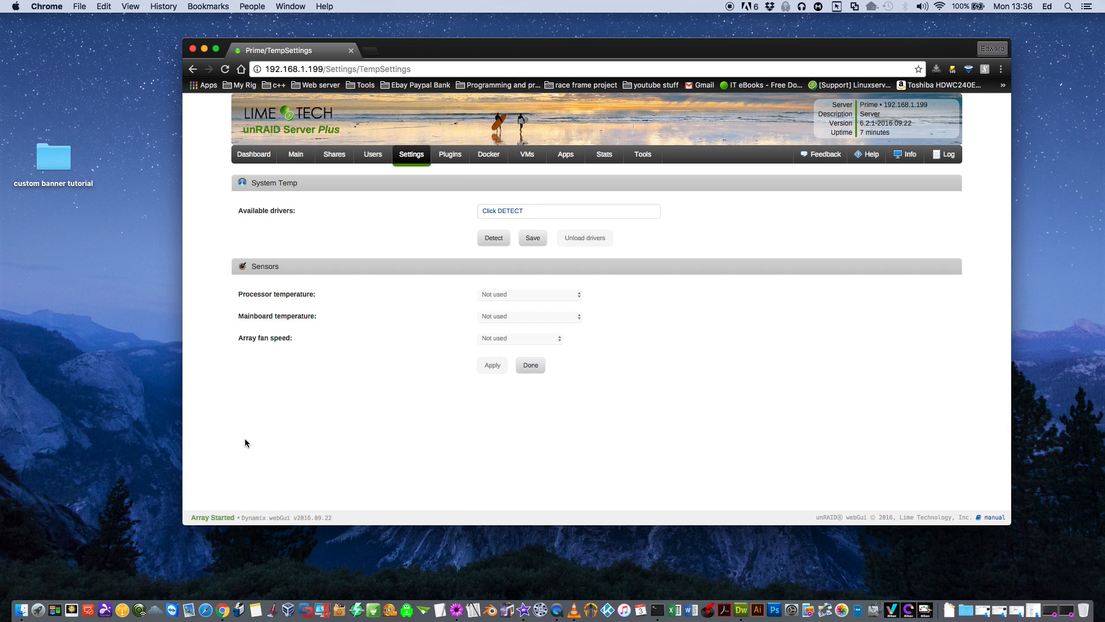
{"action": "mouse_move", "coordinate": [644, 230]}
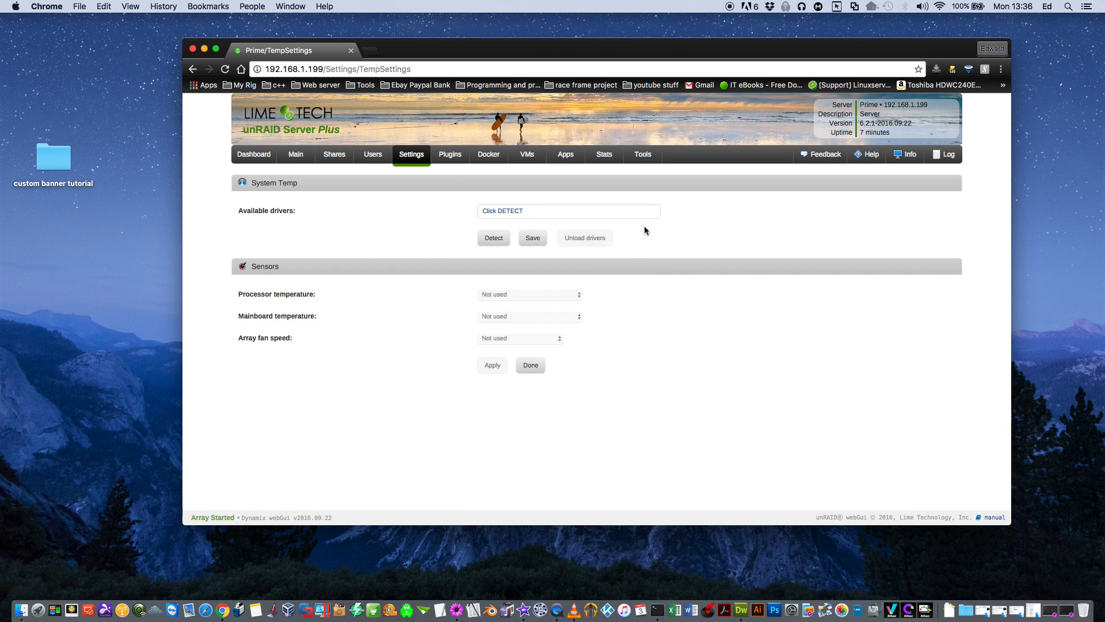
{"action": "mouse_move", "coordinate": [672, 242]}
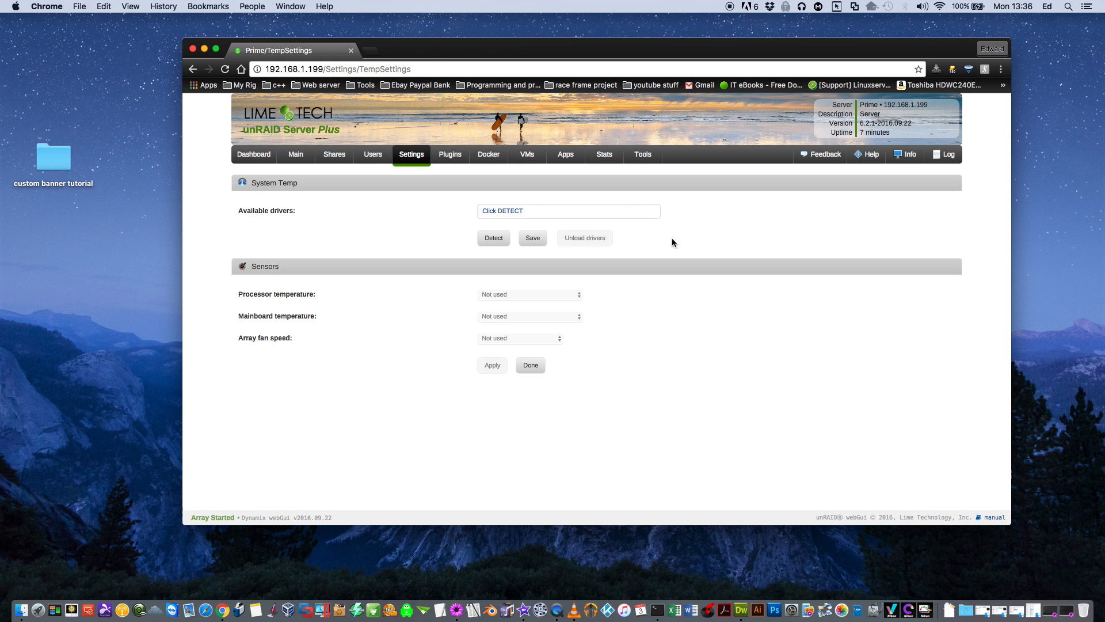
{"action": "mouse_move", "coordinate": [627, 245]}
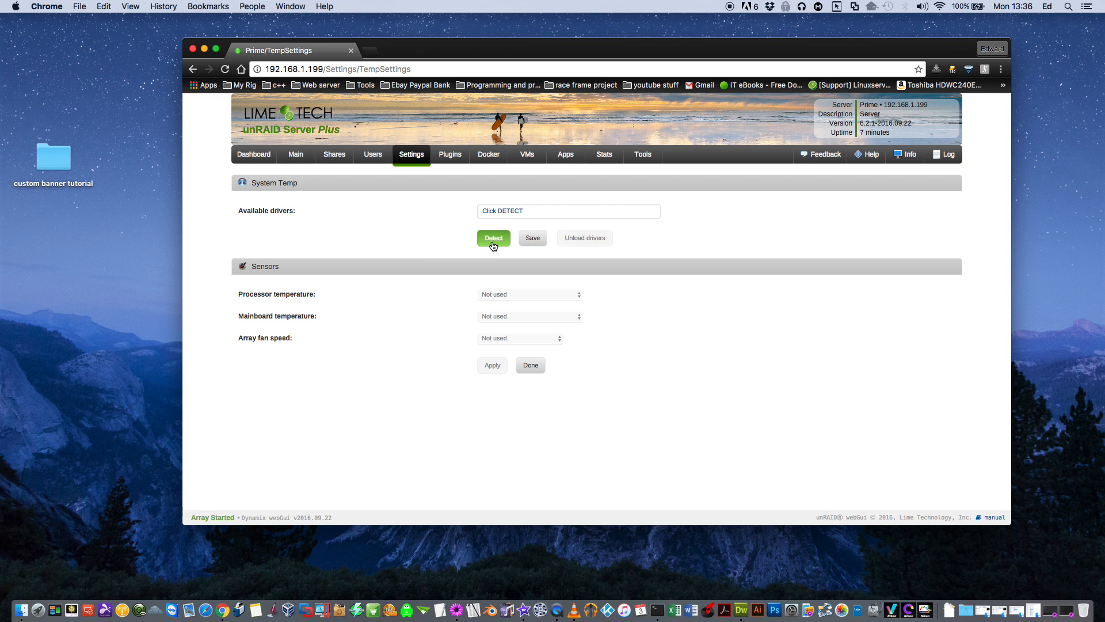
{"action": "left_click", "coordinate": [493, 237]}
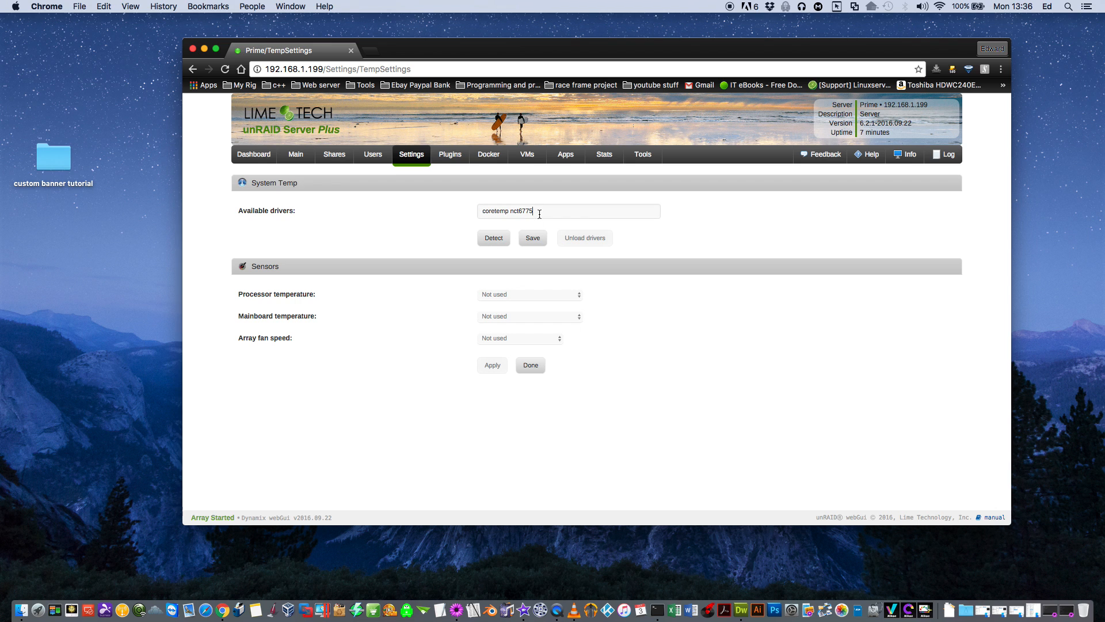
{"action": "left_click", "coordinate": [569, 212]}
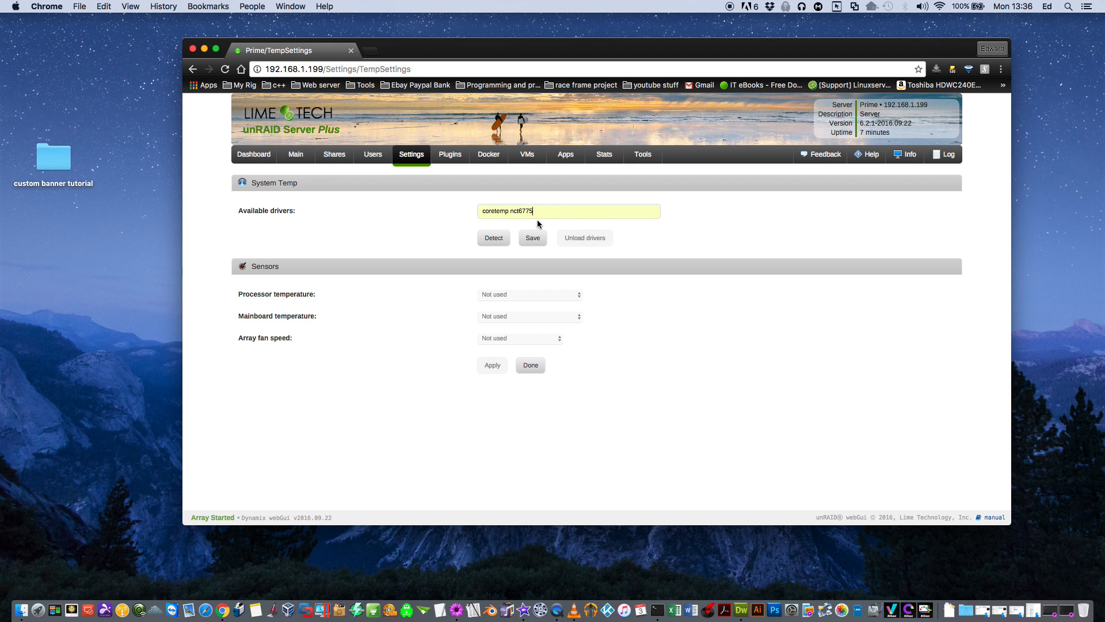
{"action": "left_click", "coordinate": [493, 238]}
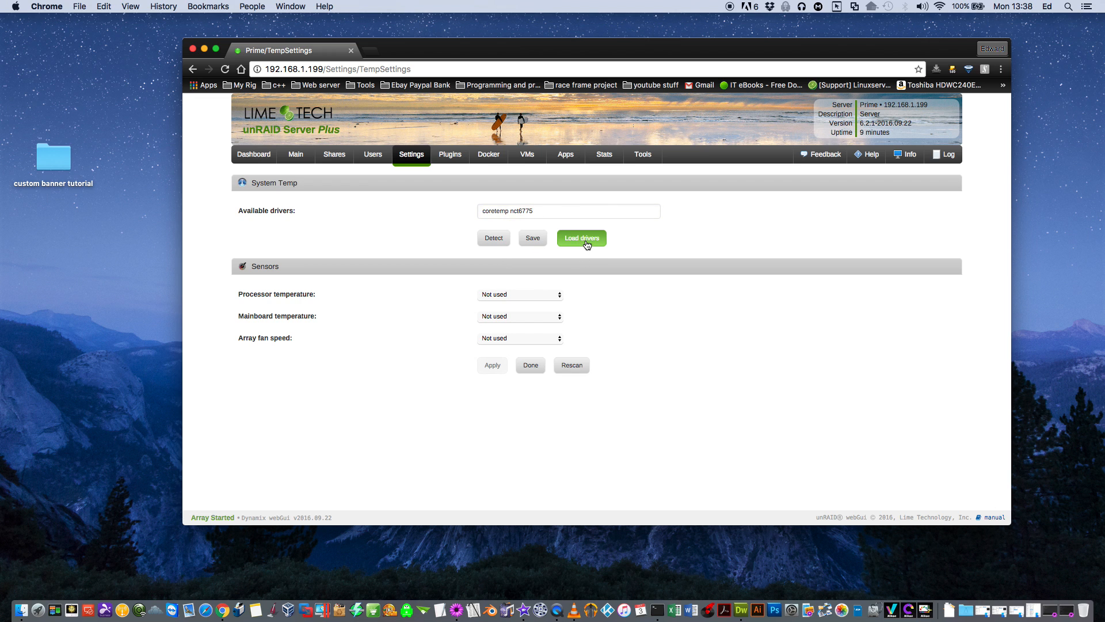
{"action": "left_click", "coordinate": [581, 237]}
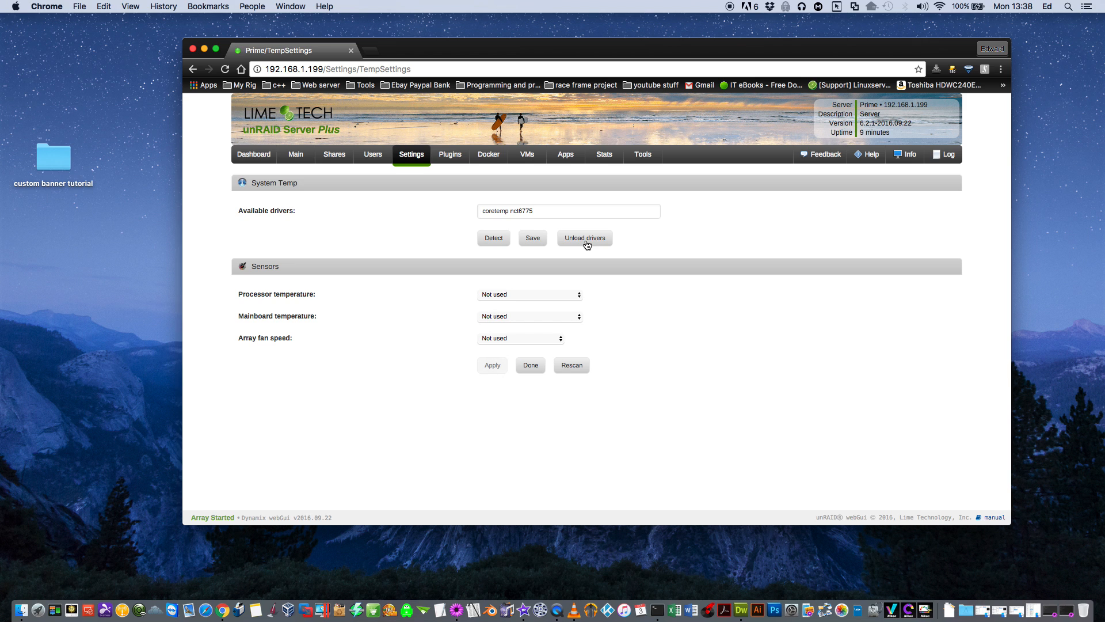
{"action": "mouse_move", "coordinate": [539, 244]}
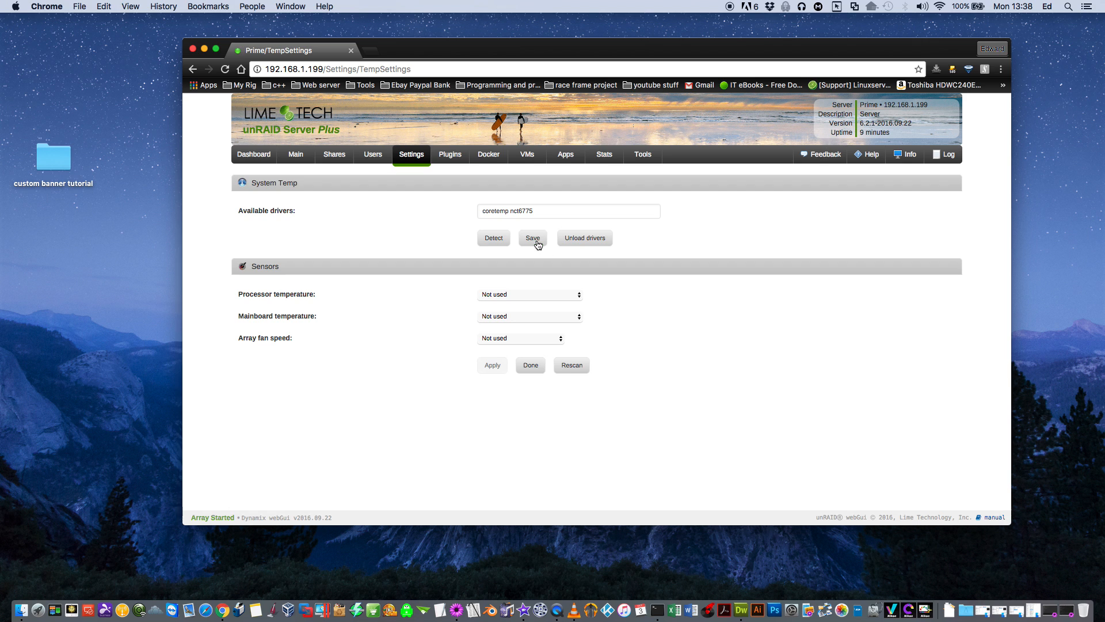
{"action": "mouse_move", "coordinate": [582, 302]}
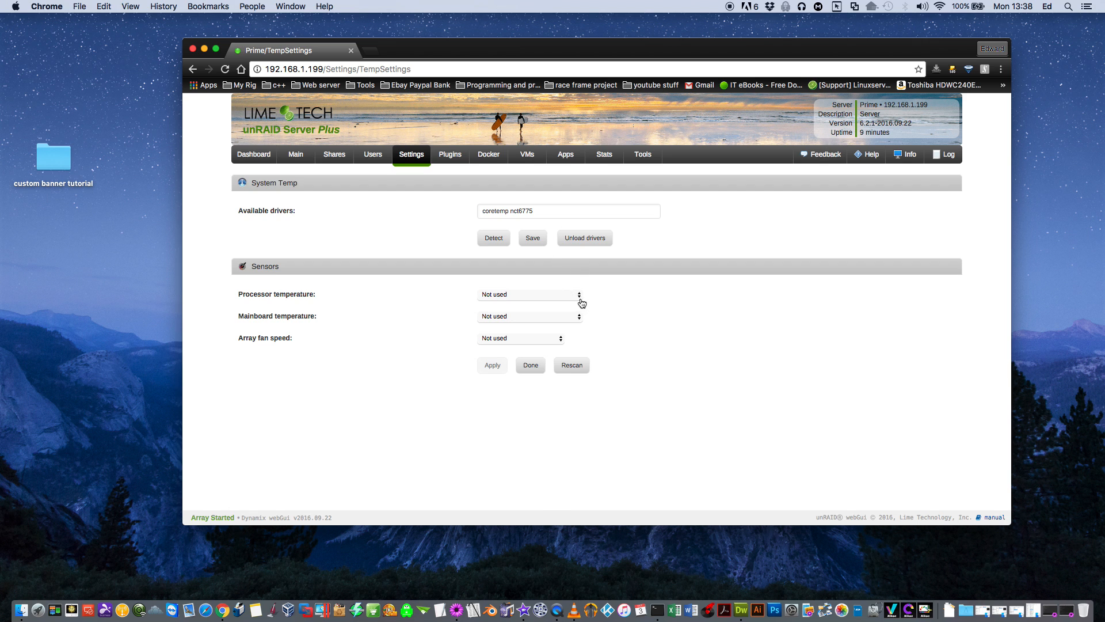
- Assign CPUTIN to processor and SYSTIN to mainboard temperature, then apply
{"action": "left_click", "coordinate": [529, 295]}
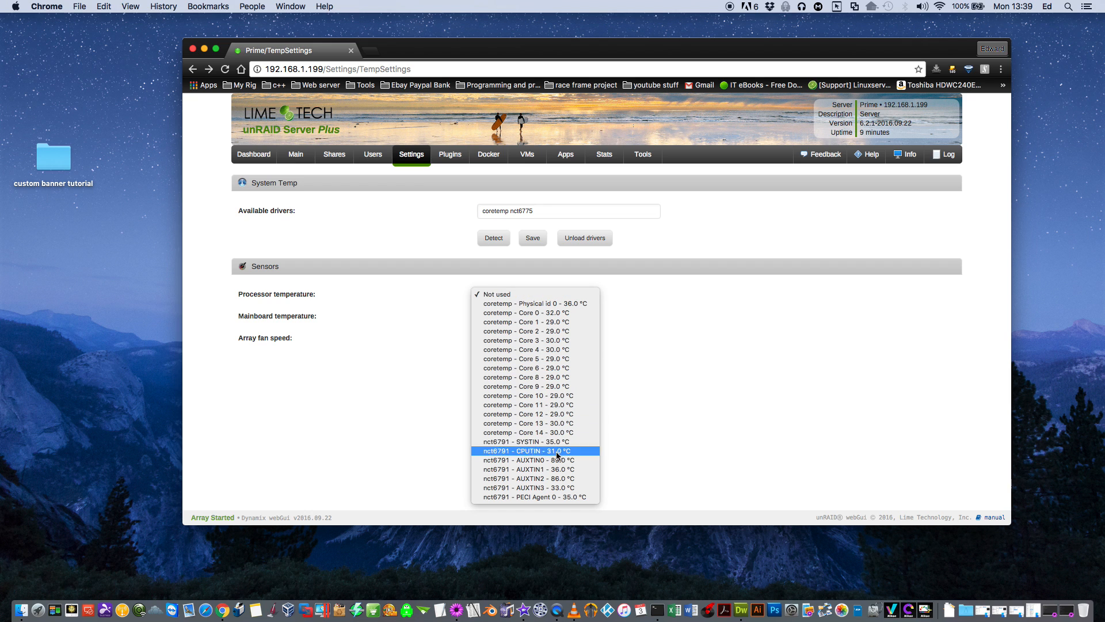
{"action": "left_click", "coordinate": [557, 452]}
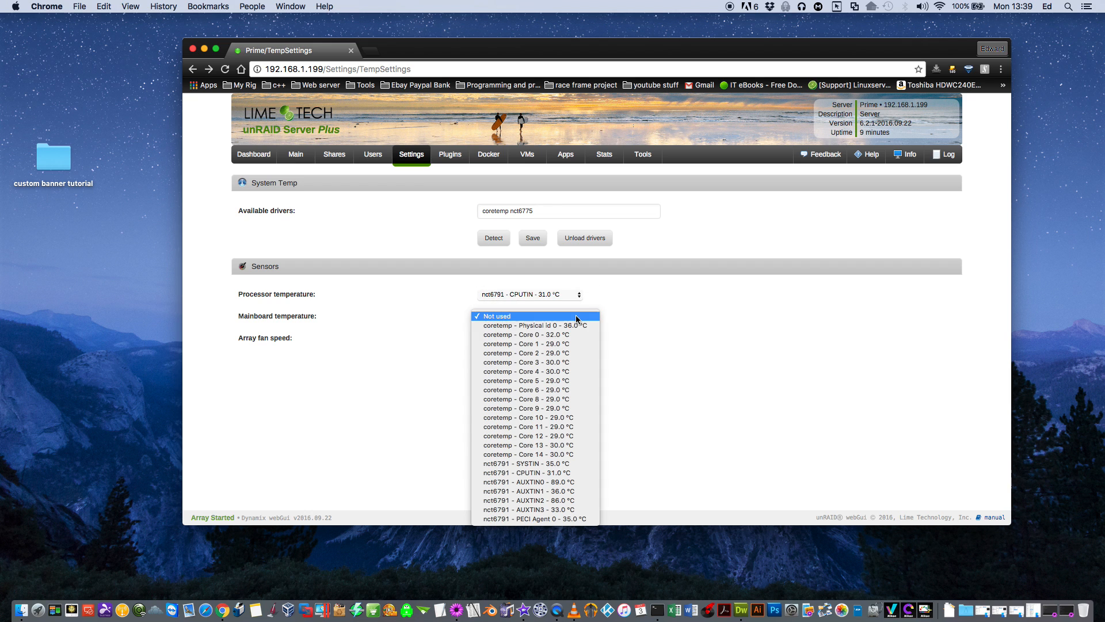
{"action": "mouse_move", "coordinate": [569, 464]}
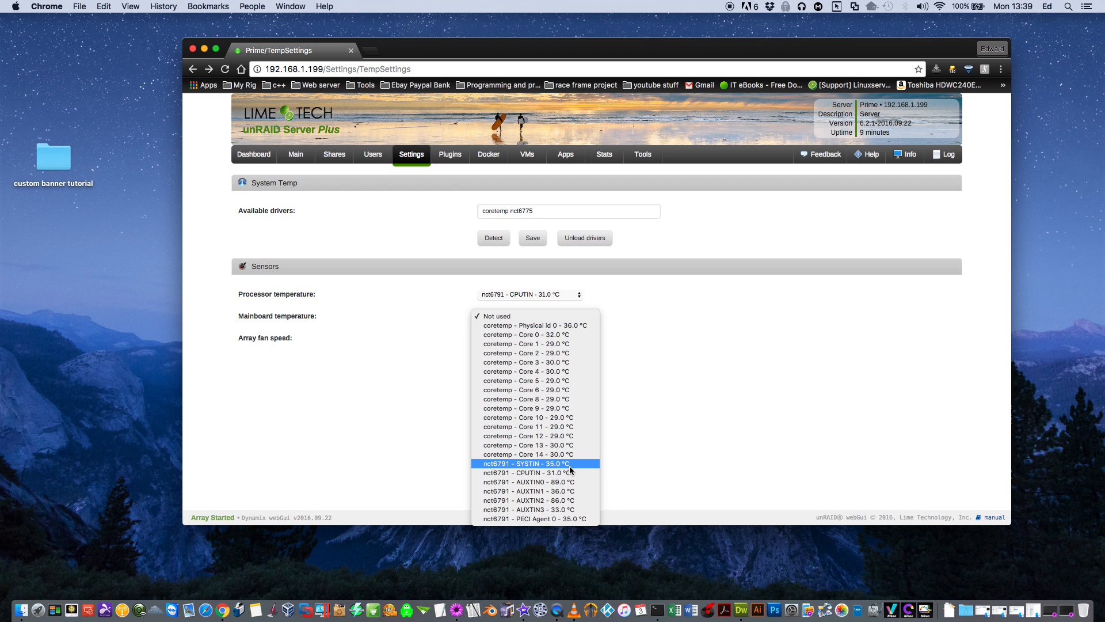
{"action": "left_click", "coordinate": [530, 463]}
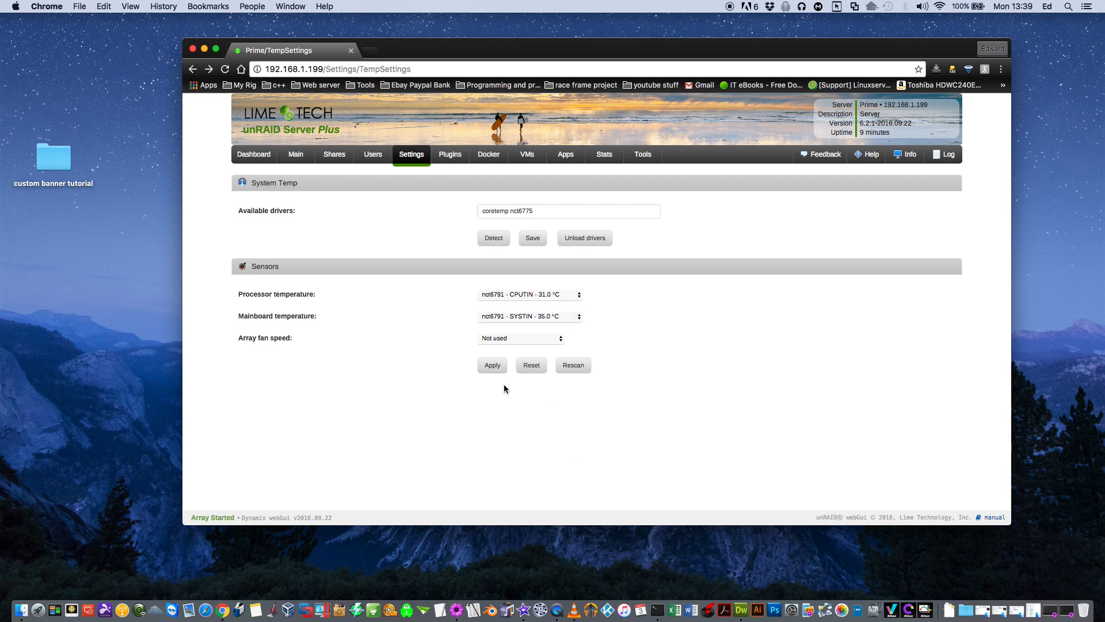
{"action": "left_click", "coordinate": [492, 365]}
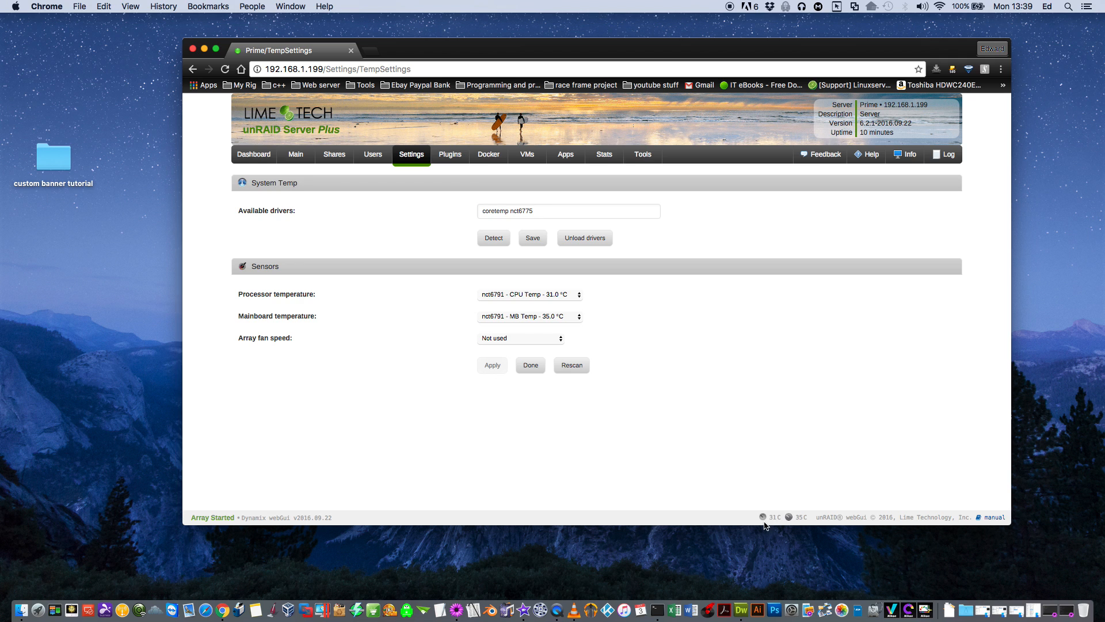
{"action": "mouse_move", "coordinate": [558, 432]}
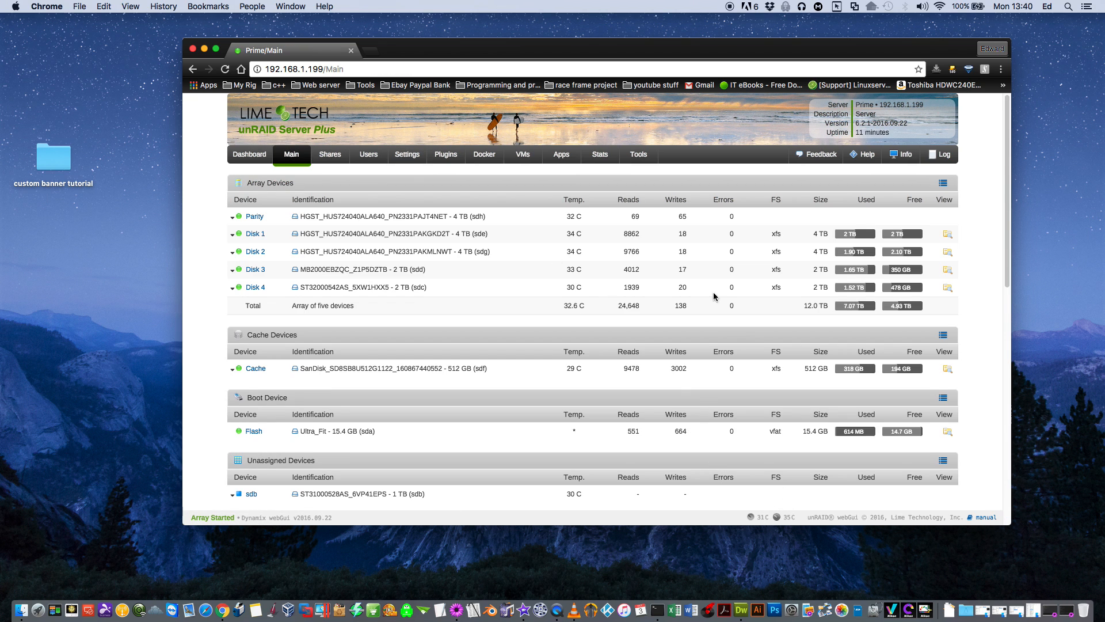
{"action": "mouse_move", "coordinate": [562, 155]}
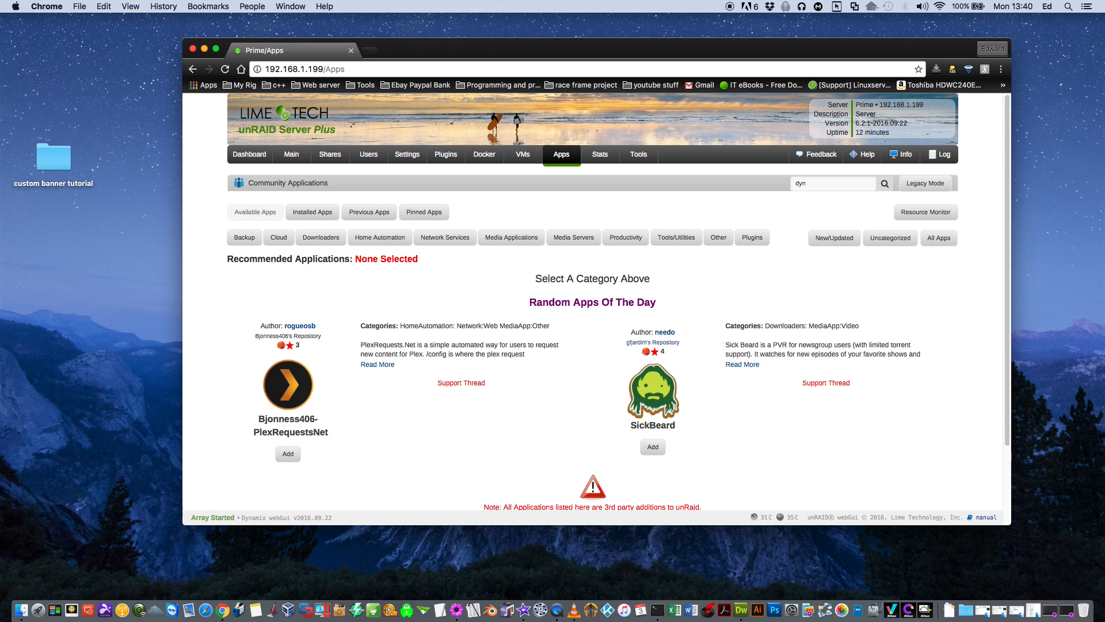
- Install the Dynamix System Buttons plugin from the 'dyn' search results and go to Main
{"action": "scroll", "scroll_direction": "down", "scroll_amount": 3}
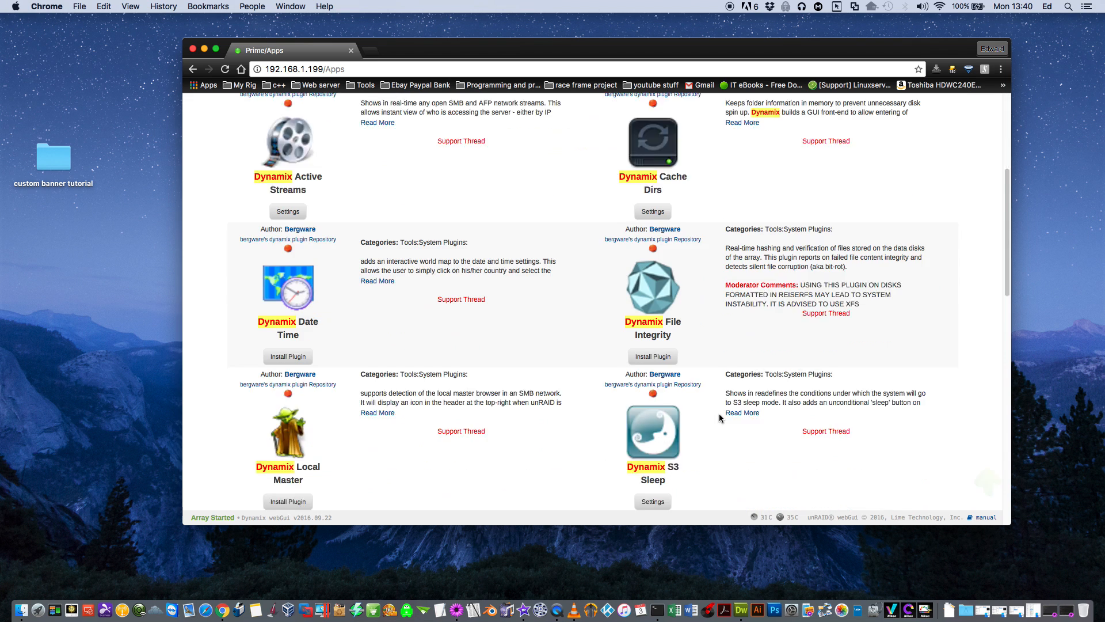
{"action": "scroll", "scroll_direction": "down", "scroll_amount": 3}
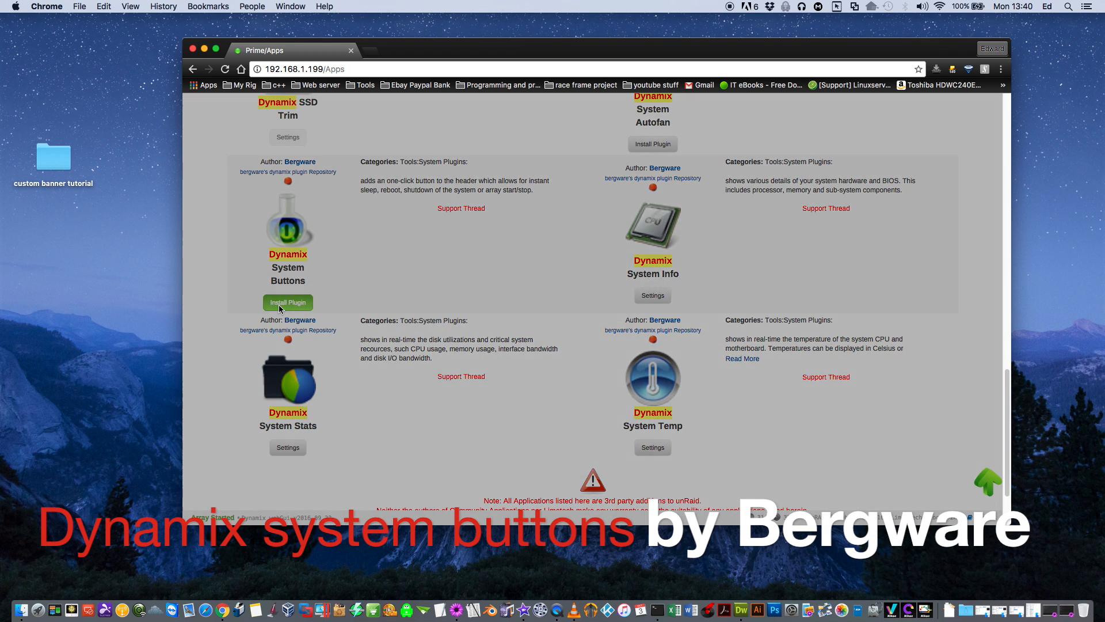
{"action": "left_click", "coordinate": [288, 302]}
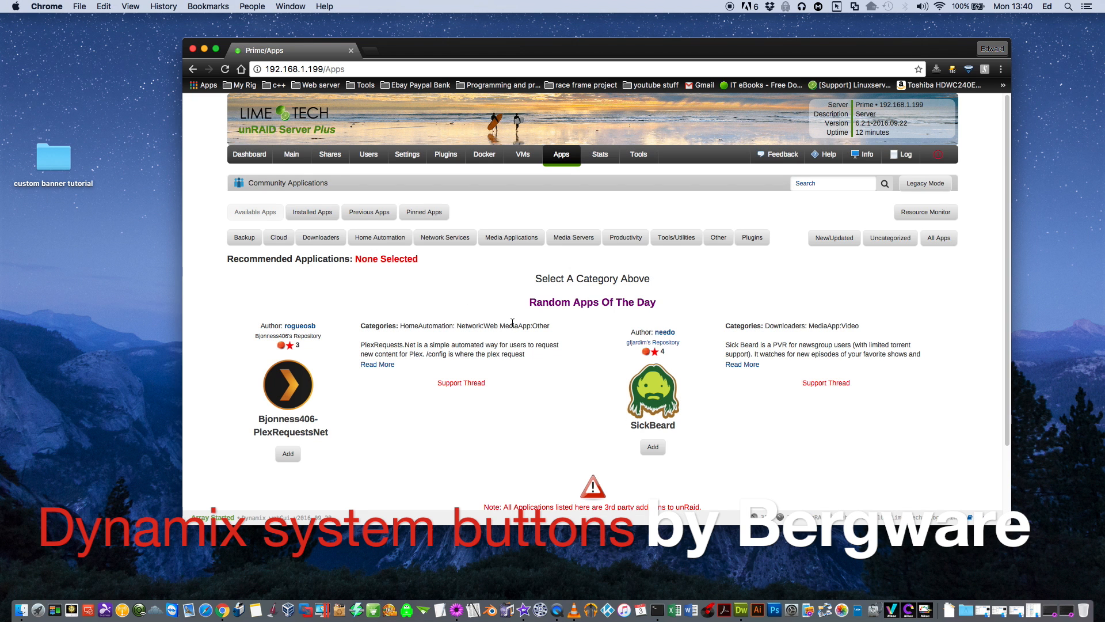
{"action": "left_click", "coordinate": [292, 154]}
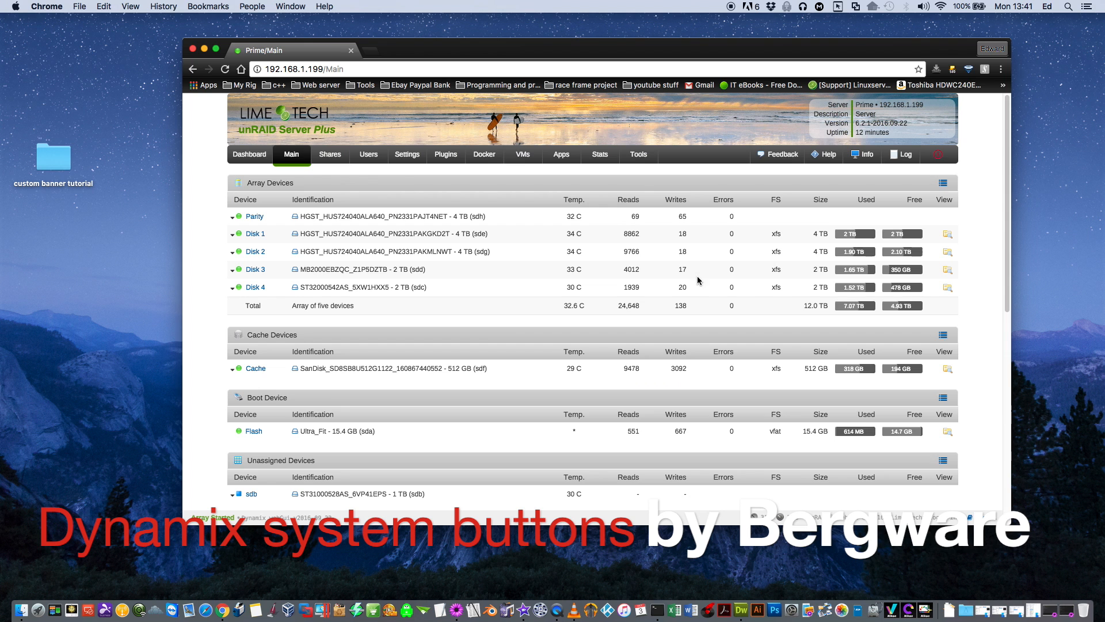
- Show the header power menu offering Stop Array, Sleep, Shutdown and Reboot
{"action": "scroll", "scroll_direction": "down", "scroll_amount": 3}
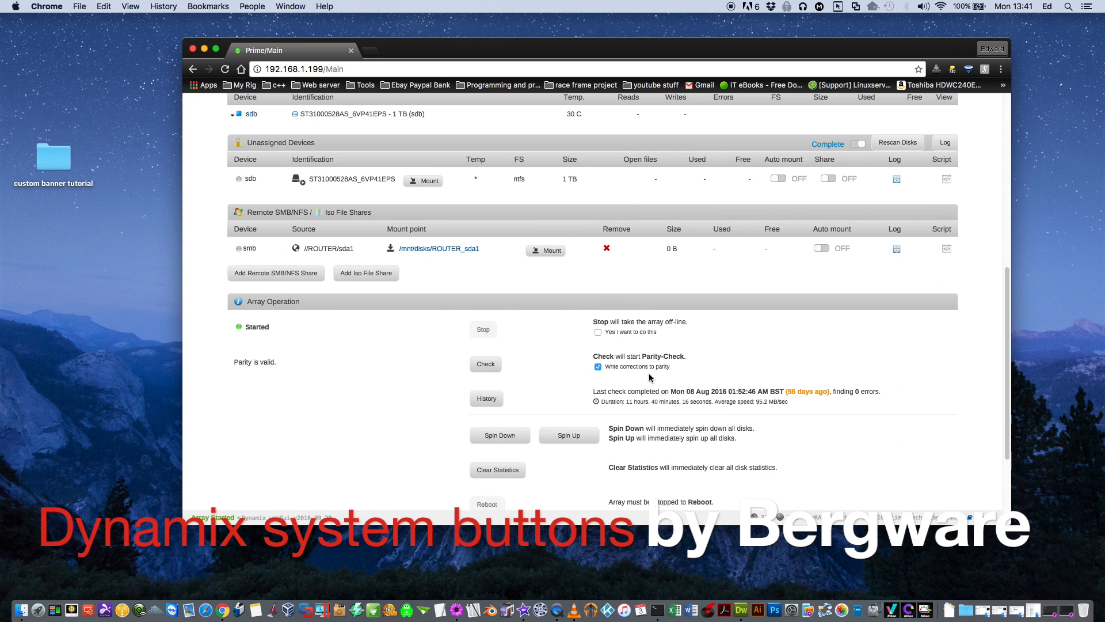
{"action": "scroll", "scroll_direction": "down", "scroll_amount": 3}
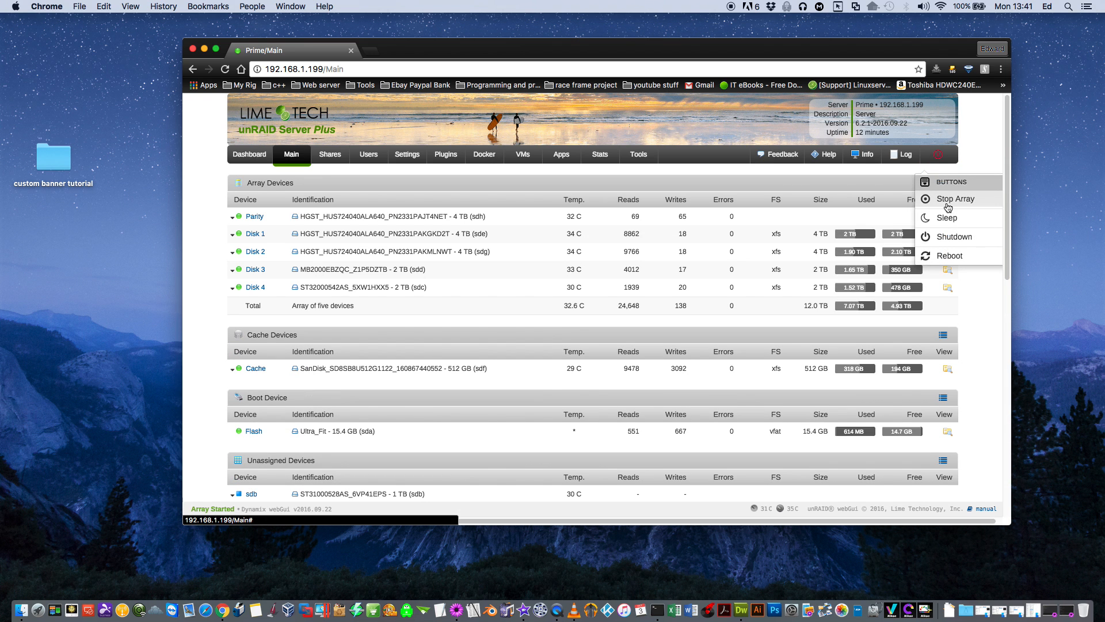
{"action": "mouse_move", "coordinate": [940, 220]}
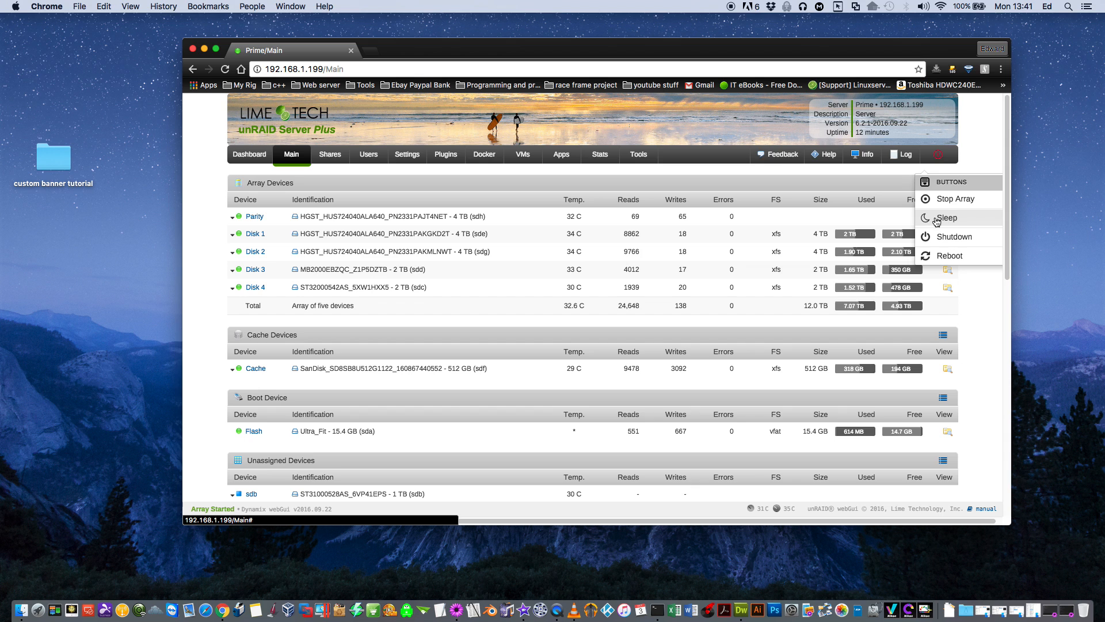
{"action": "mouse_move", "coordinate": [862, 193]}
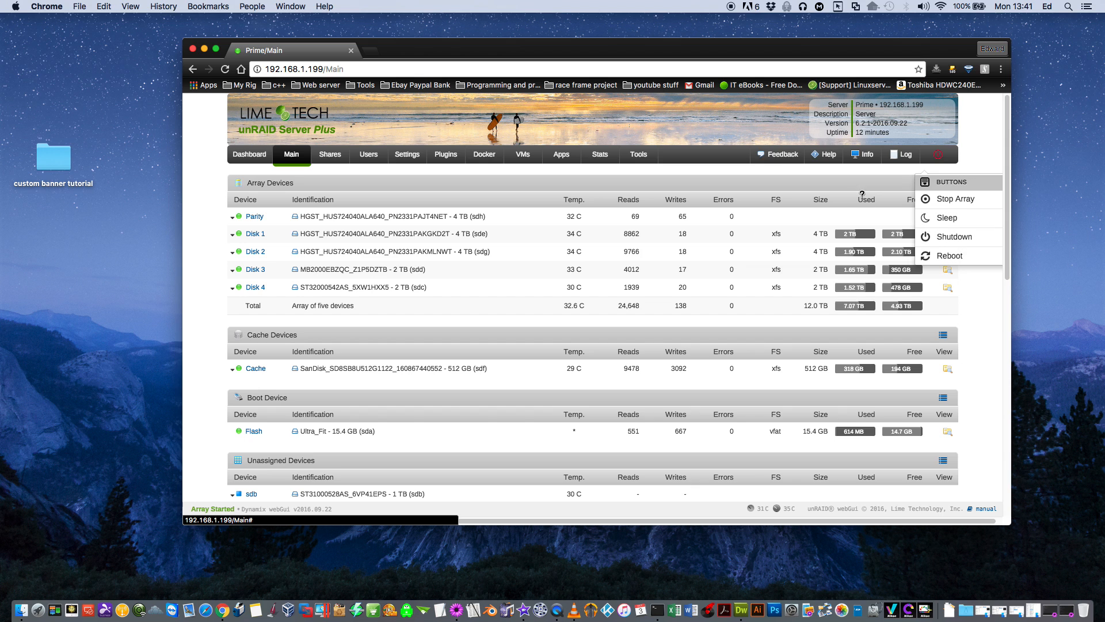
{"action": "left_click", "coordinate": [729, 173]}
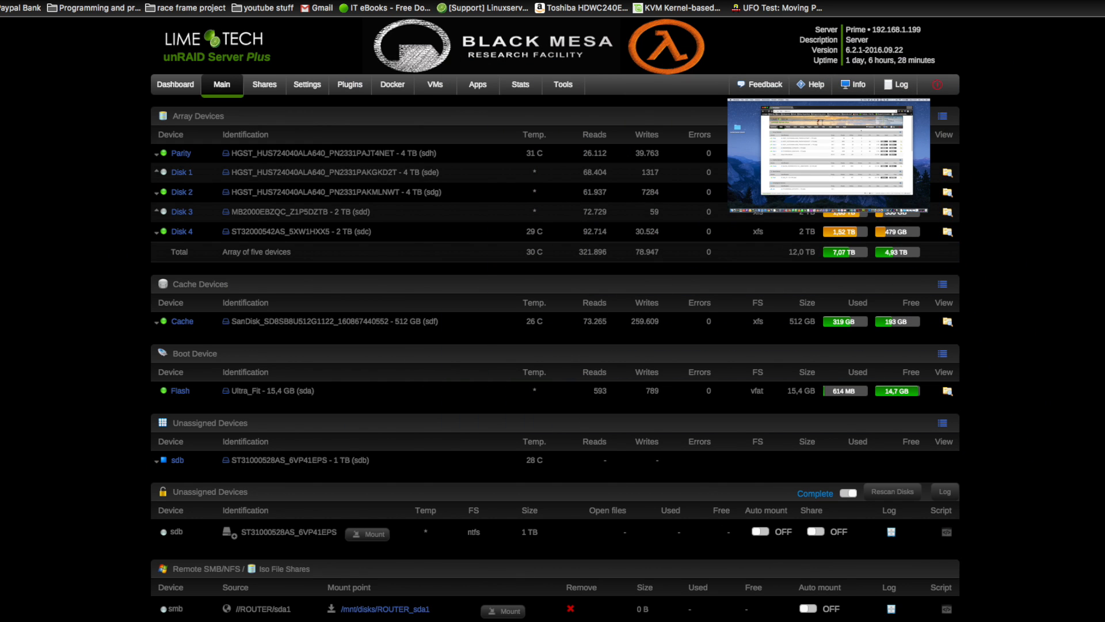
- View the VMs page listing Windows 10, OSX and Kali Linux machines
{"action": "left_click", "coordinate": [435, 85]}
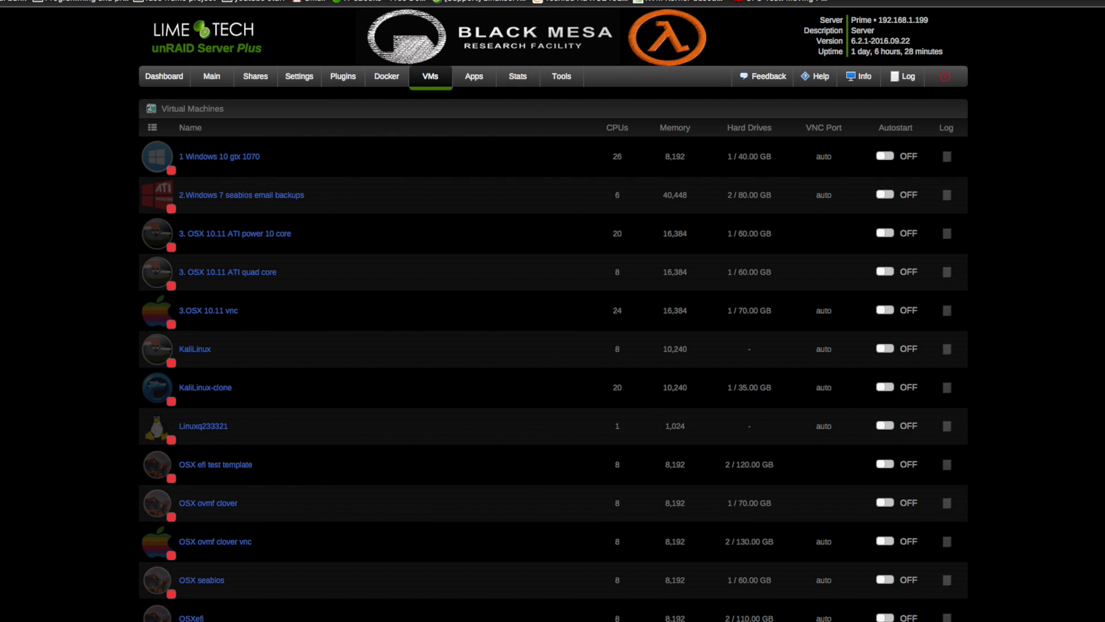